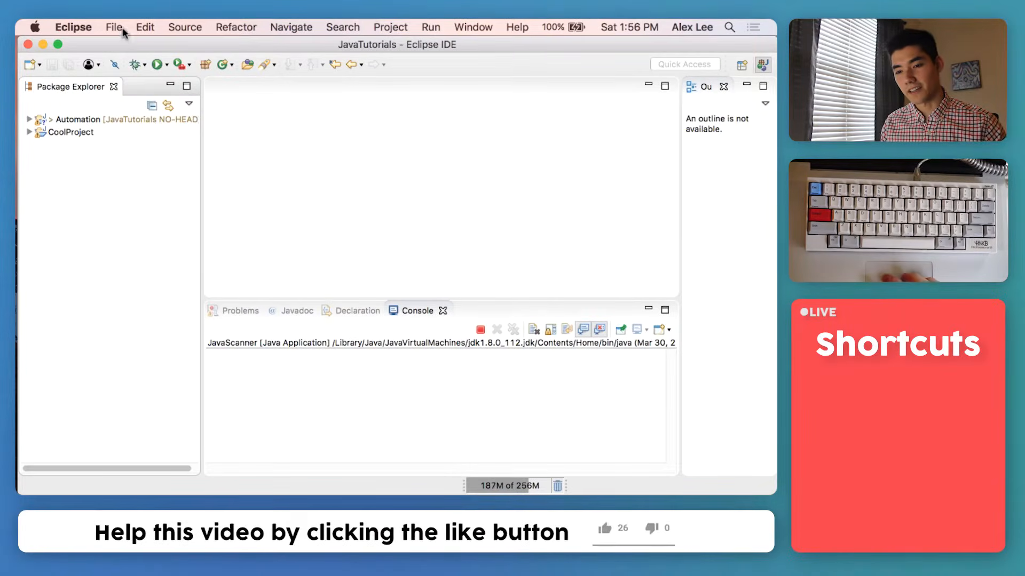
# Create a new Java project named ScannerTutorial
pyautogui.click(114, 27)
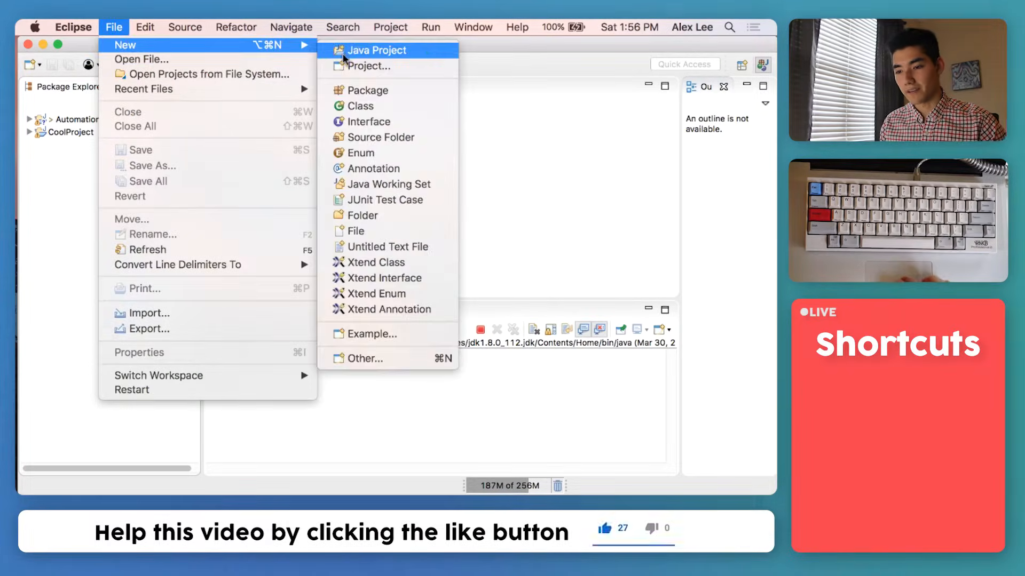
pyautogui.click(375, 50)
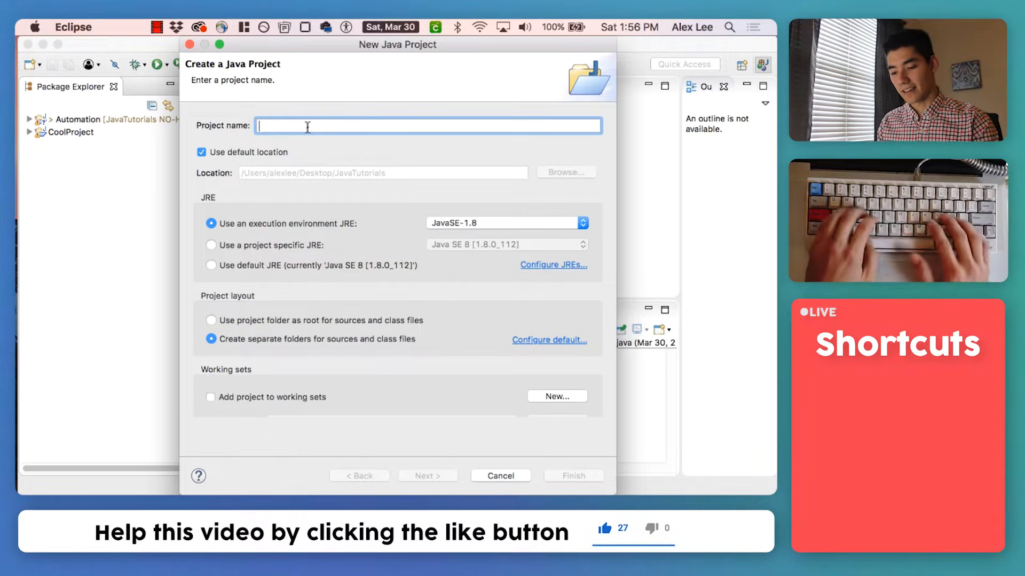
pyautogui.write('ScannerTutori')
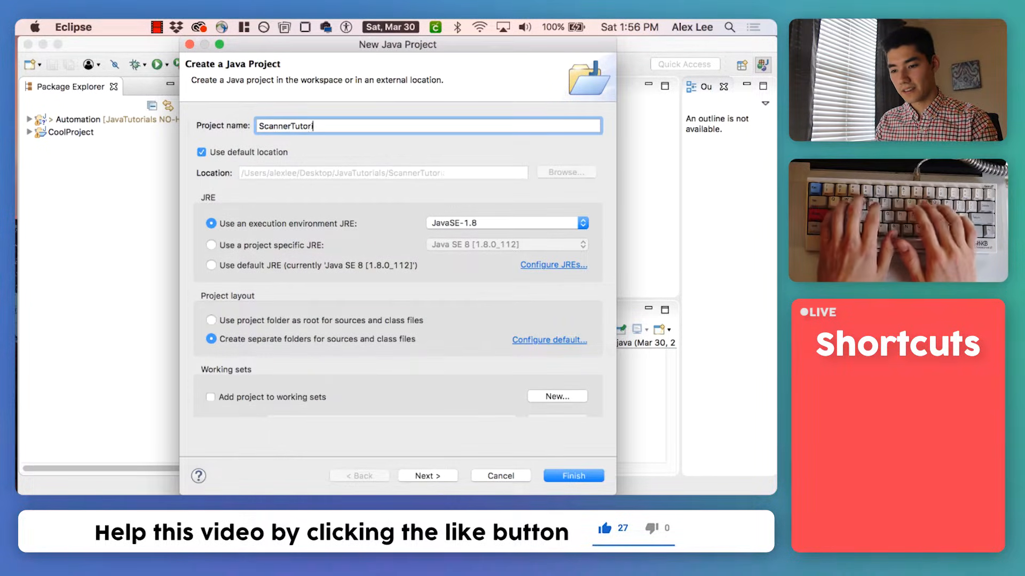
pyautogui.click(572, 475)
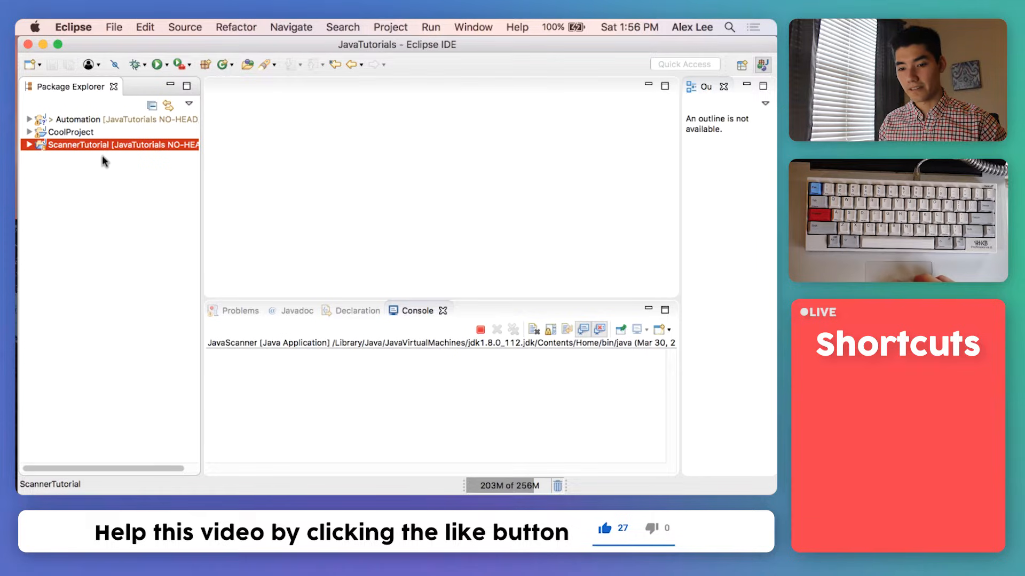
# Add a ScannerTut class with a main method stub to the project's src folder
pyautogui.click(29, 144)
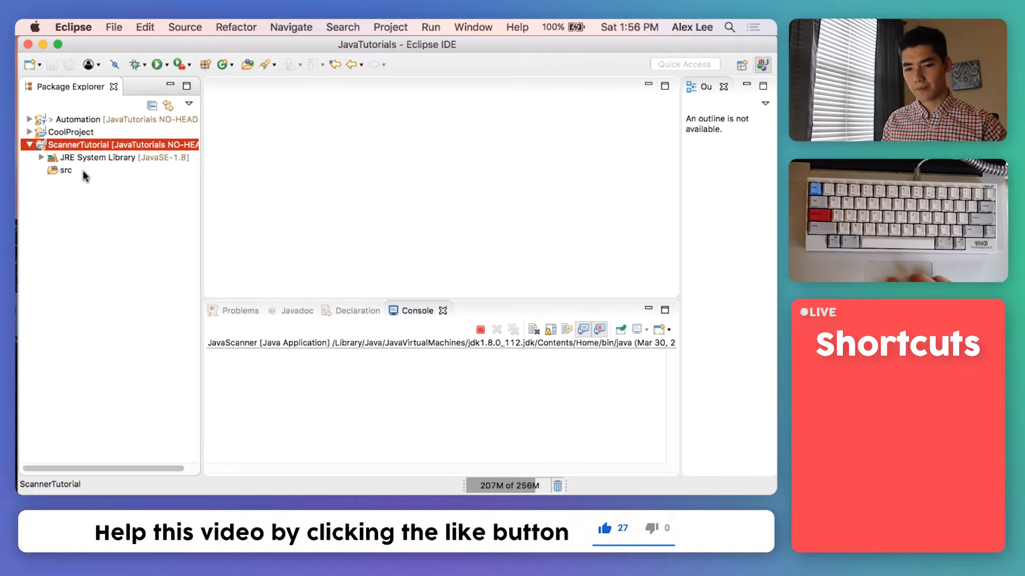
pyautogui.rightClick(65, 170)
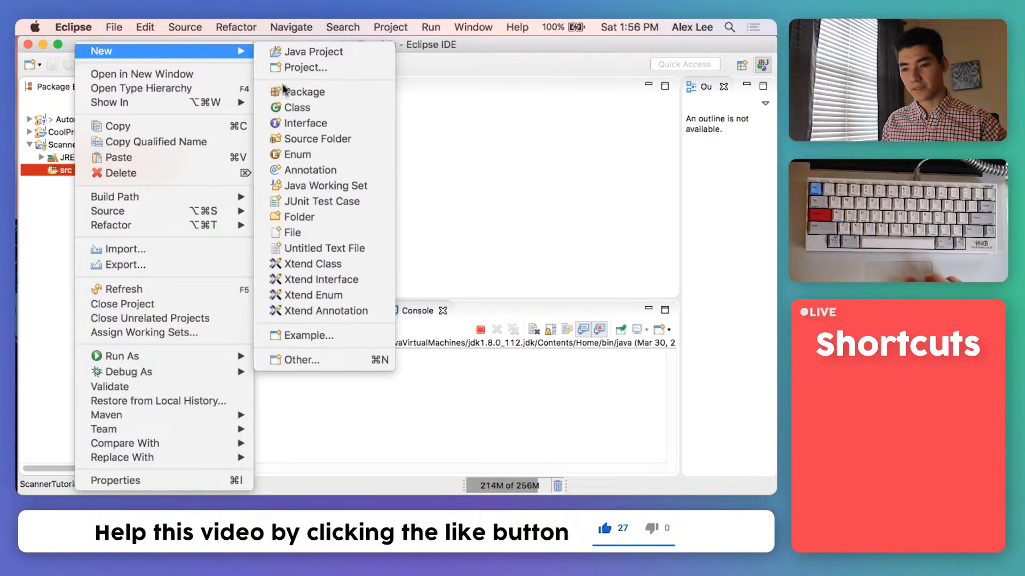
pyautogui.click(298, 107)
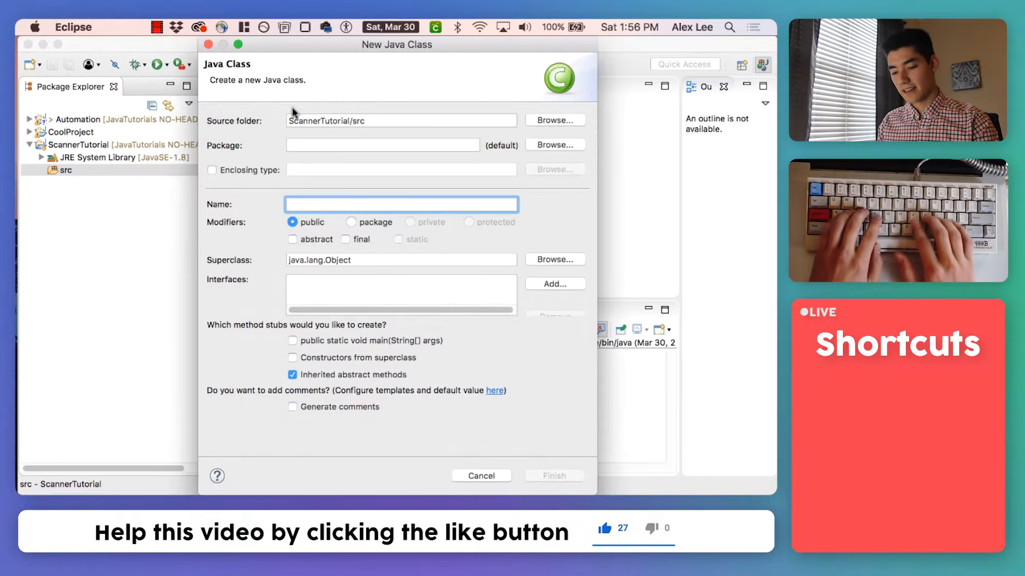
pyautogui.write('ScannerTut')
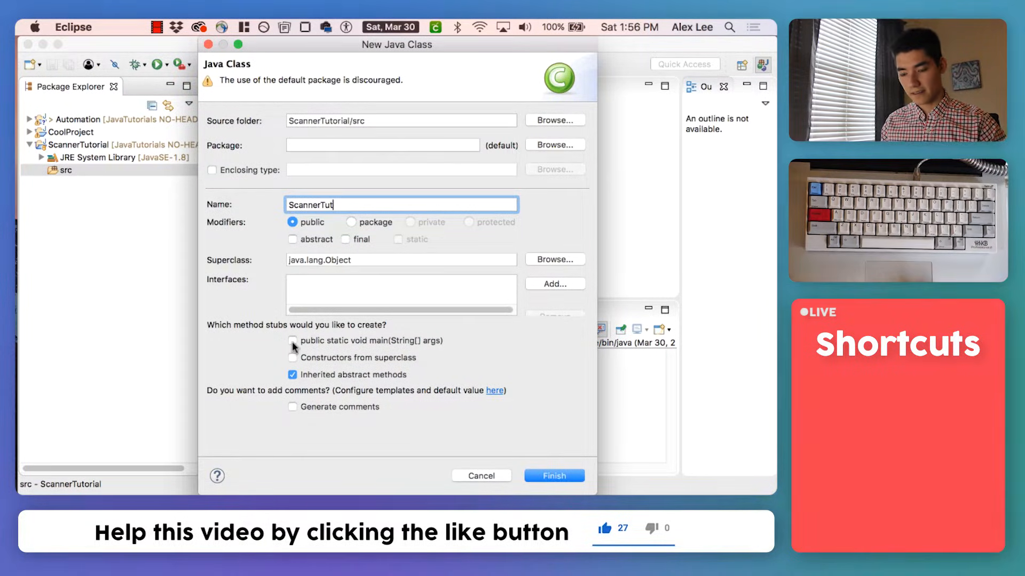
pyautogui.click(293, 341)
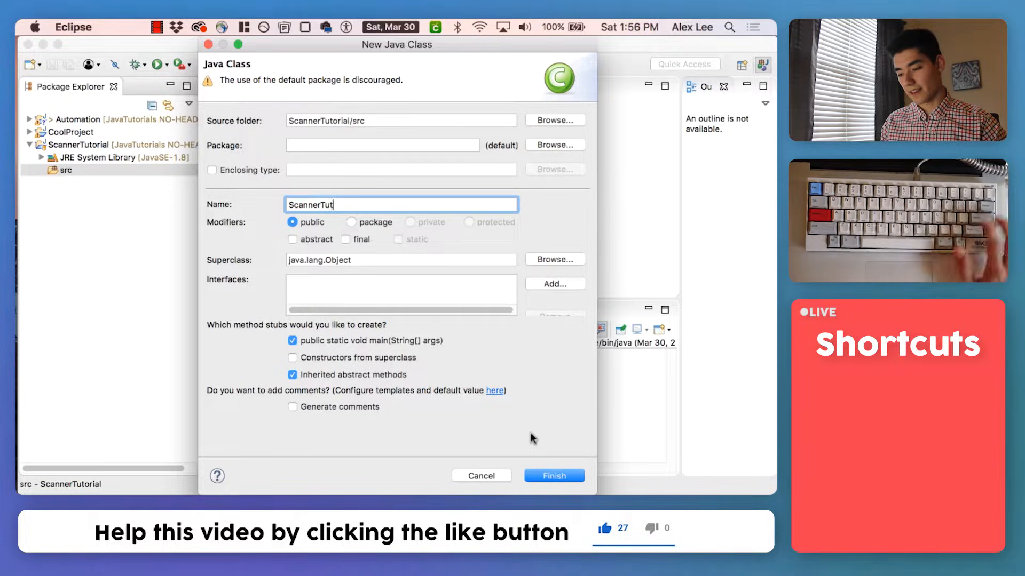
pyautogui.click(553, 475)
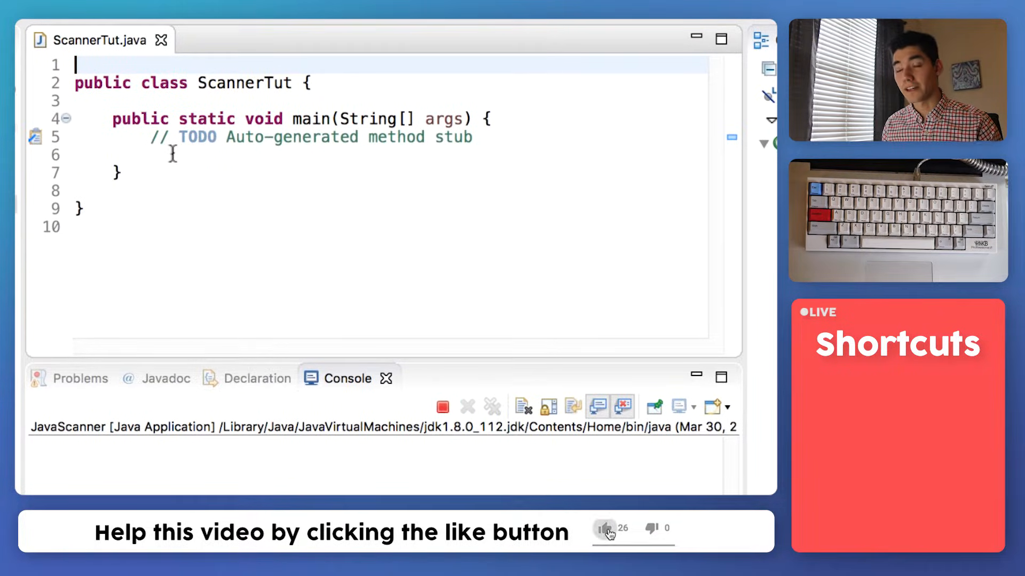
# Write Scanner scan = new Scanner(); in main, renaming the variable from fetch to scan
pyautogui.click(603, 529)
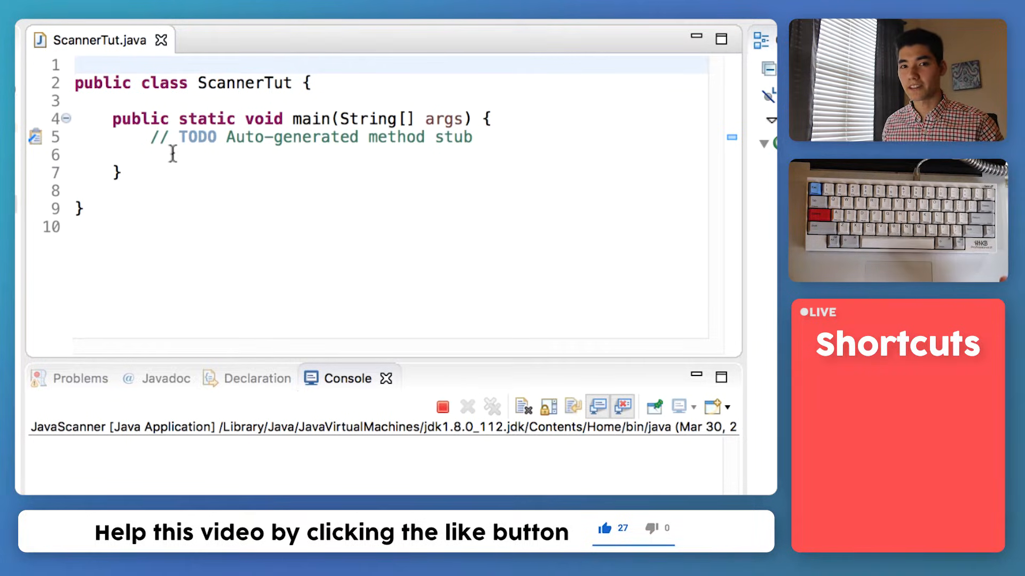
pyautogui.click(196, 154)
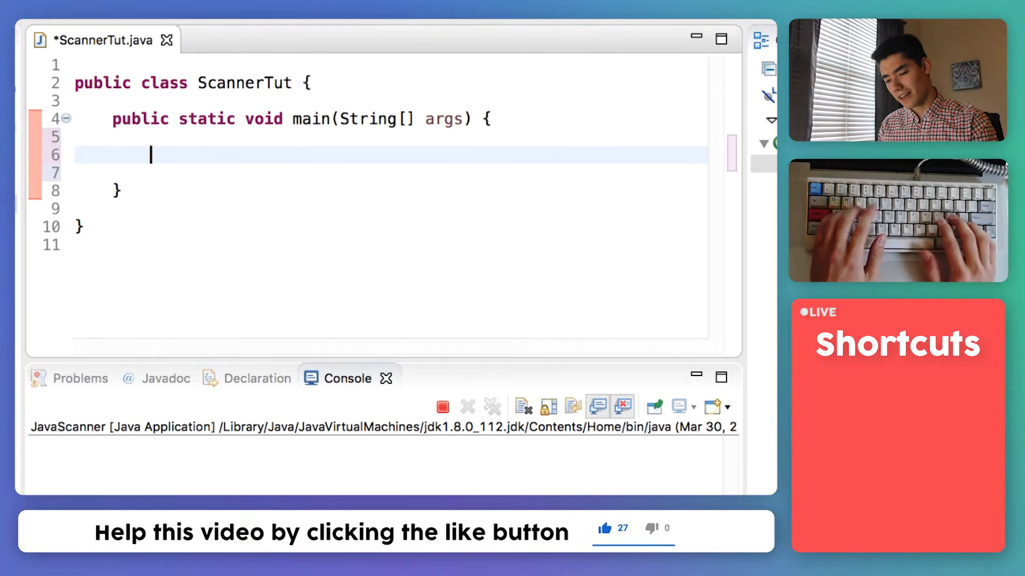
pyautogui.write('Scanner')
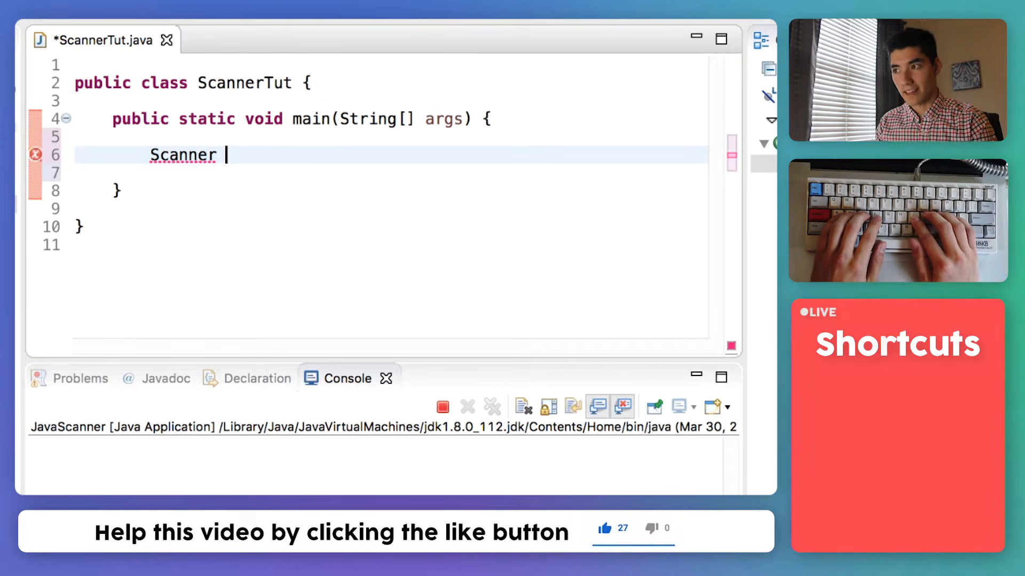
pyautogui.write('fe')
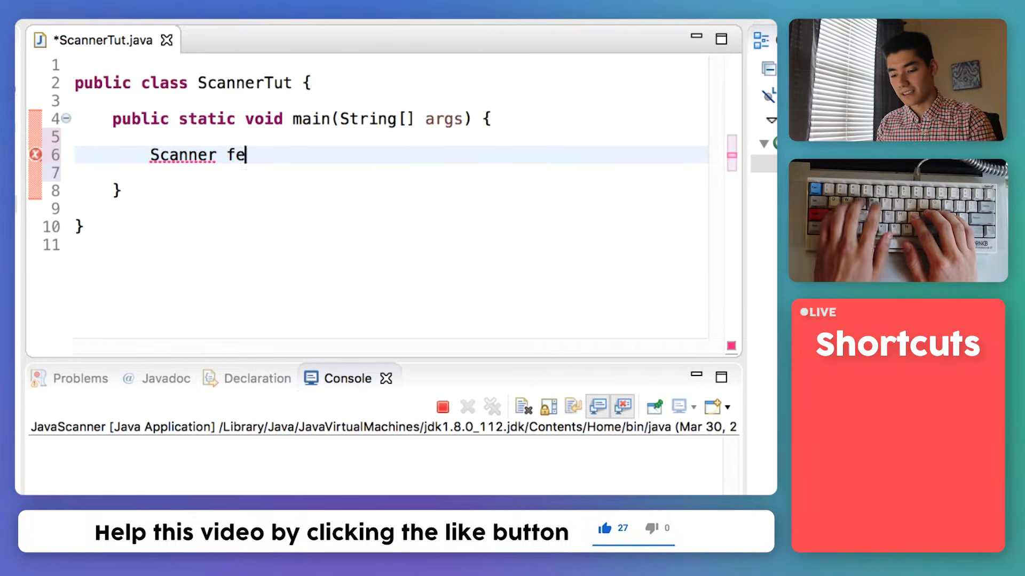
pyautogui.write('tch')
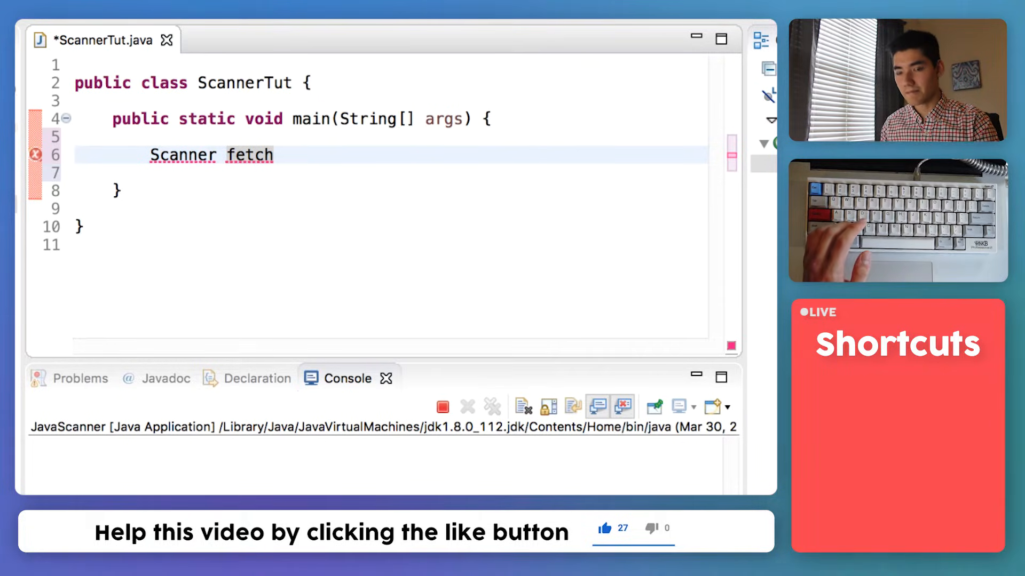
pyautogui.doubleClick(250, 155)
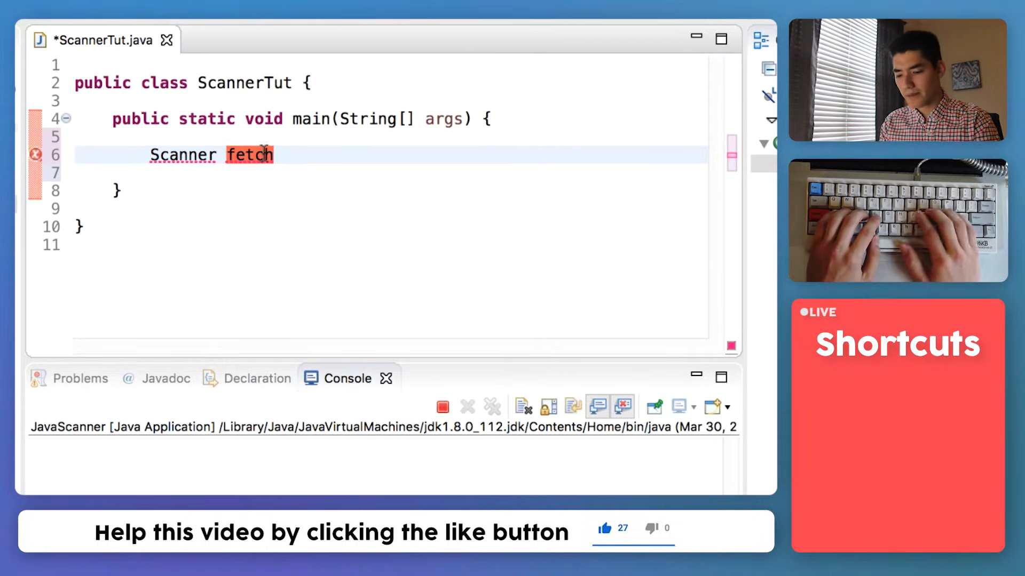
pyautogui.write('scan =')
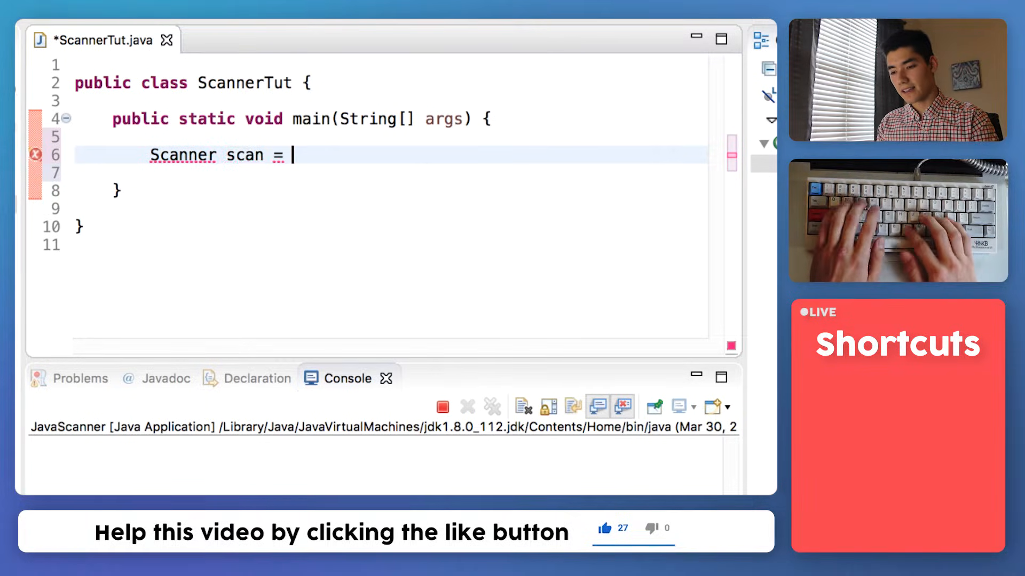
pyautogui.write('new Scanner(')
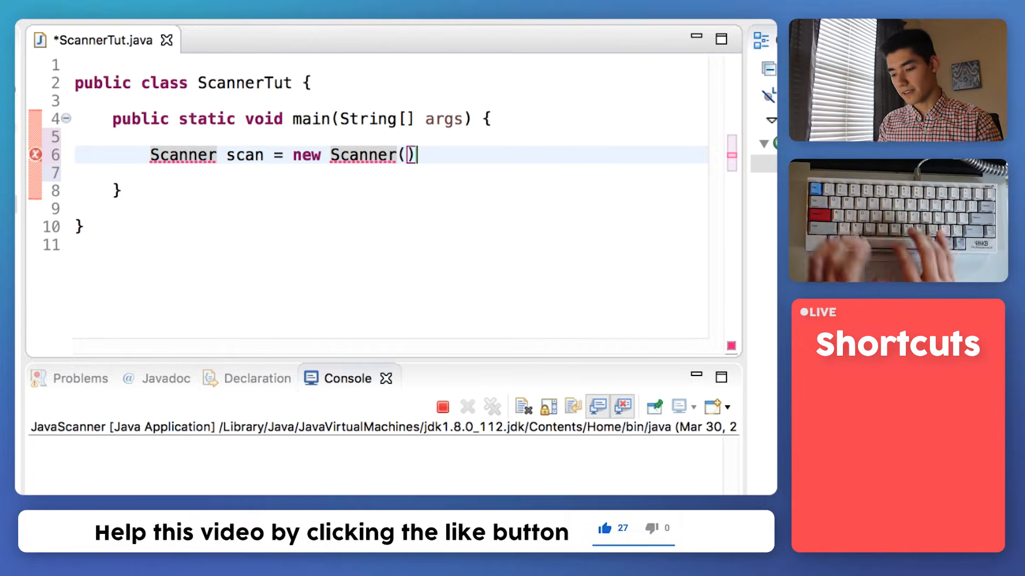
pyautogui.write(';')
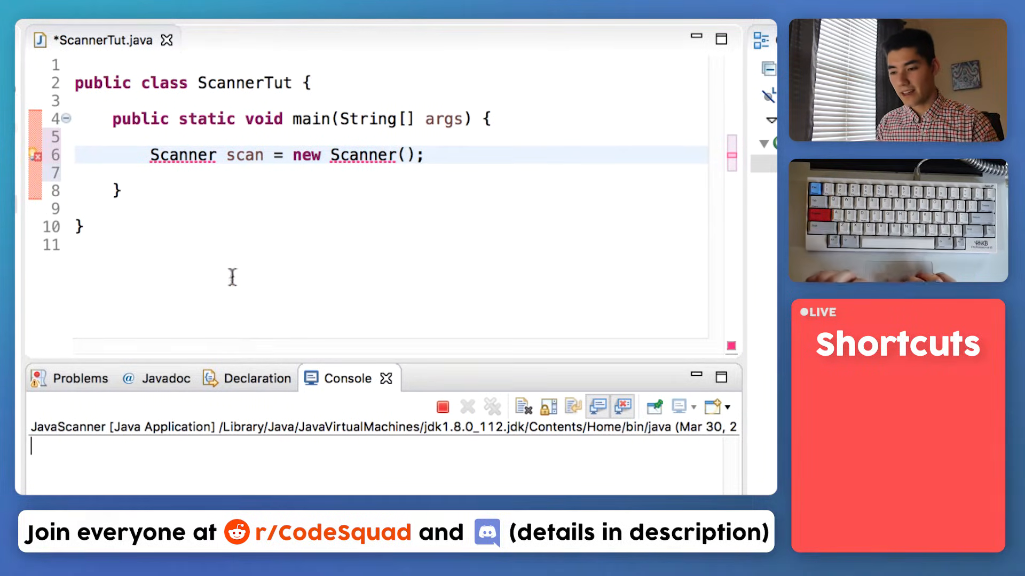
# Construct the scanner from System.in and import java.util.Scanner via the quick fix
pyautogui.write('System.in')
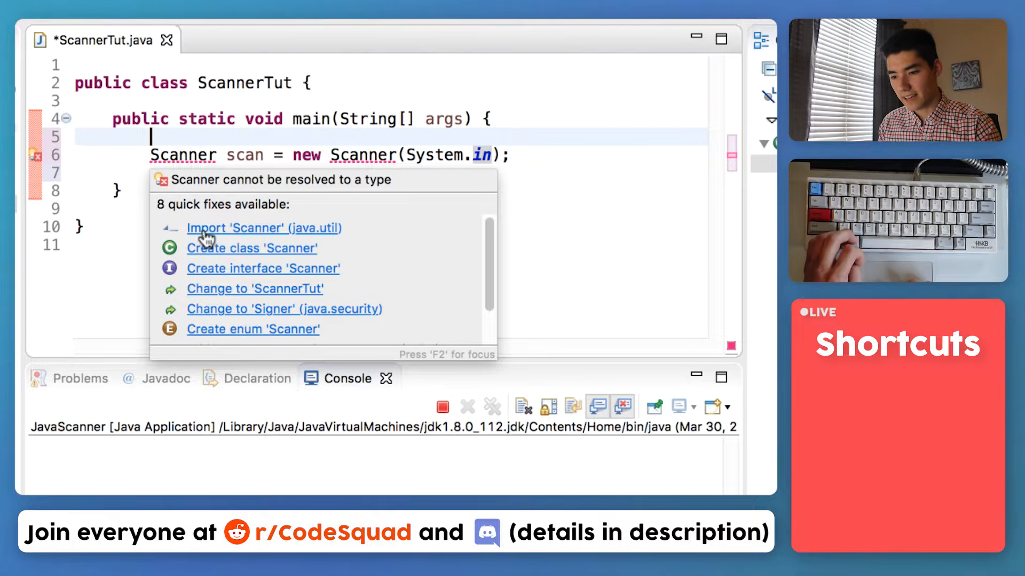
pyautogui.moveTo(299, 234)
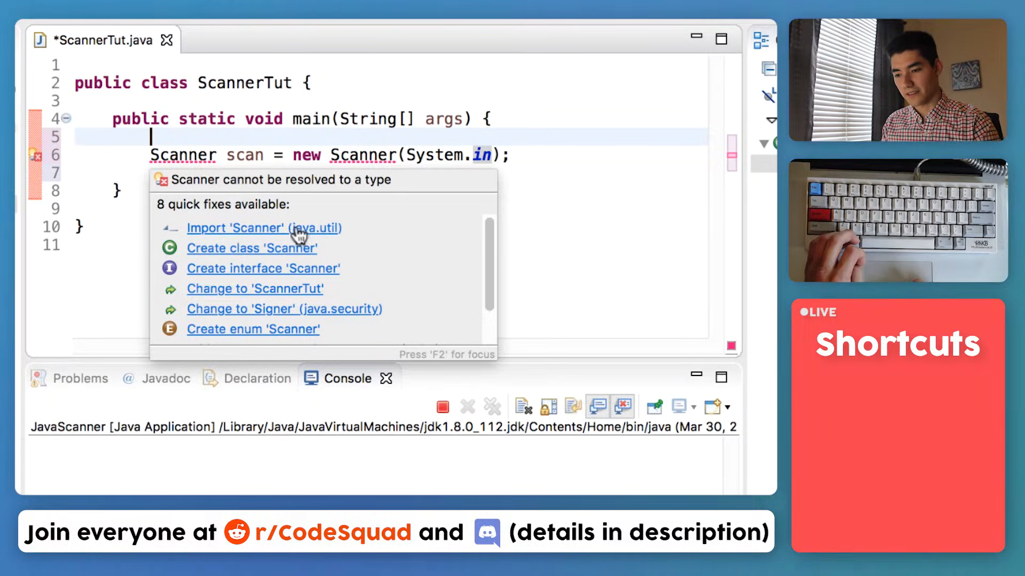
pyautogui.click(234, 229)
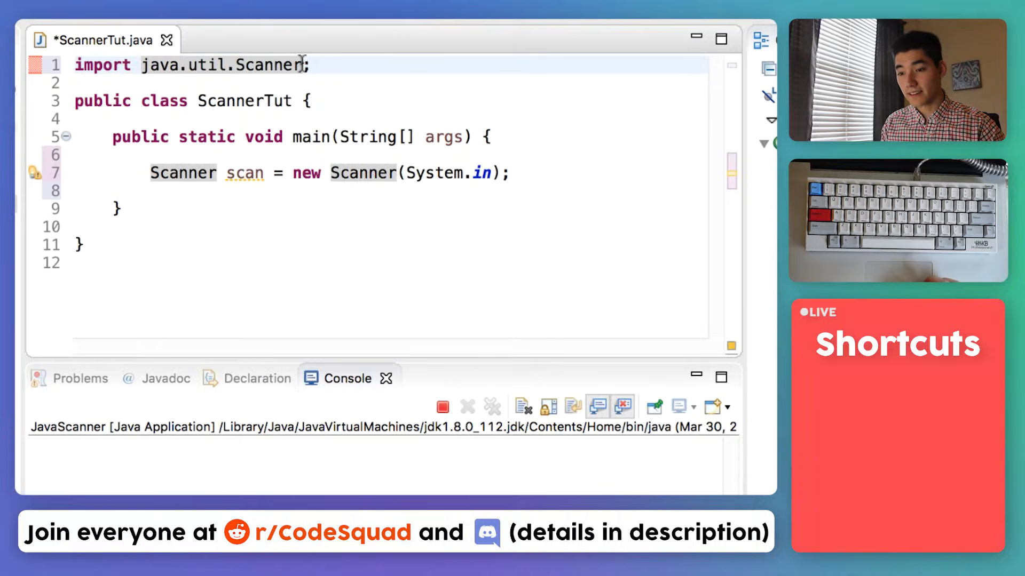
pyautogui.doubleClick(221, 66)
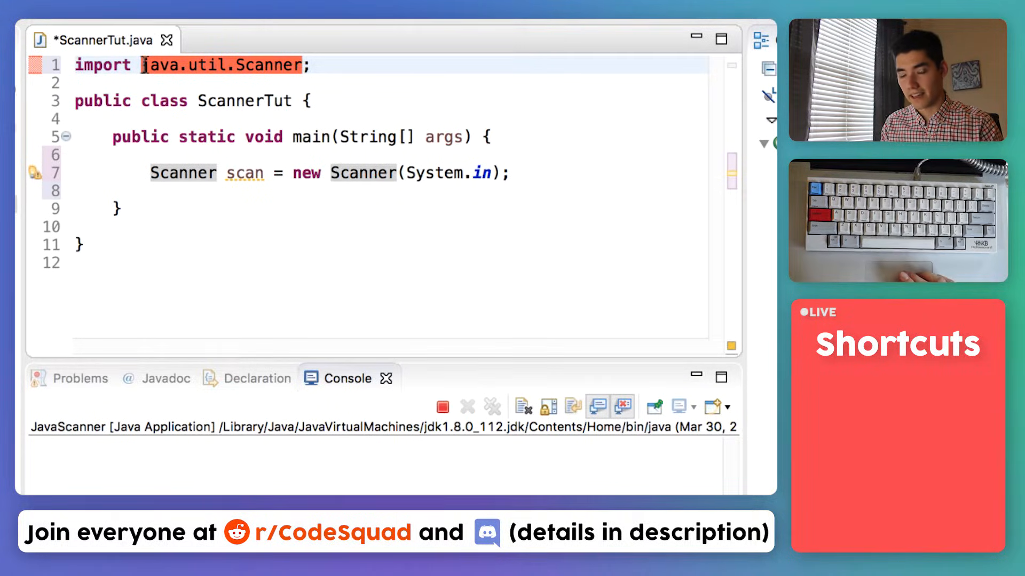
pyautogui.doubleClick(101, 65)
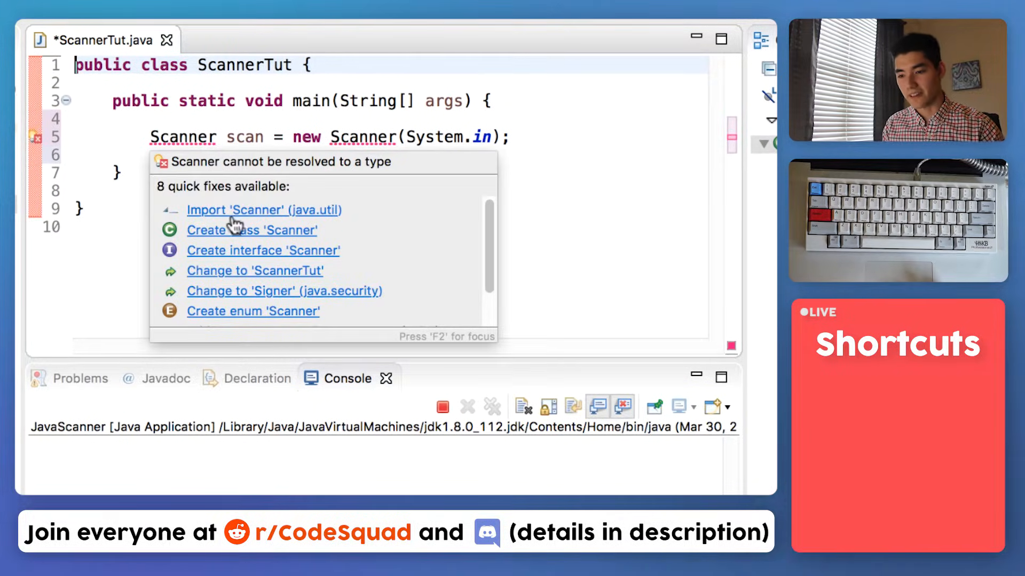
pyautogui.click(263, 210)
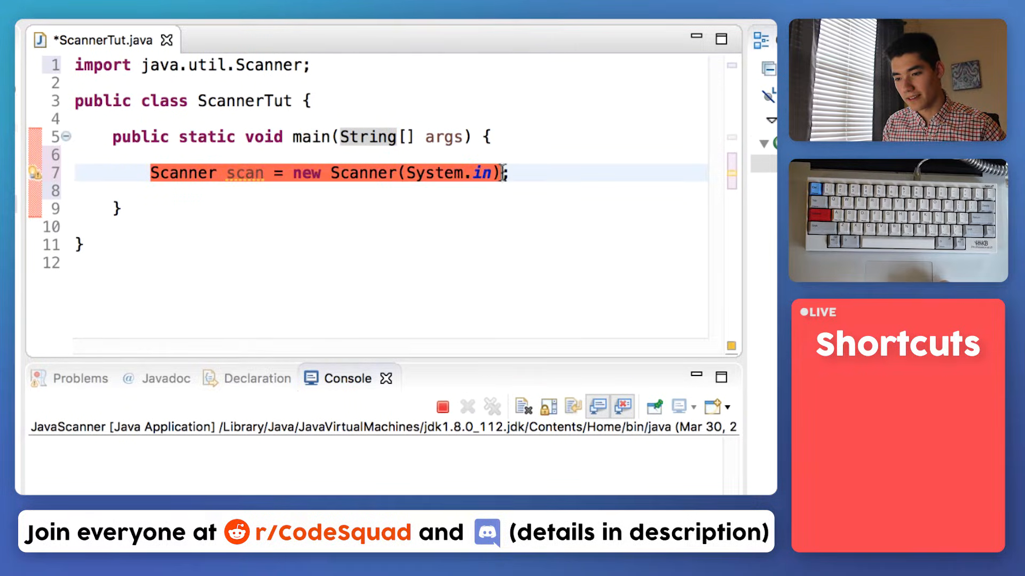
pyautogui.doubleClick(183, 173)
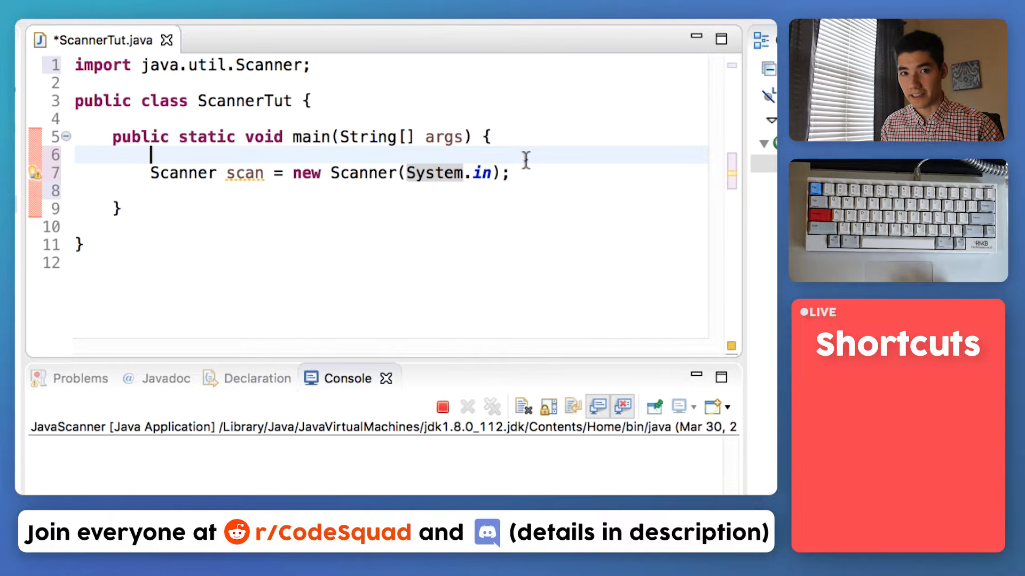
pyautogui.moveTo(346, 190)
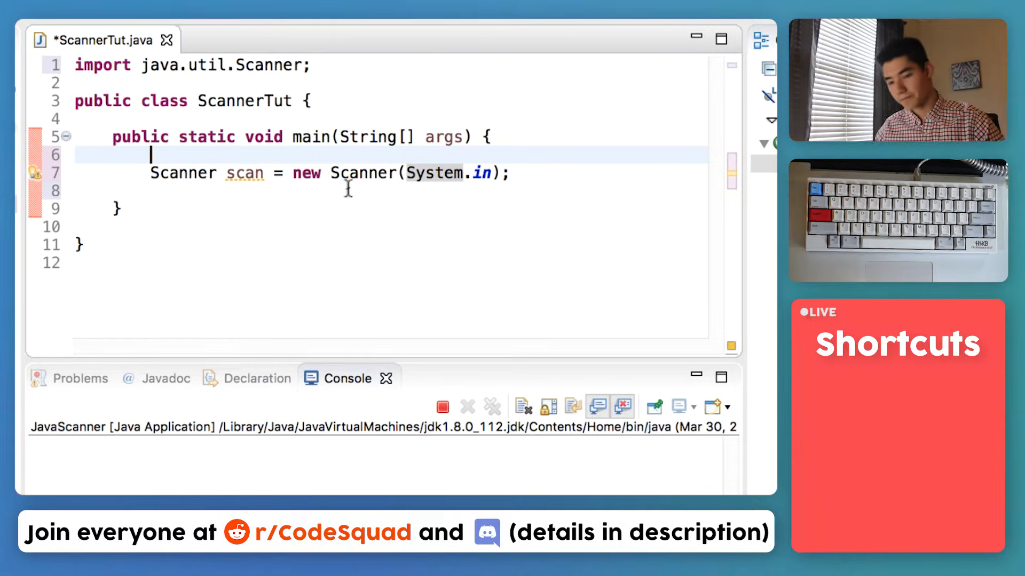
pyautogui.doubleClick(182, 173)
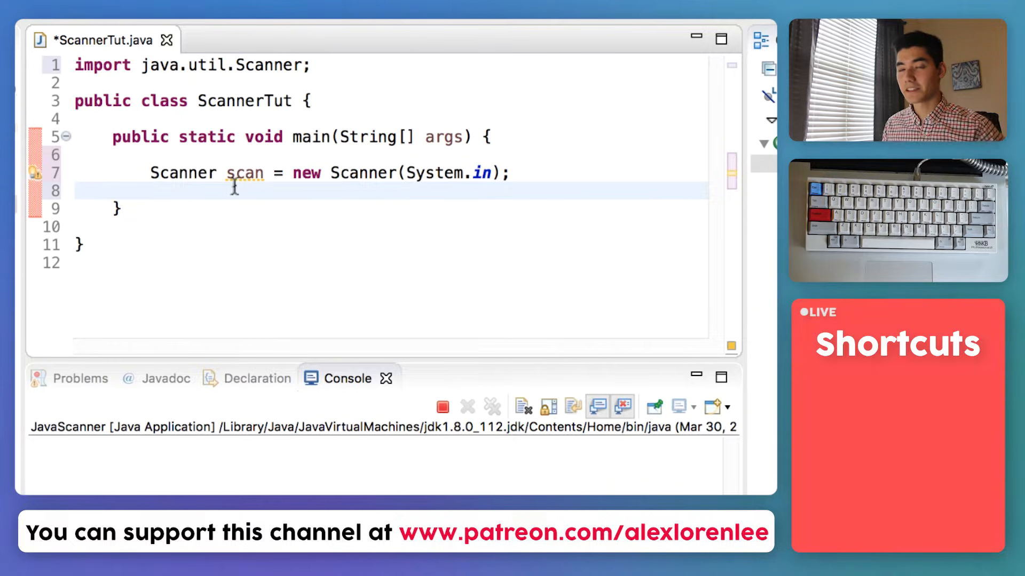
pyautogui.click(152, 191)
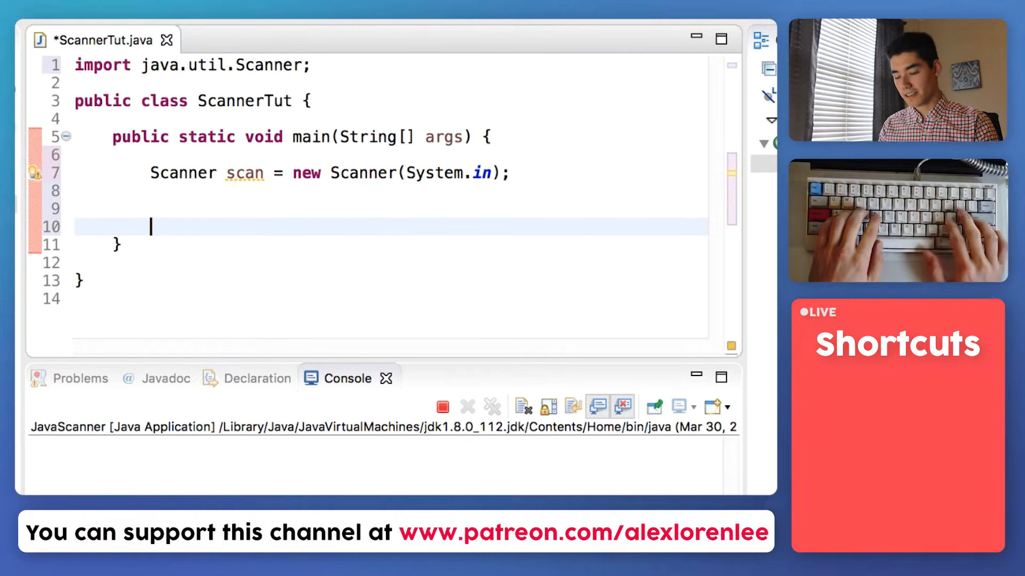
# Print "What's your first name?" with System.out.println and save the file
pyautogui.write('System.out.')
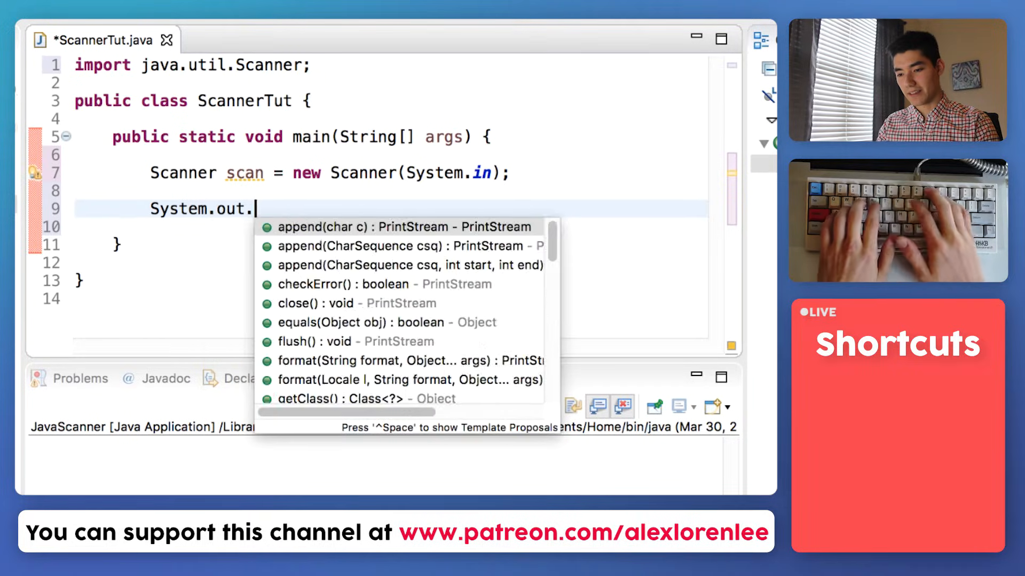
pyautogui.write('println(')
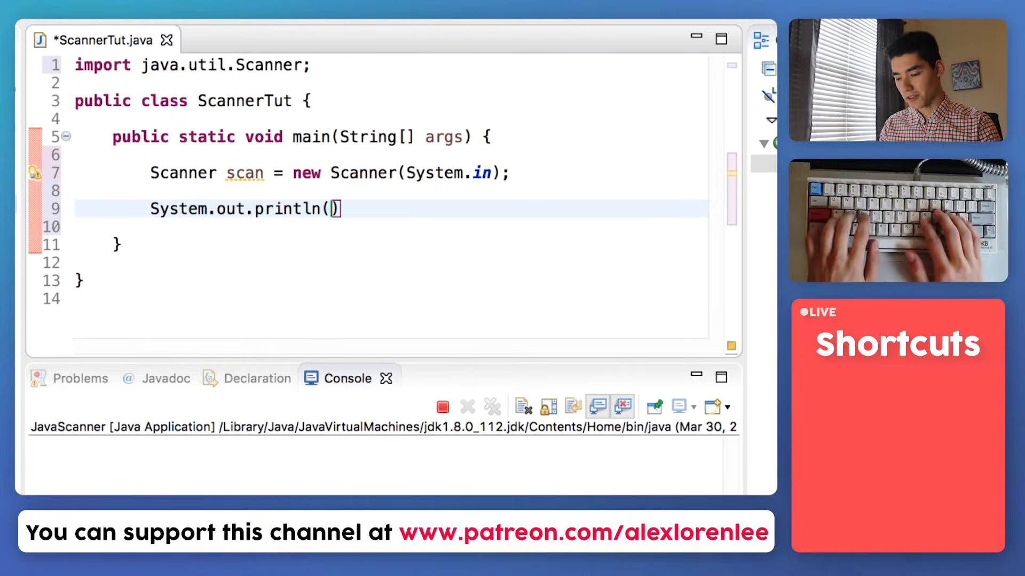
pyautogui.write('""')
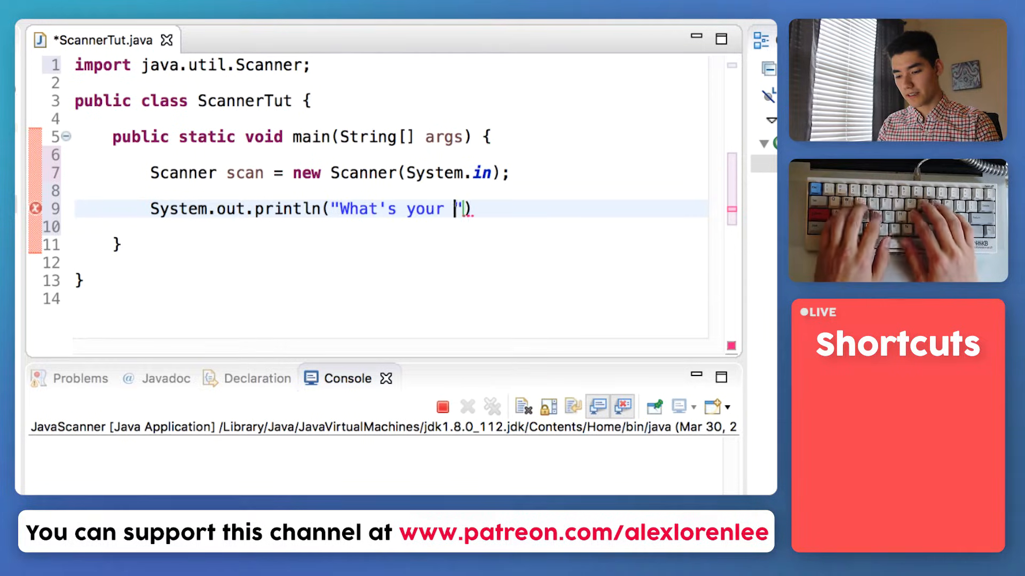
pyautogui.write('first name?')
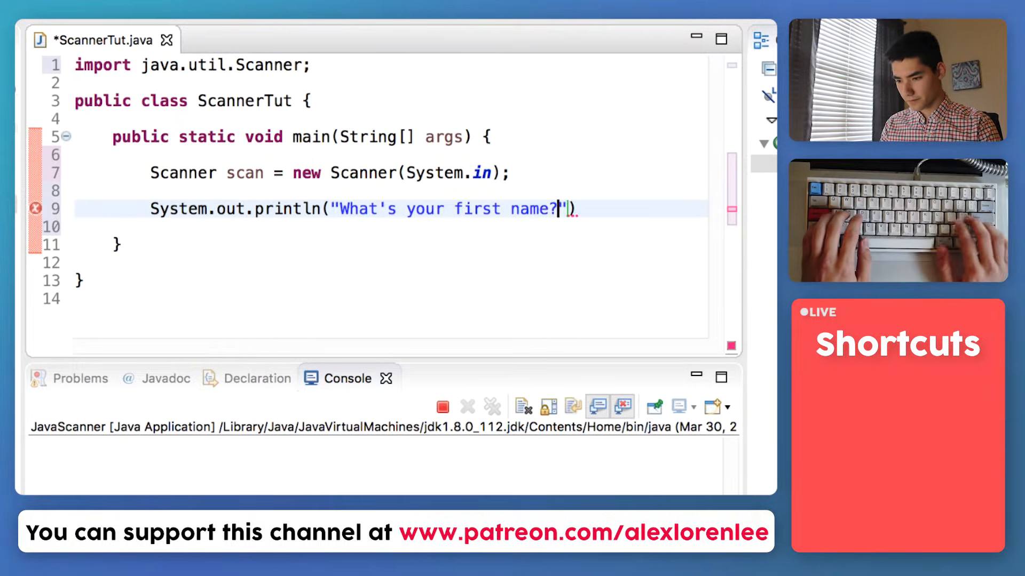
pyautogui.write(';')
pyautogui.press('Return')
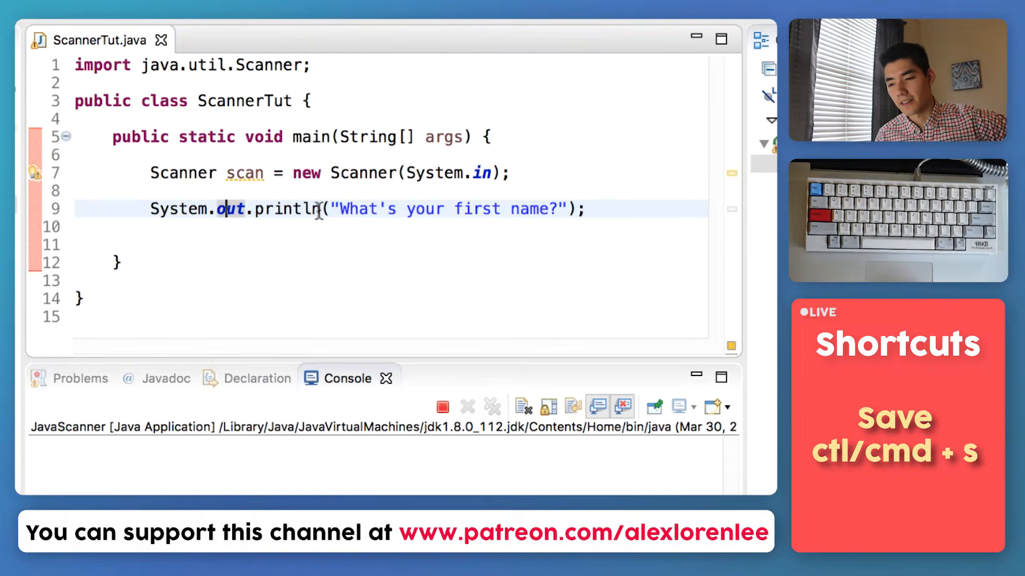
pyautogui.moveTo(294, 209)
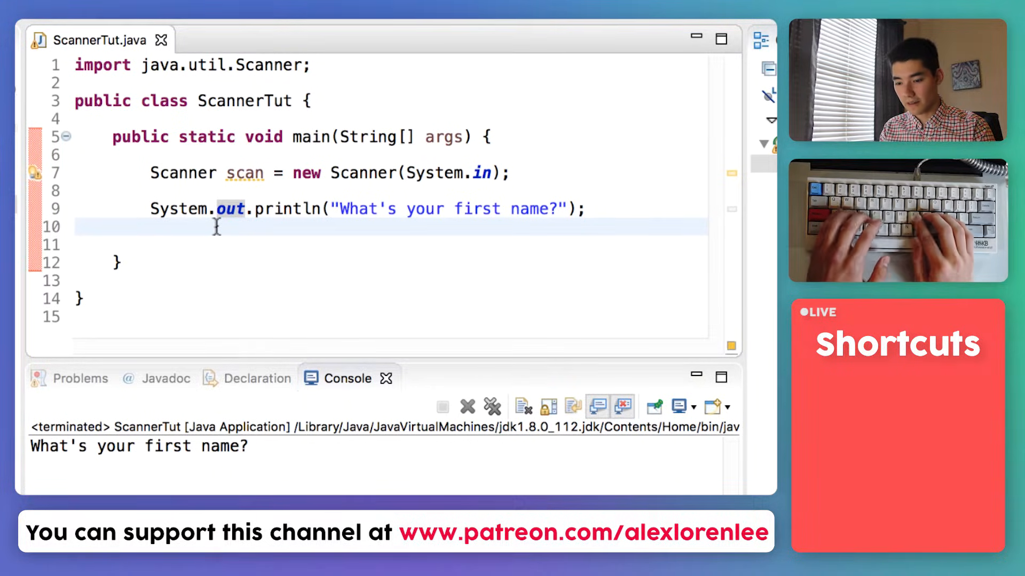
# Add scan.next(); after the prompt and run, entering Alex in the console
pyautogui.write('scan.')
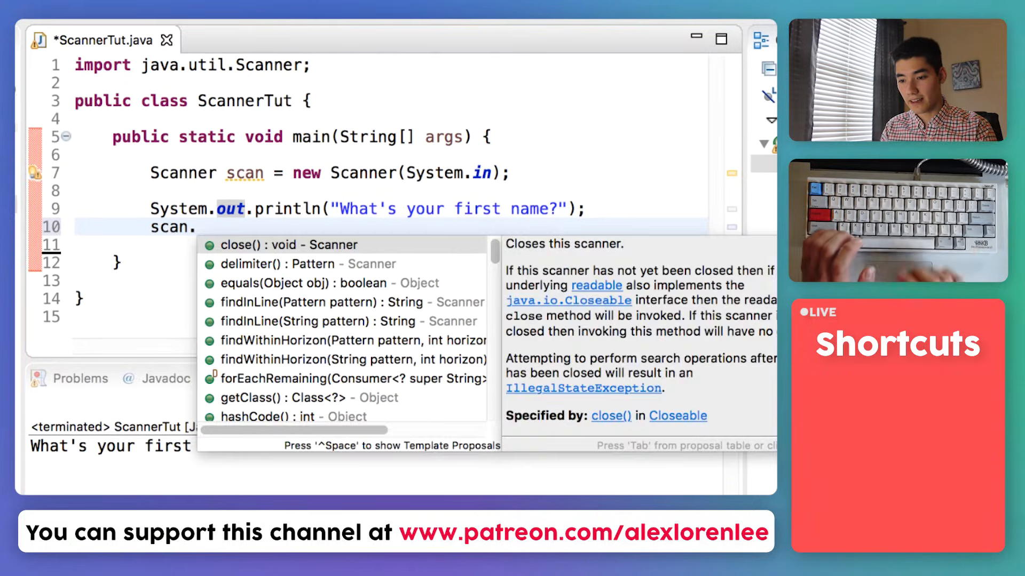
pyautogui.scroll(-3)
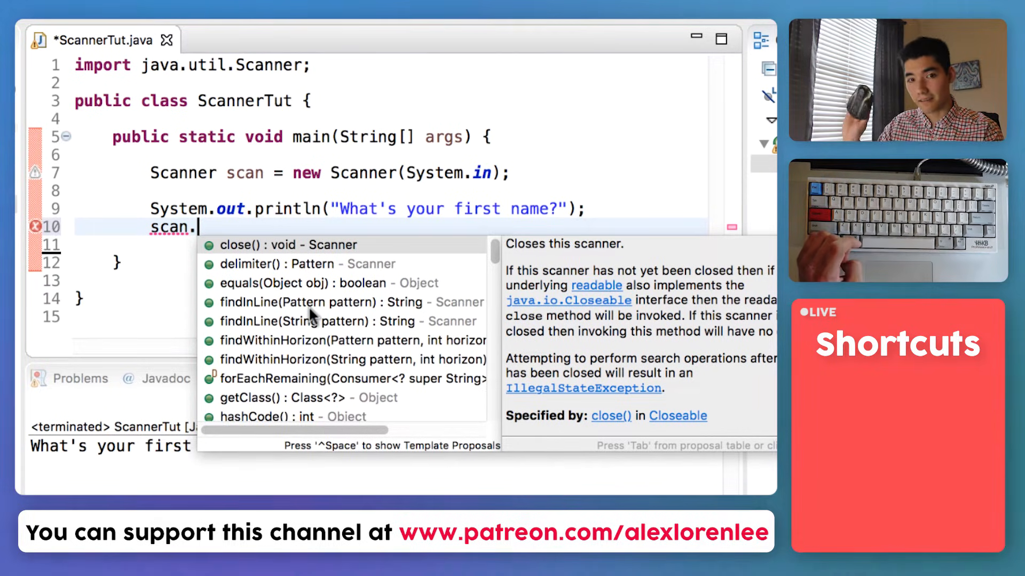
pyautogui.click(345, 301)
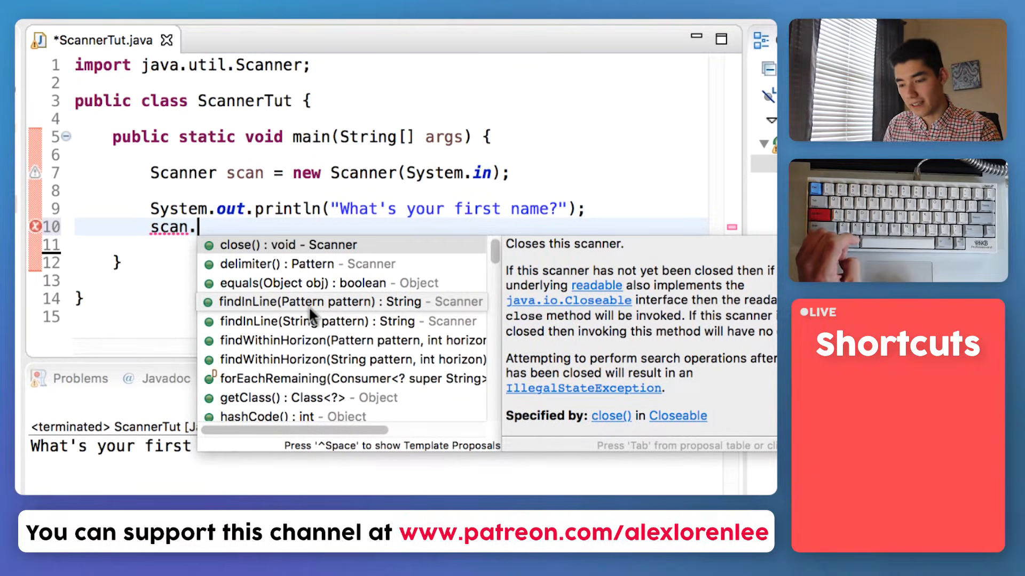
pyautogui.moveTo(265, 282)
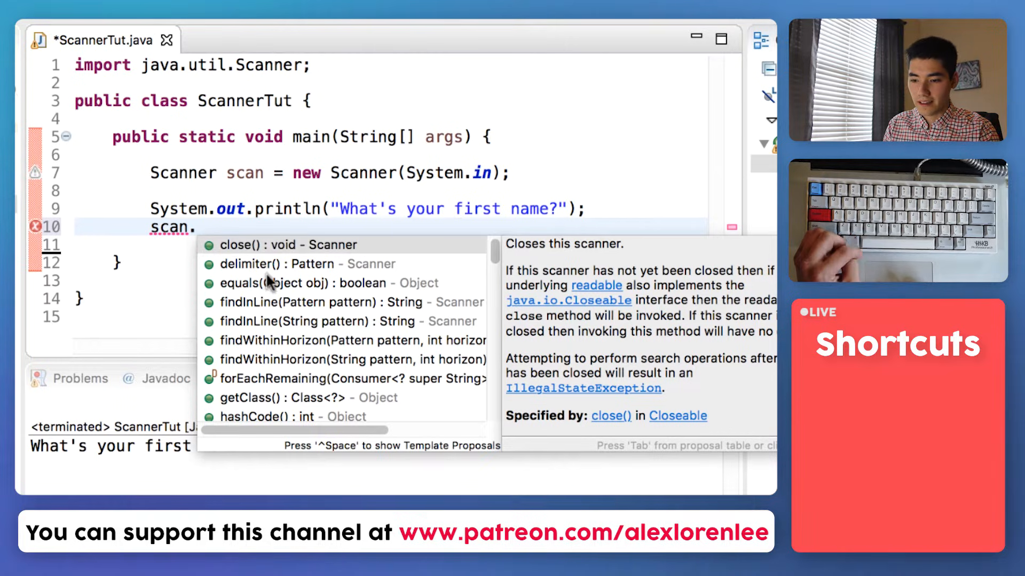
pyautogui.moveTo(287, 388)
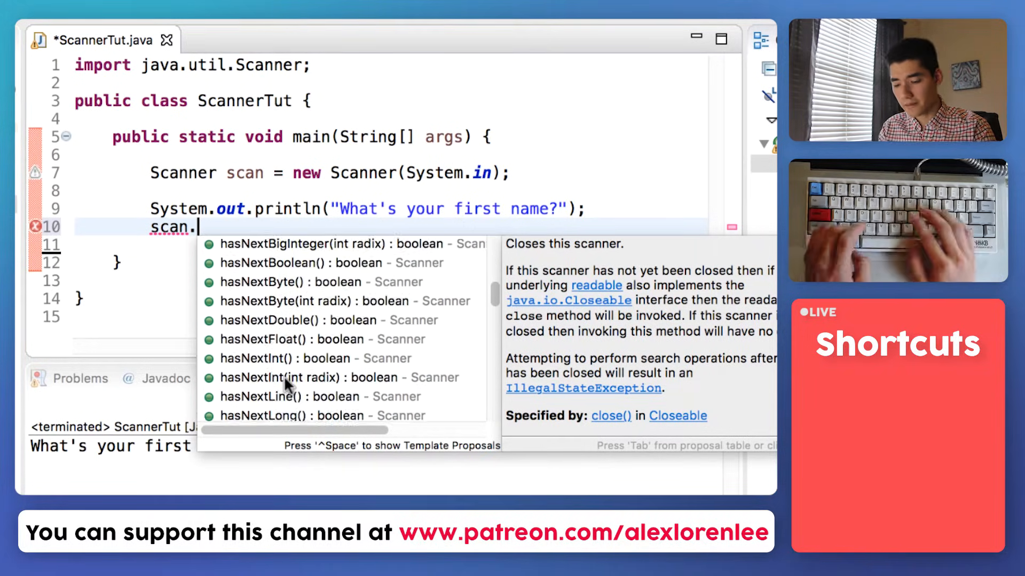
pyautogui.write('next();')
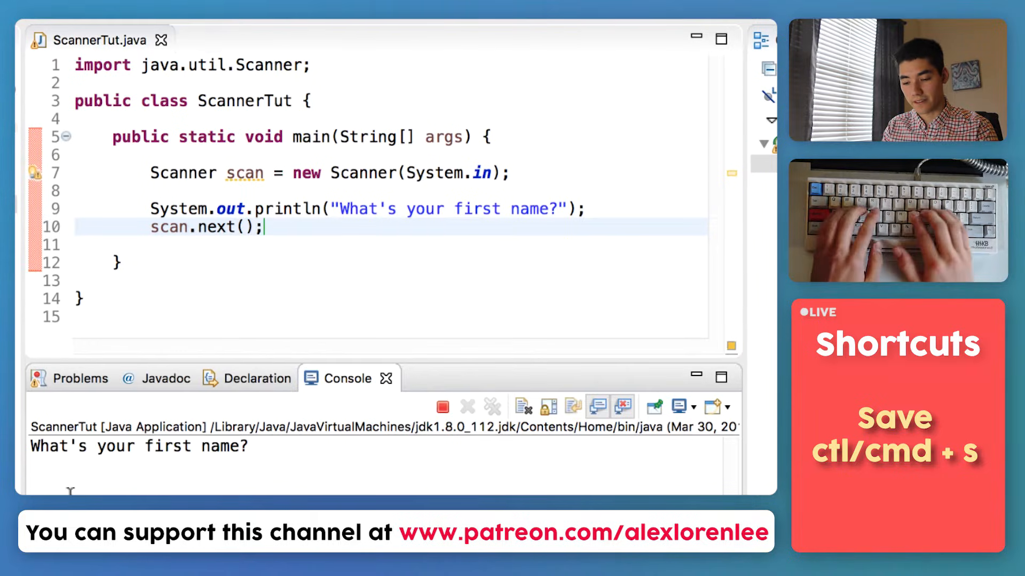
pyautogui.write('A')
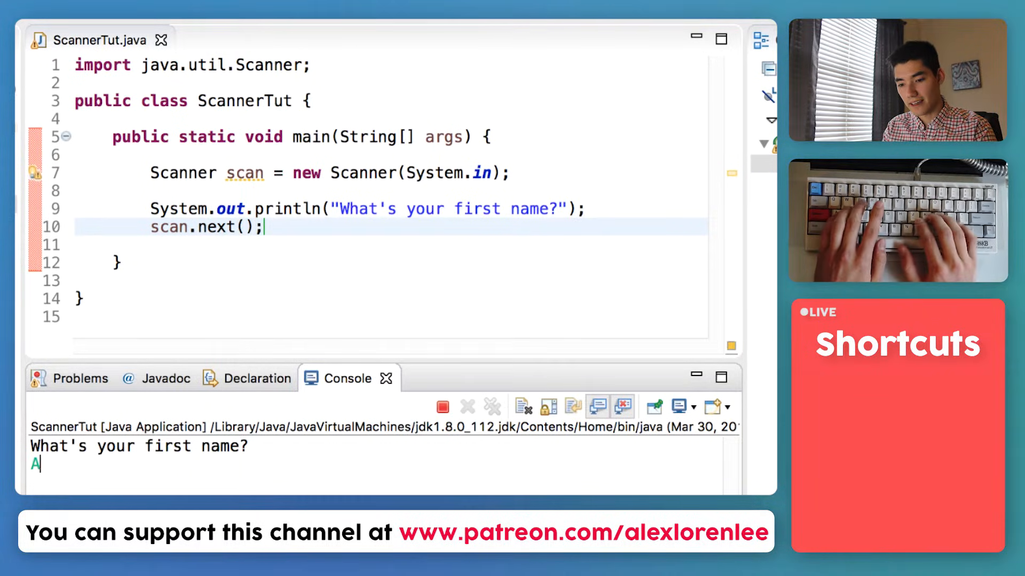
pyautogui.write('lex')
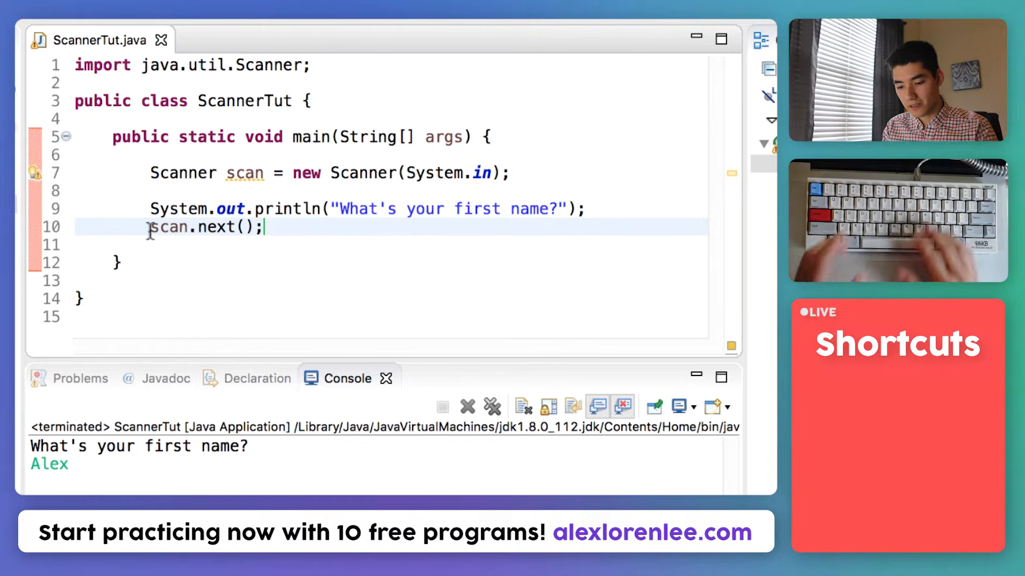
# Store the input as String name, print it back, and run with Billy entered
pyautogui.write('String')
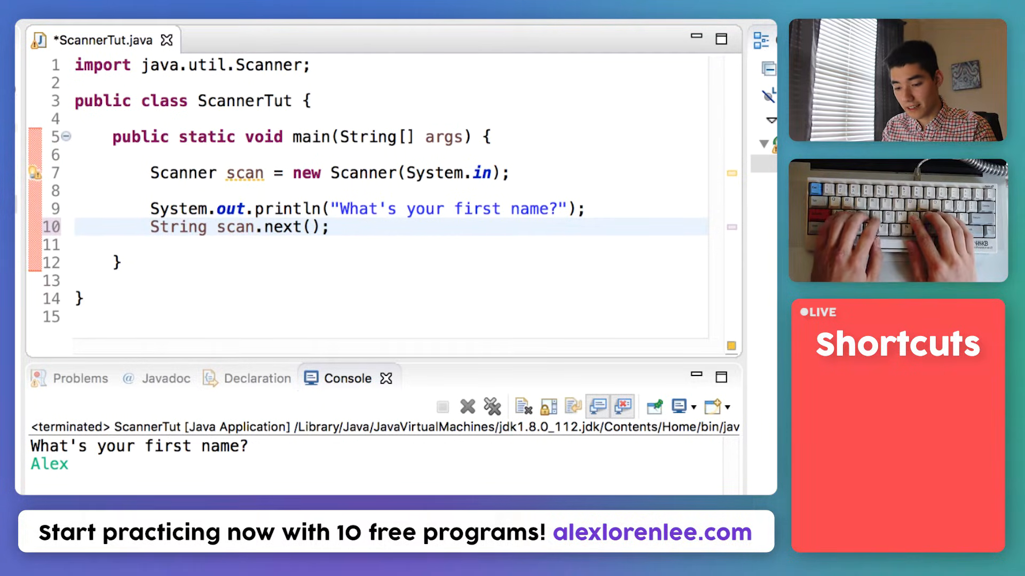
pyautogui.write('name =')
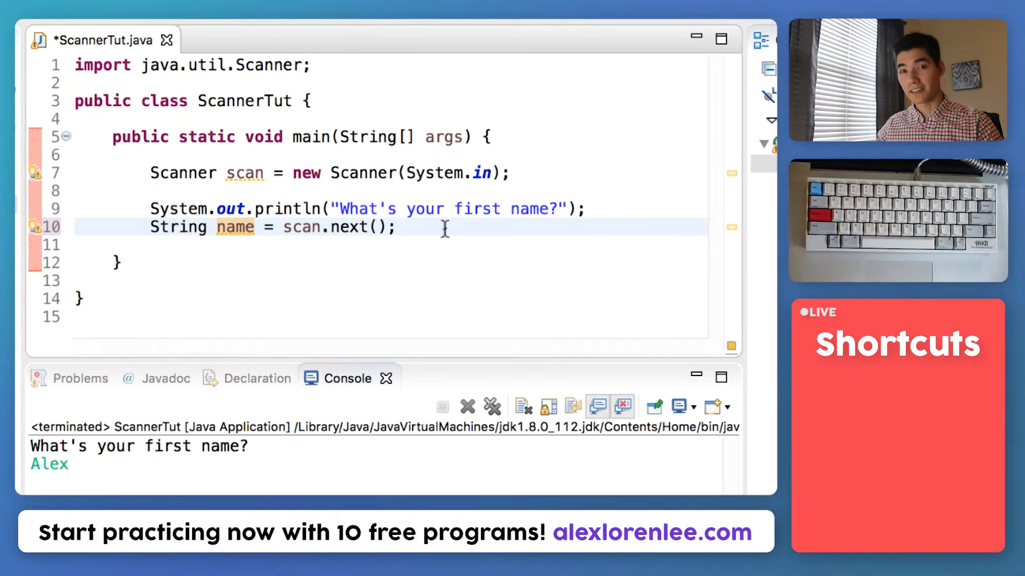
pyautogui.click(395, 227)
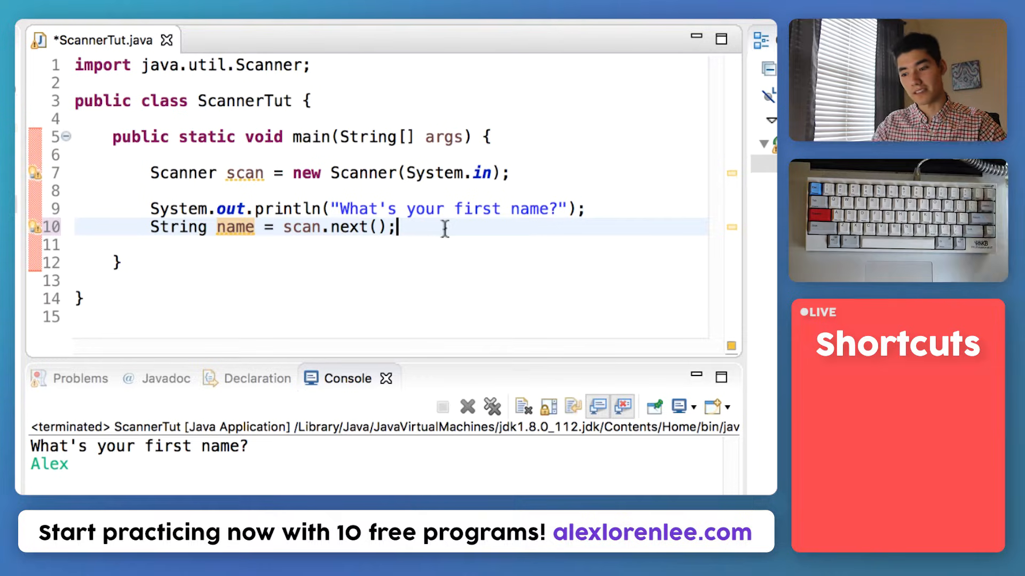
pyautogui.write('System.out.println(name);')
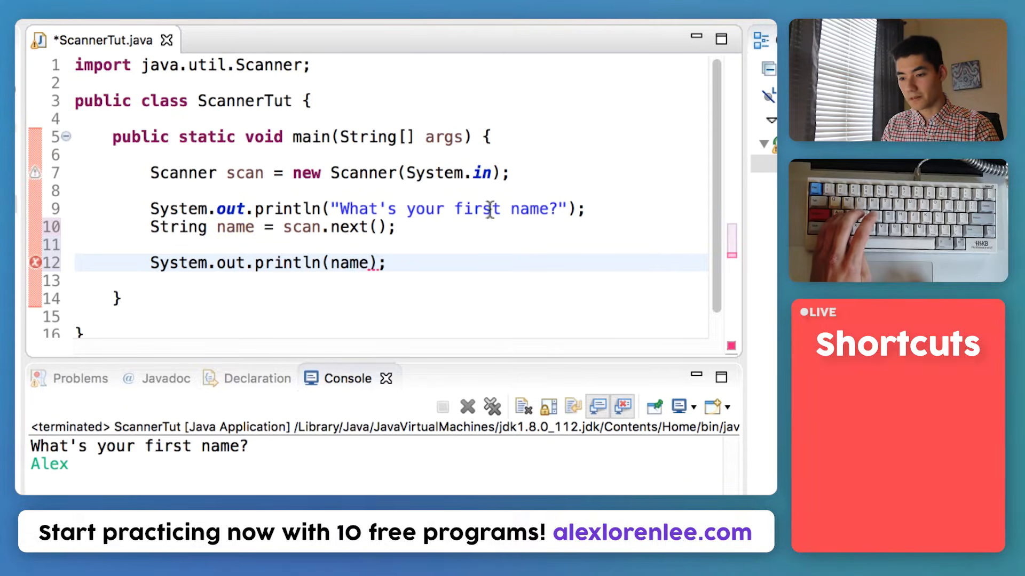
pyautogui.click(471, 208)
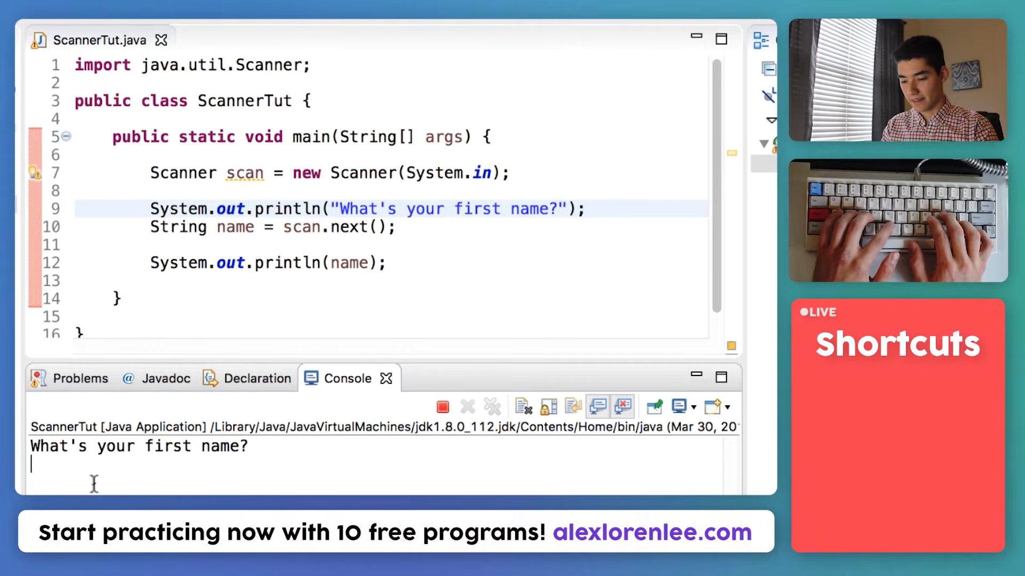
pyautogui.write('Billy')
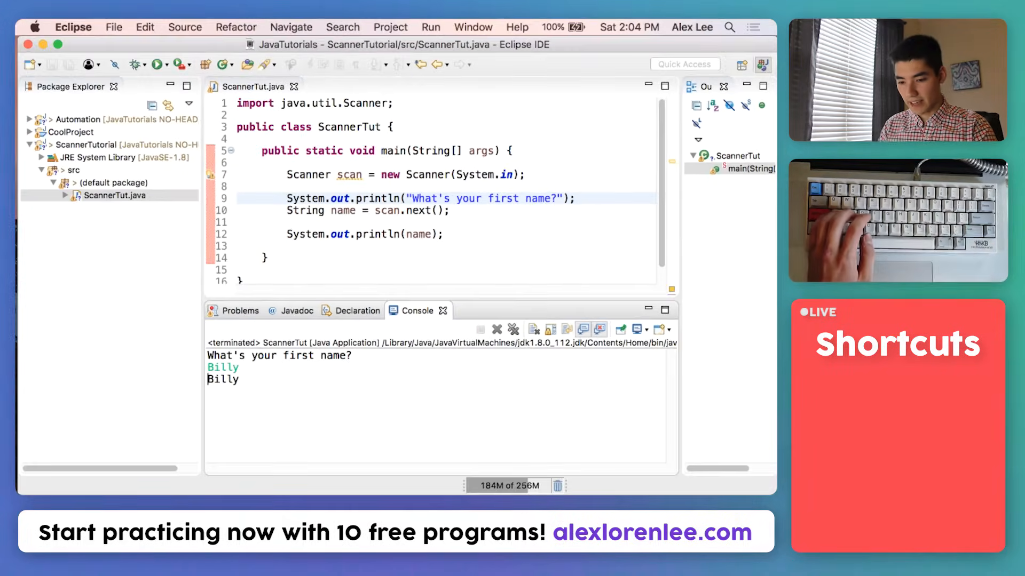
# Ask "What's your age?" and read the reply with scan.nextInt();
pyautogui.doubleClick(222, 379)
pyautogui.write('"What\'s your age?')
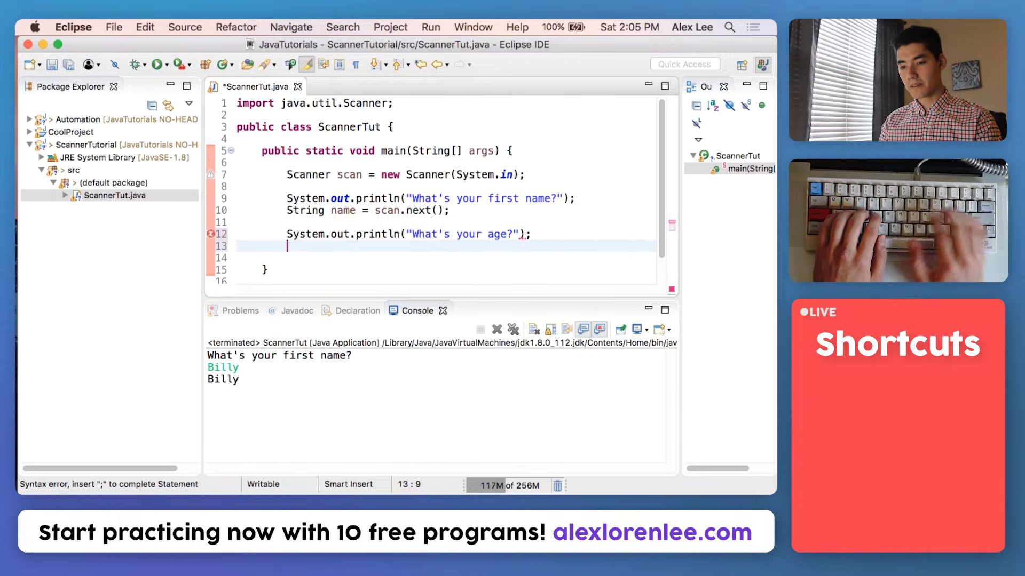
pyautogui.write('s')
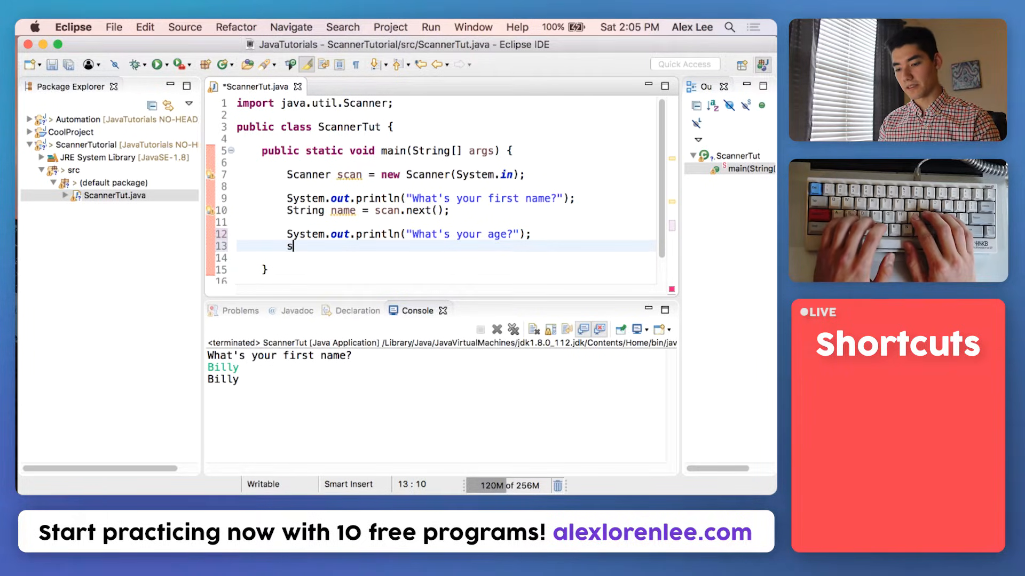
pyautogui.write('can.')
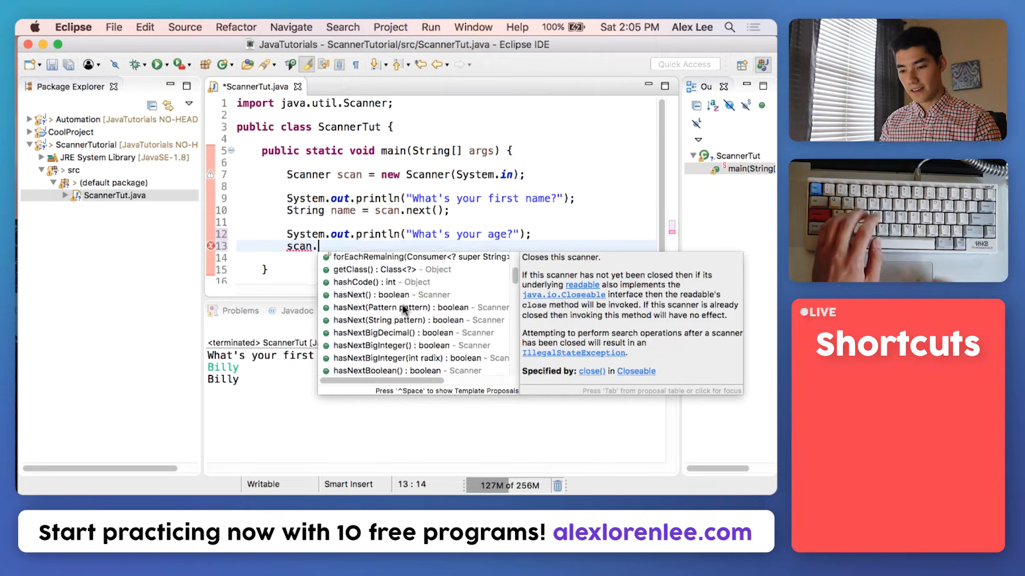
pyautogui.write('nextInt(')
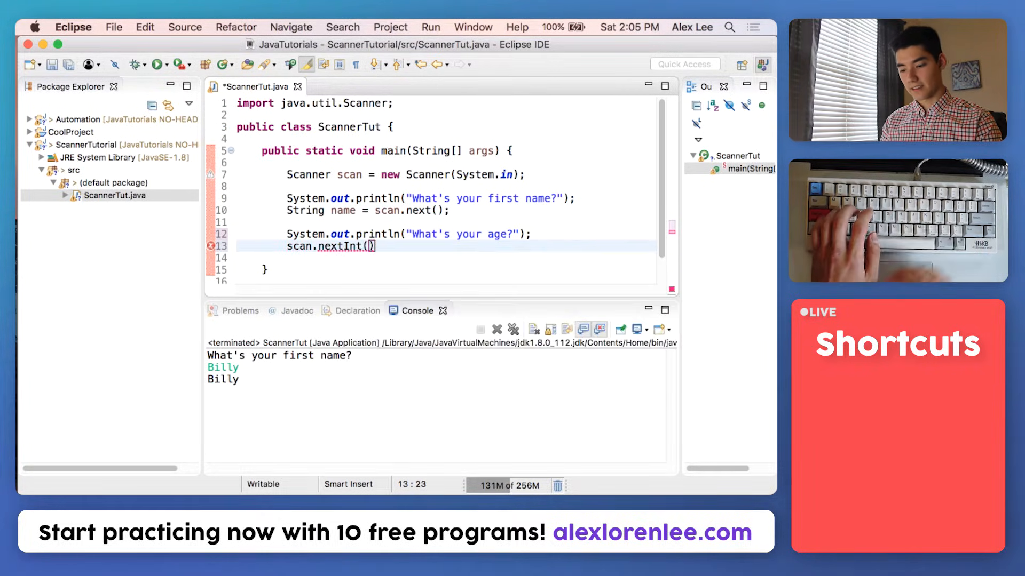
pyautogui.write(';')
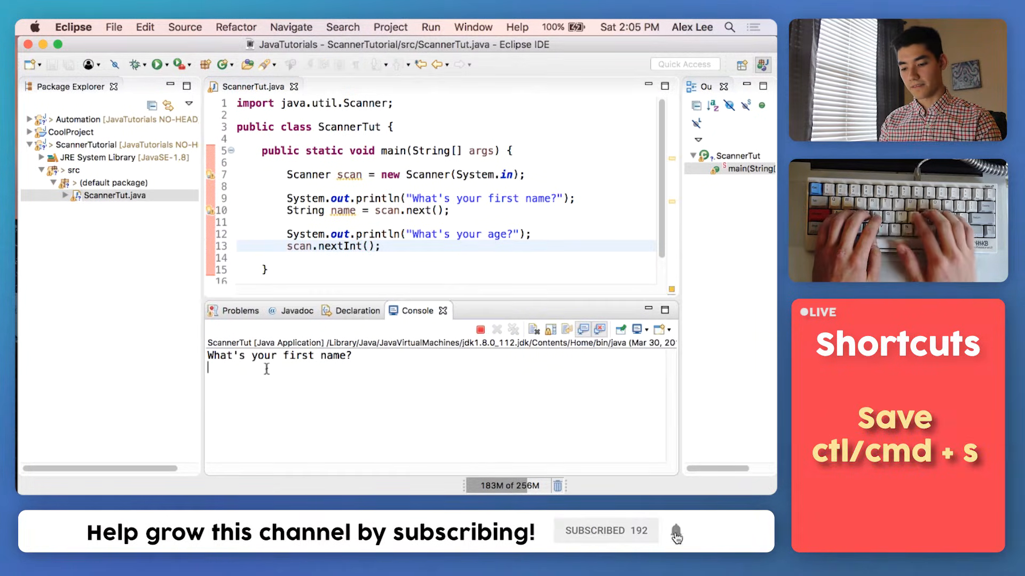
# Run the program, entering Susan and then 17 in the console
pyautogui.write('Susan')
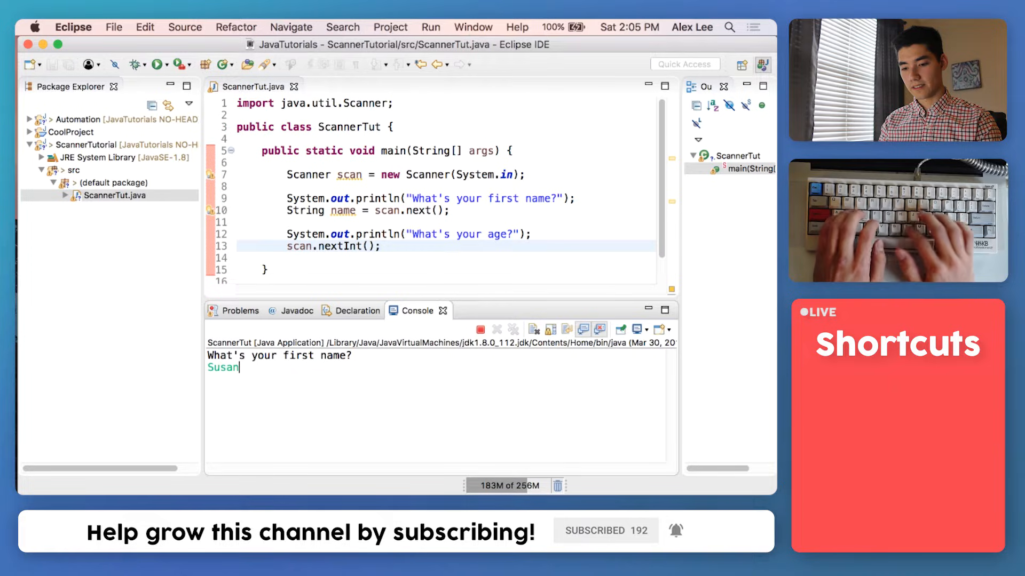
pyautogui.press('Return')
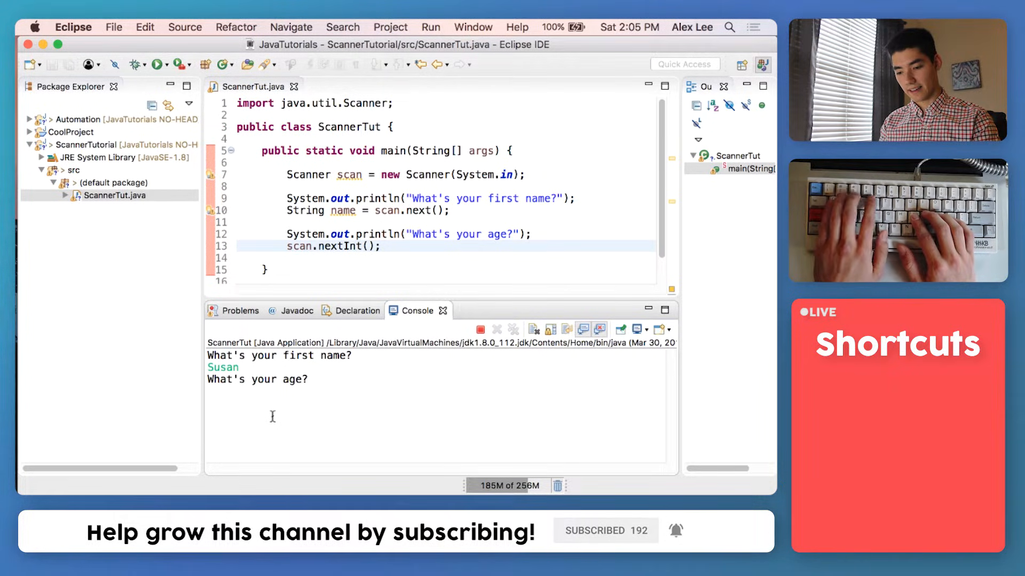
pyautogui.write('17')
pyautogui.click(470, 245)
pyautogui.write('int age ')
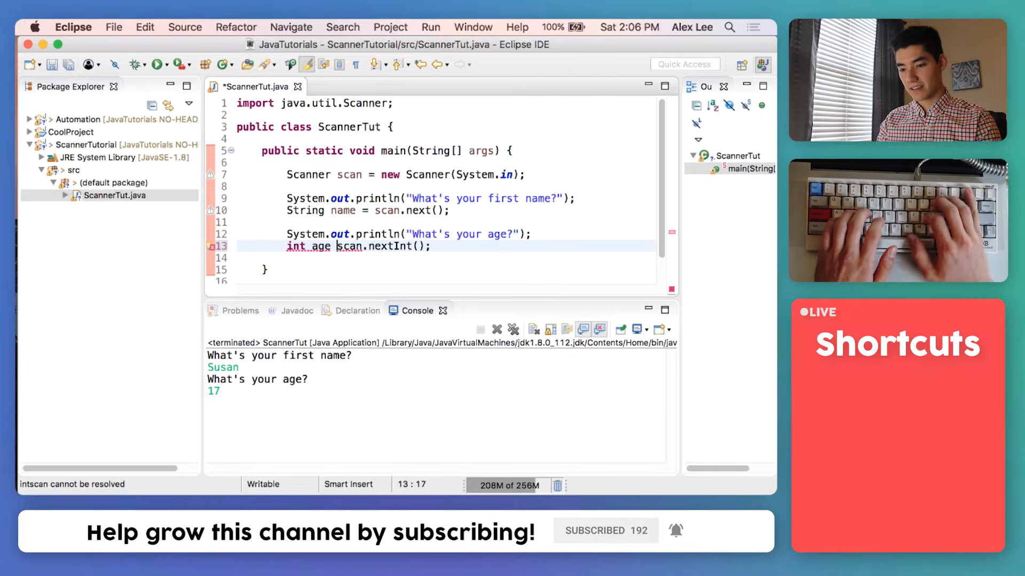
# Store the read integer in a variable declared as int age
pyautogui.write('=')
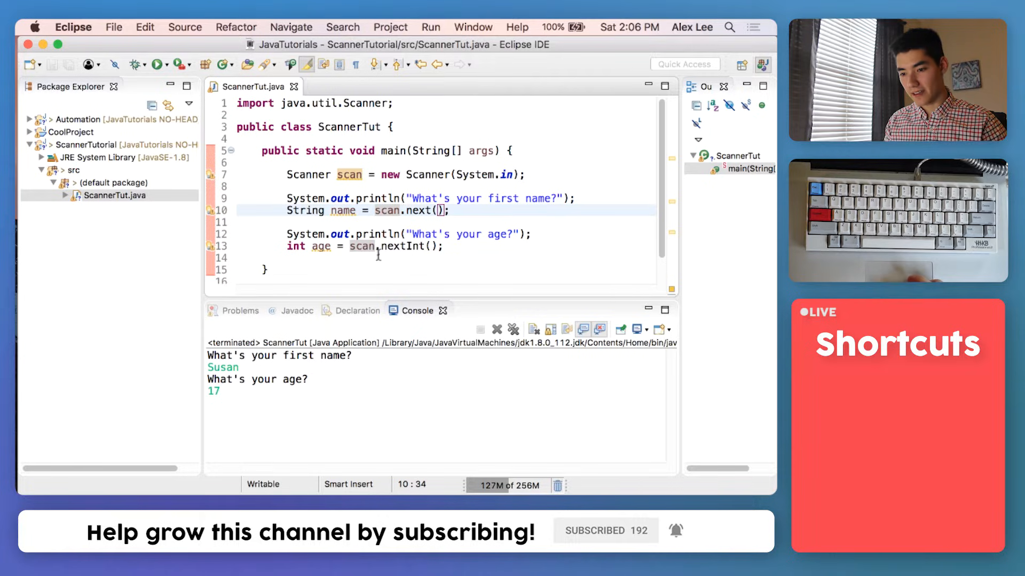
pyautogui.click(295, 246)
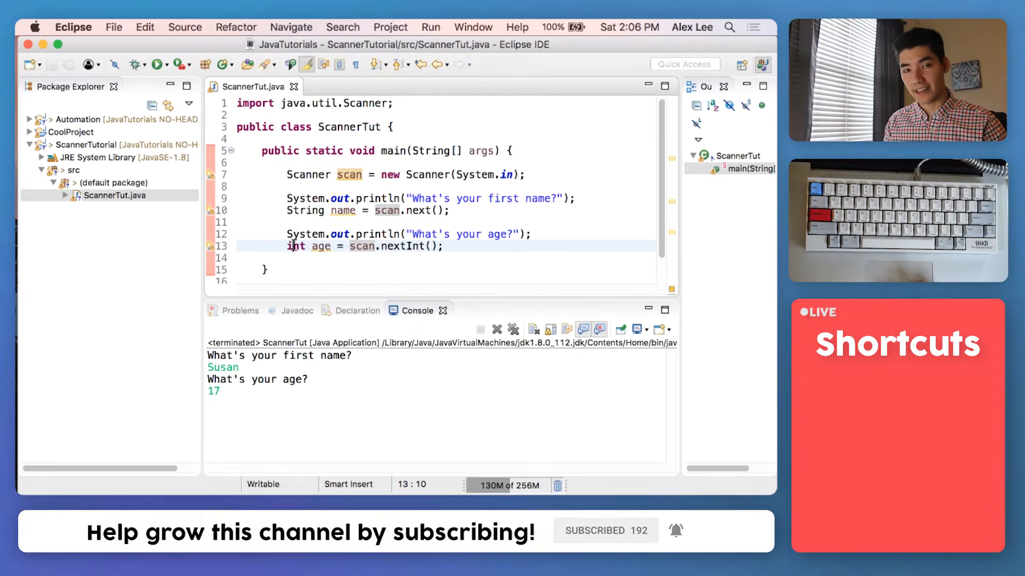
pyautogui.doubleClick(304, 211)
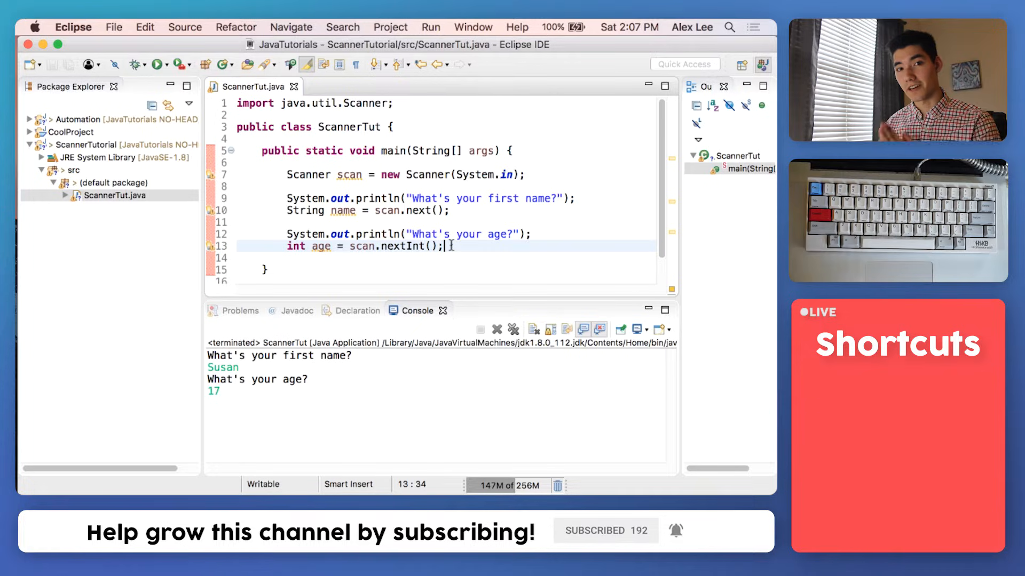
# Print "What's your senior quote?" and read the reply into String quote with scan.next()
pyautogui.write('System.out.println("What\'s your senior')
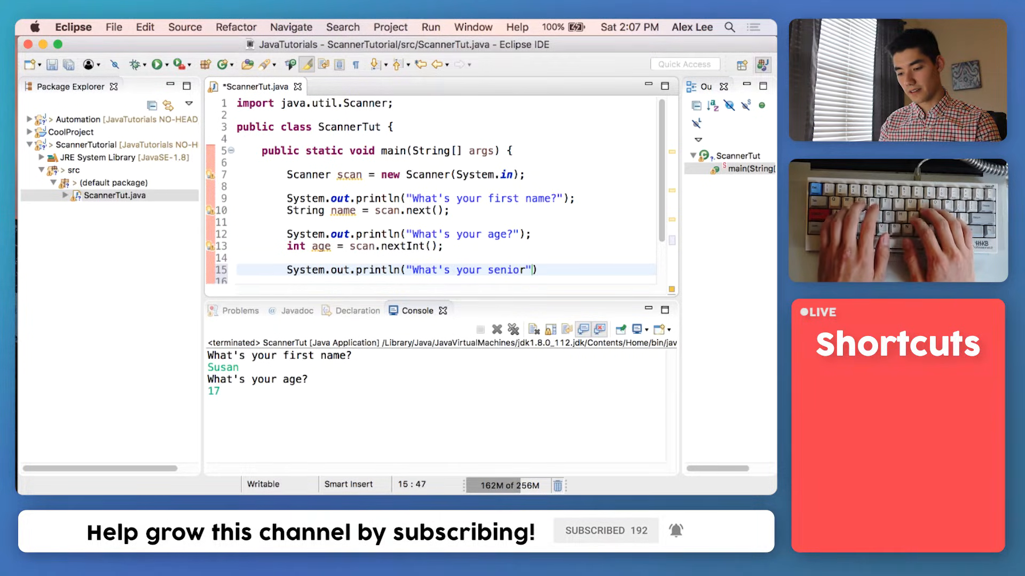
pyautogui.write('quote?')
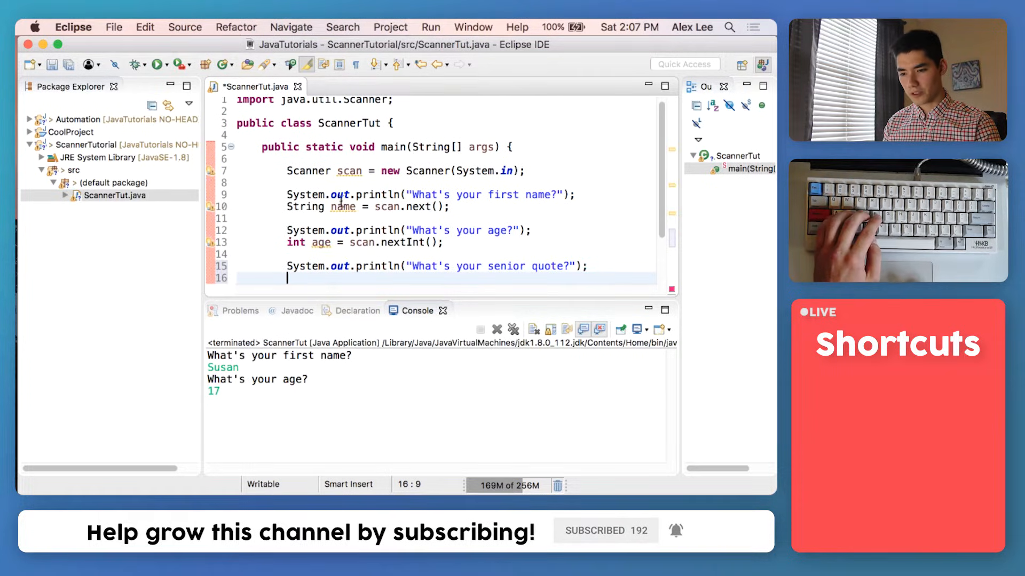
pyautogui.scroll(-3)
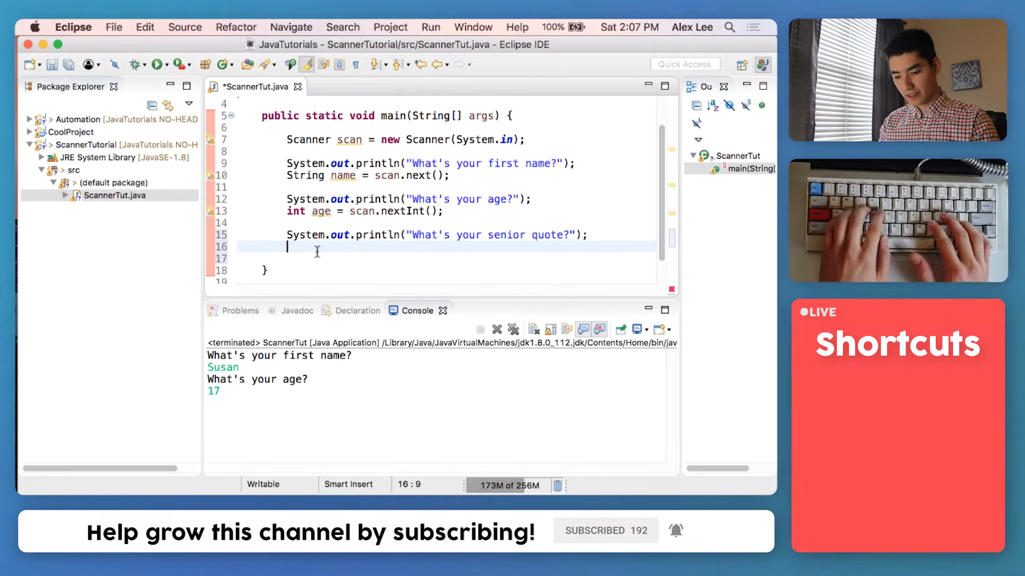
pyautogui.write('String quote')
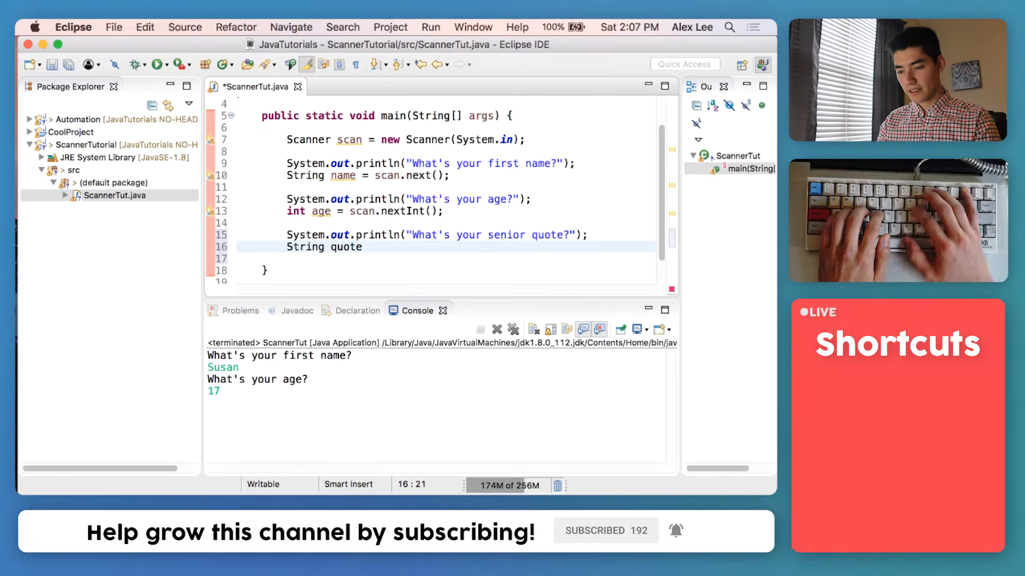
pyautogui.write('= scan.next();')
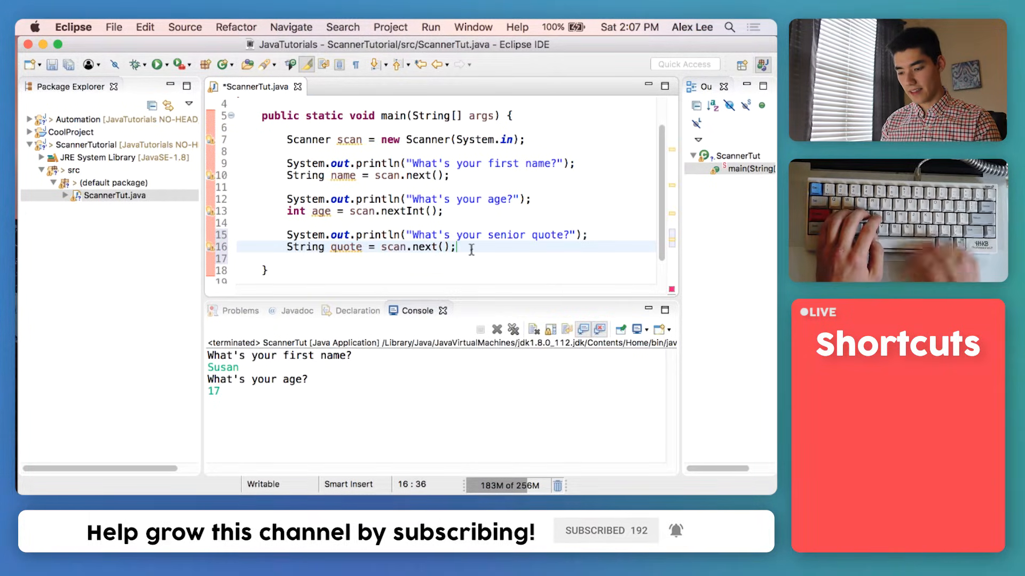
# Print two summary lines thanking the person by name with their age and repeating their quote
pyautogui.write('Sy')
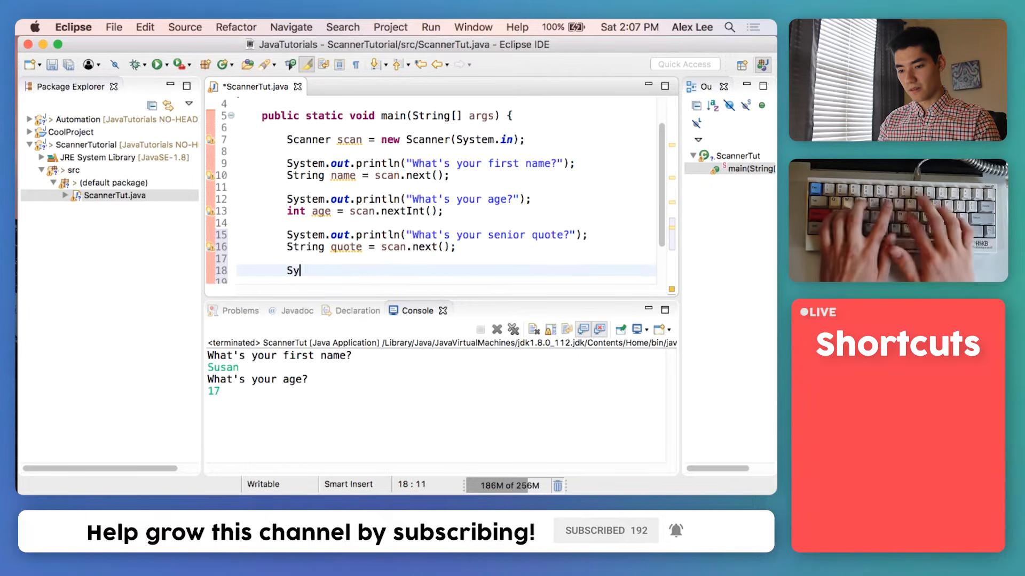
pyautogui.write('System.out.println')
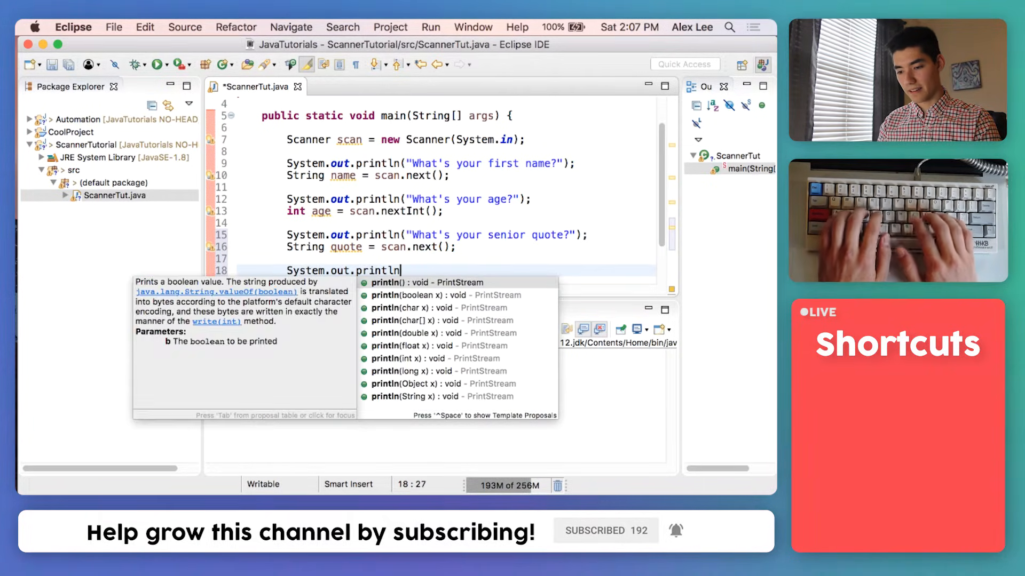
pyautogui.write('("Thank"')
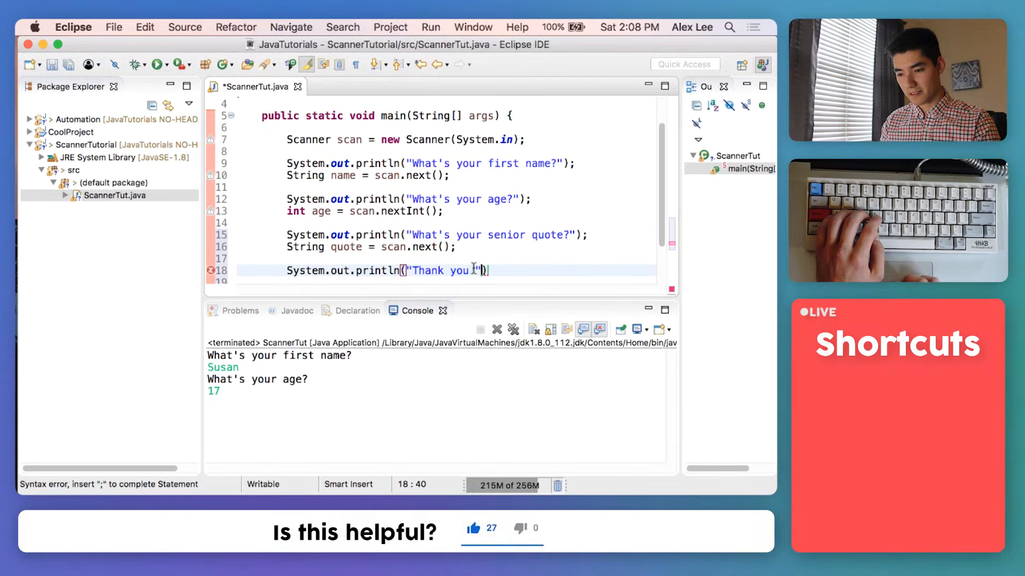
pyautogui.write('+')
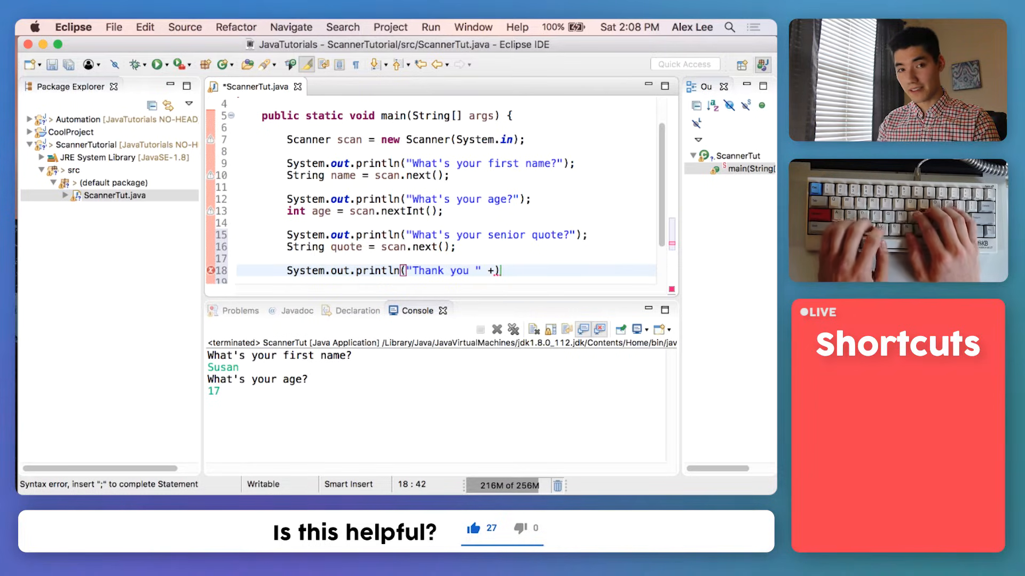
pyautogui.write('name + "')
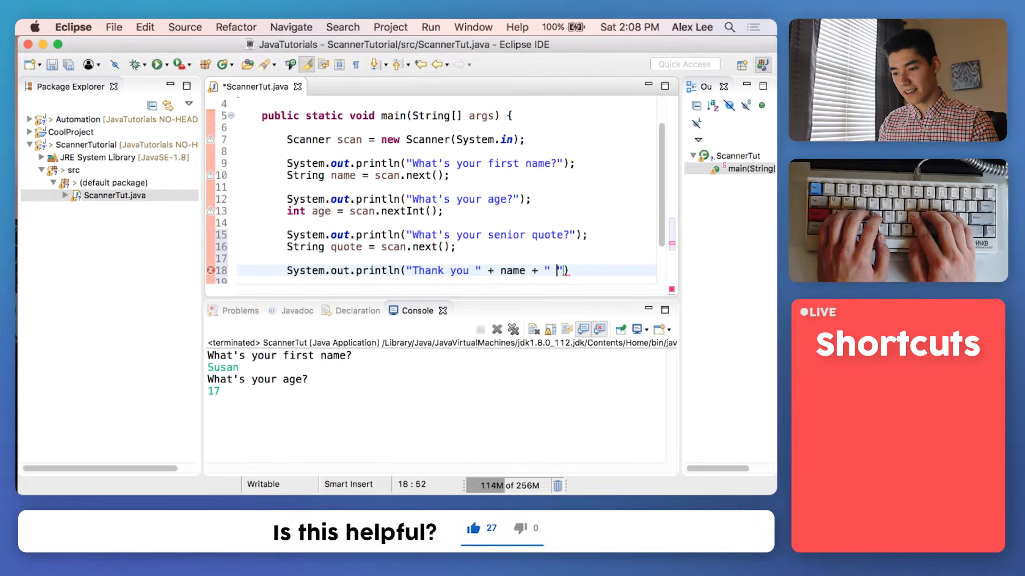
pyautogui.write(',')
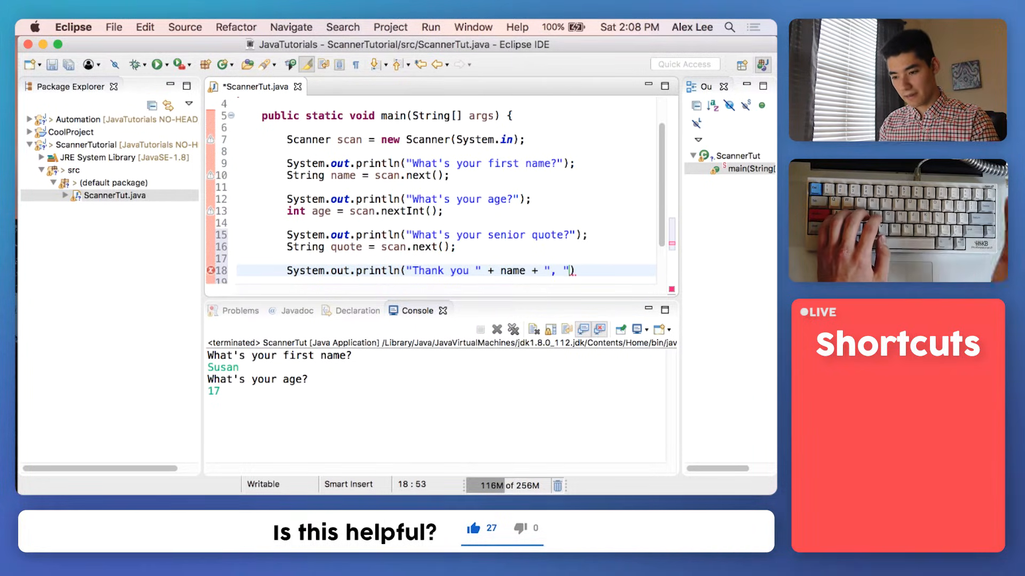
pyautogui.write('you are')
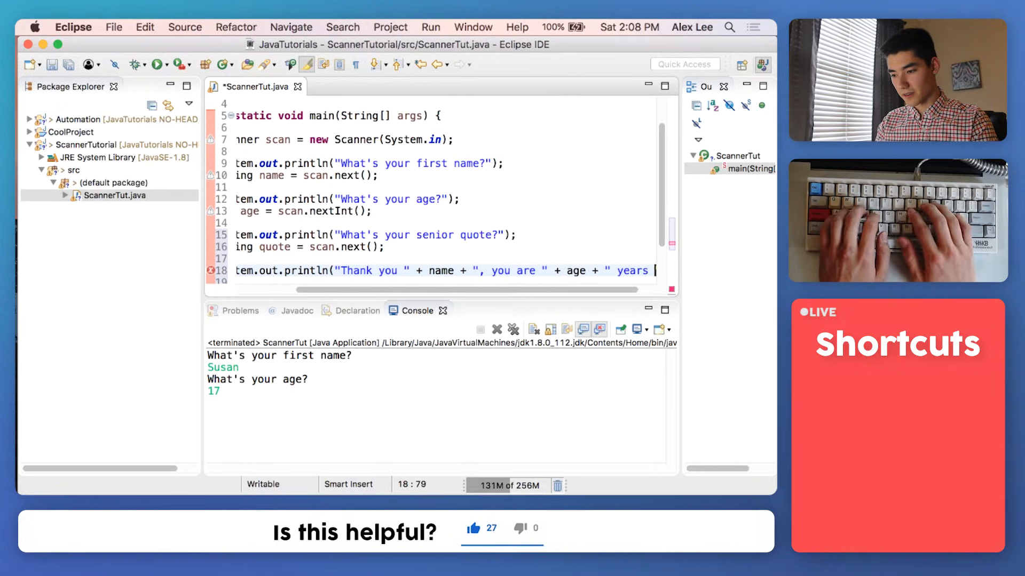
pyautogui.press('Return')
pyautogui.write('System.out.println("')
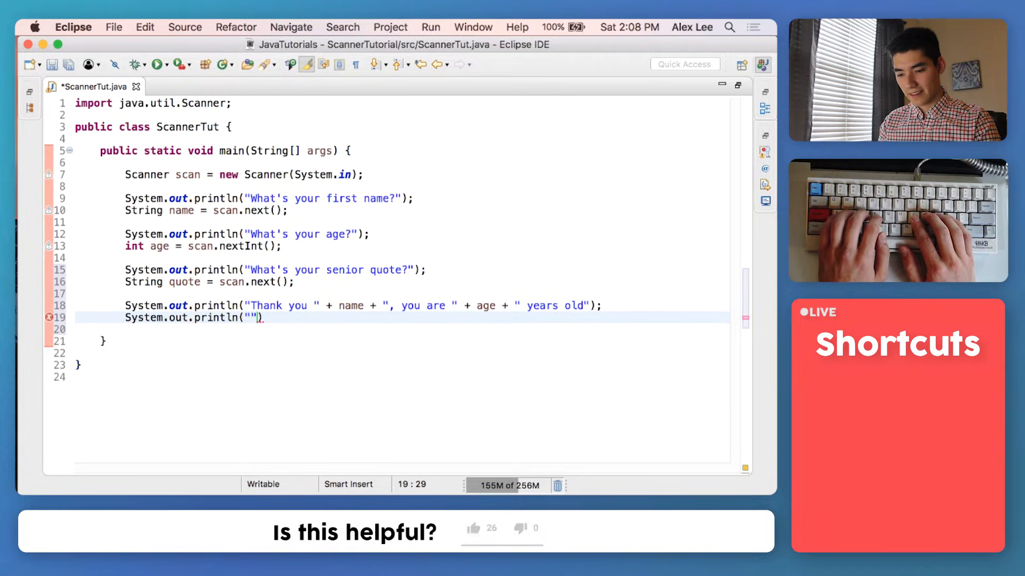
pyautogui.write('and your senior')
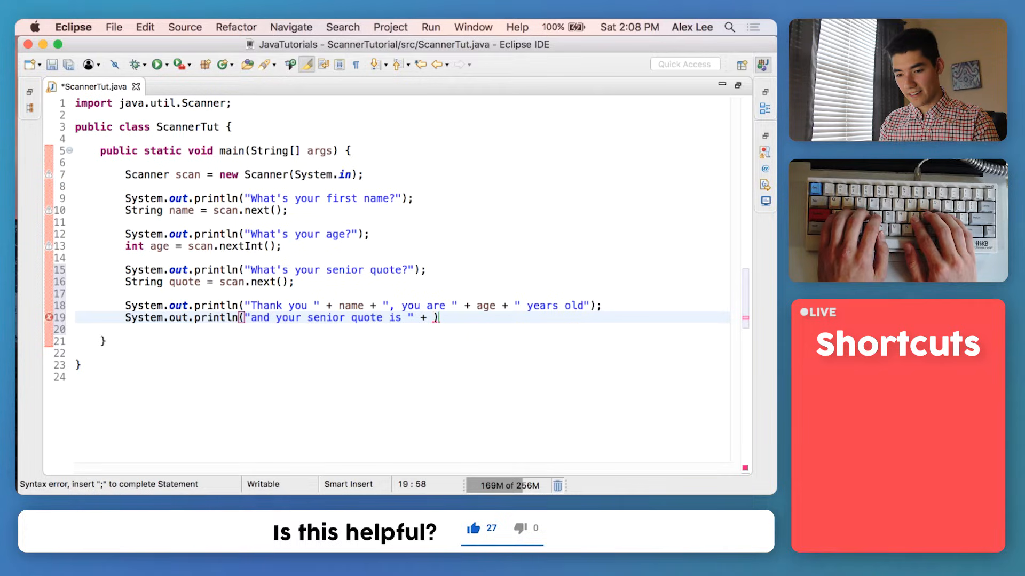
pyautogui.write('quote')
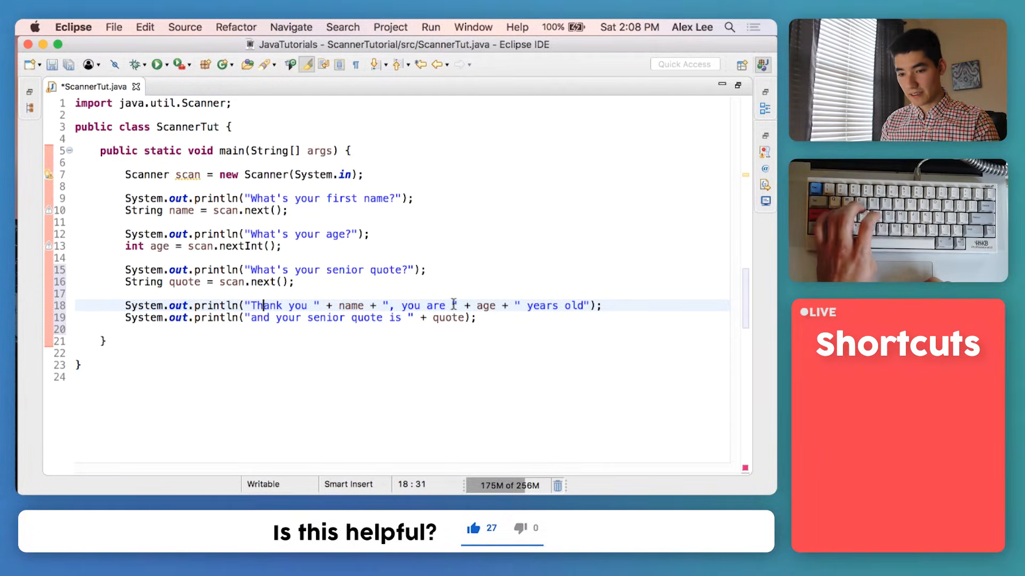
# Run ScannerTut answering Alex, 22 and the quote 'The sky is falling' in the Console
pyautogui.click(156, 64)
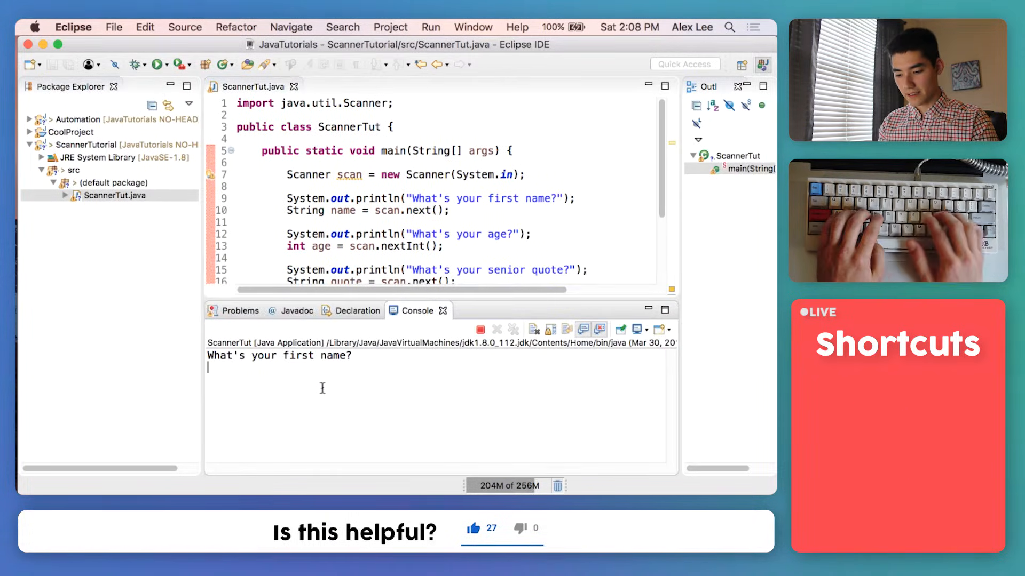
pyautogui.write('Alex')
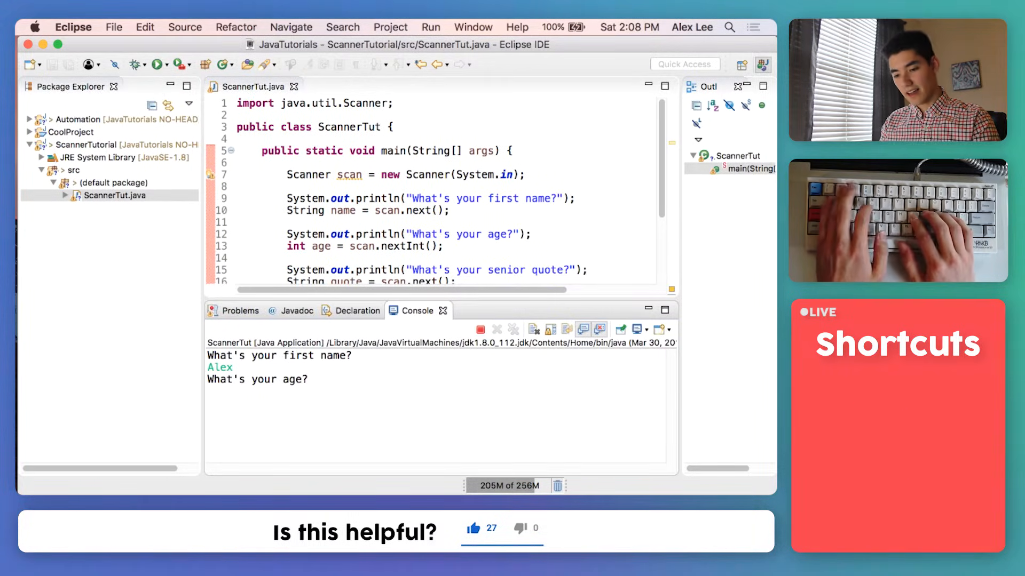
pyautogui.write('22')
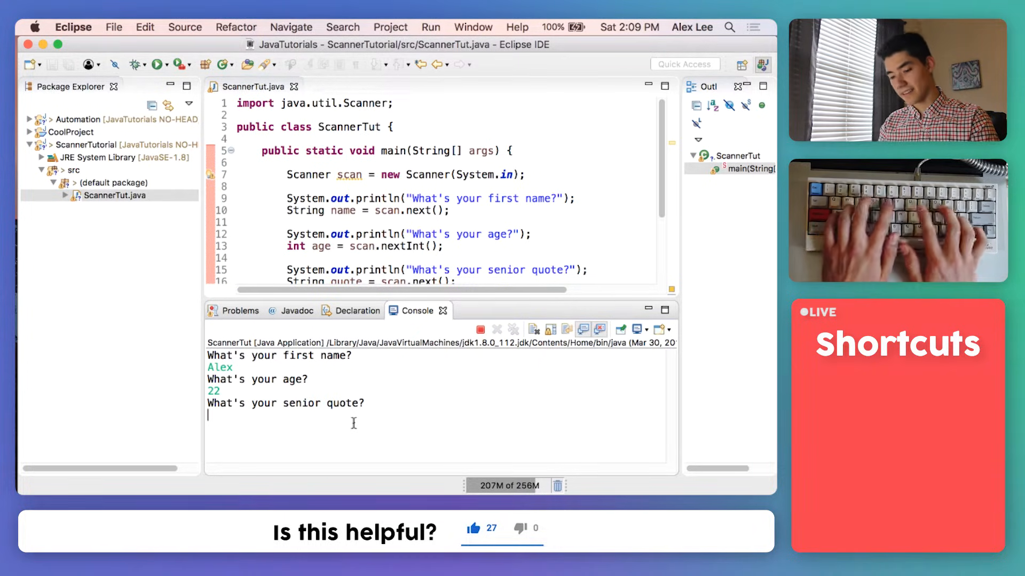
pyautogui.write('The sky is')
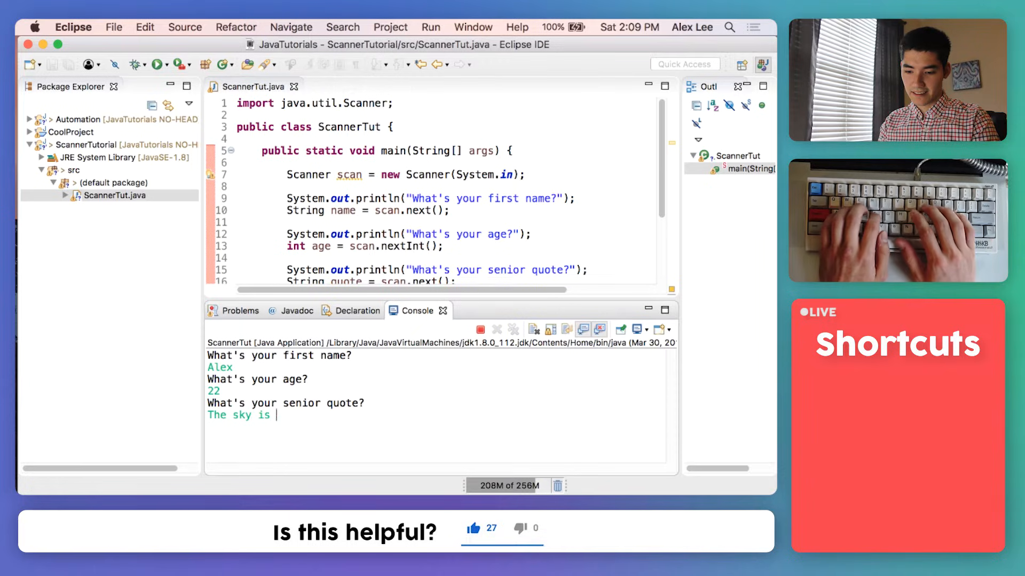
pyautogui.write('falling')
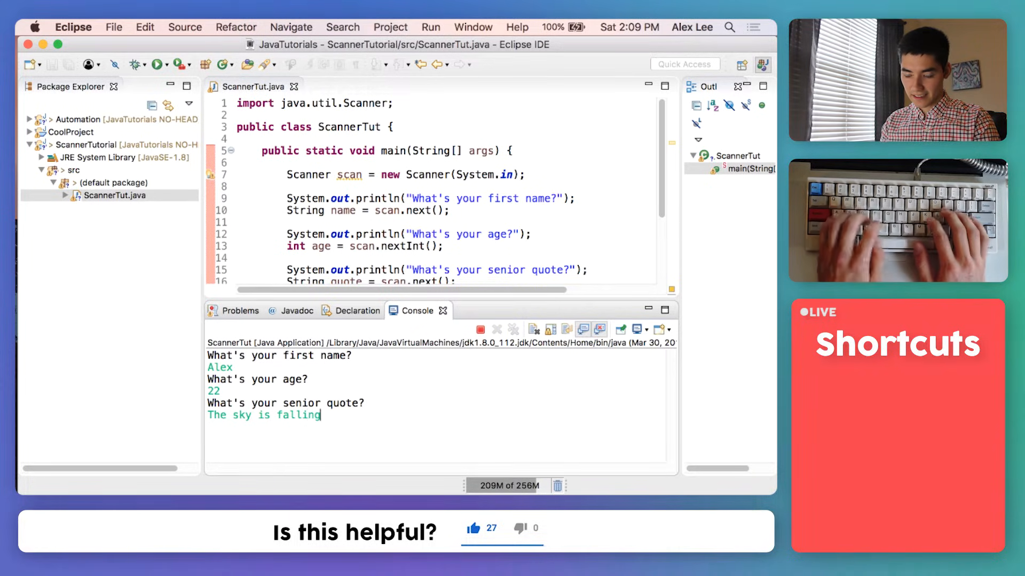
pyautogui.press('Return')
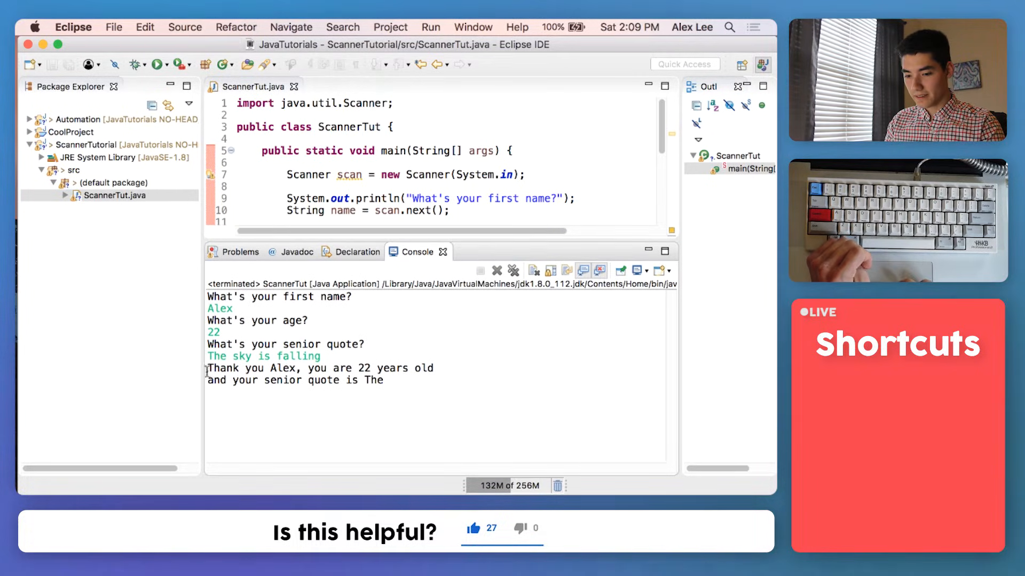
# Inspect the printed summary, where the senior quote shows only 'The'
pyautogui.doubleClick(283, 368)
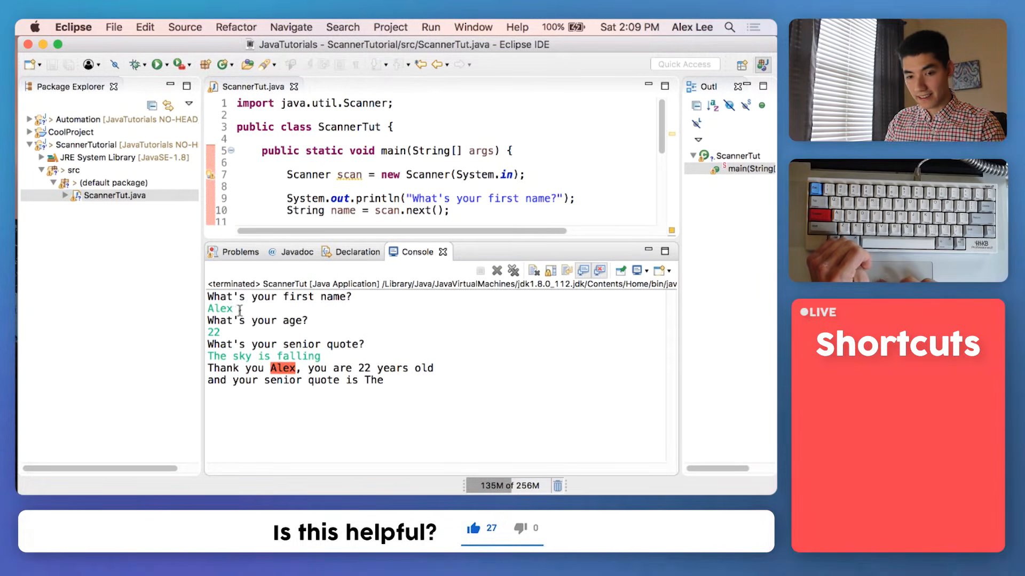
pyautogui.doubleClick(220, 308)
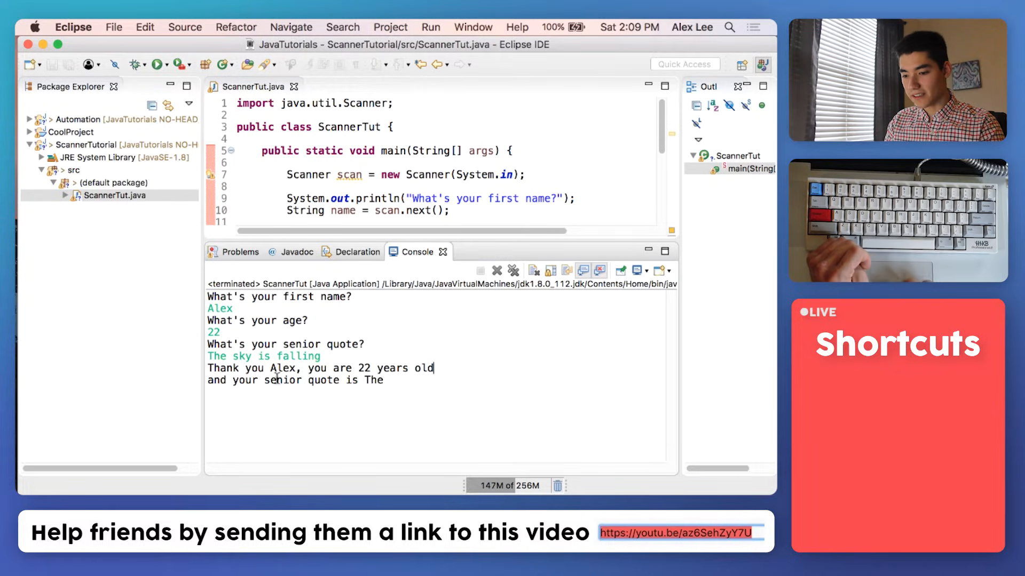
pyautogui.doubleClick(372, 380)
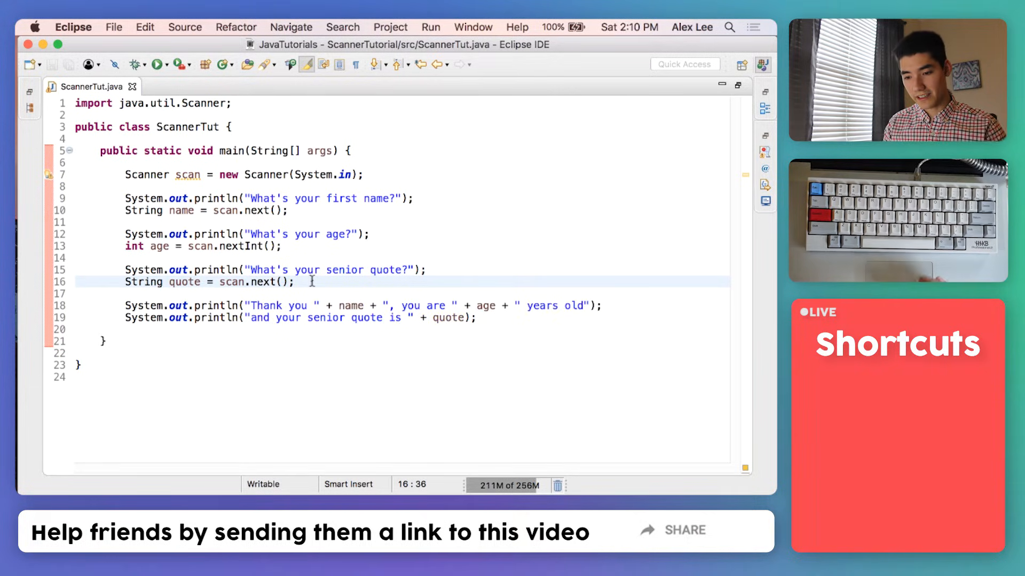
# Add a line after the quote read that appends scan.nextLine() to quote
pyautogui.tripleClick(210, 281)
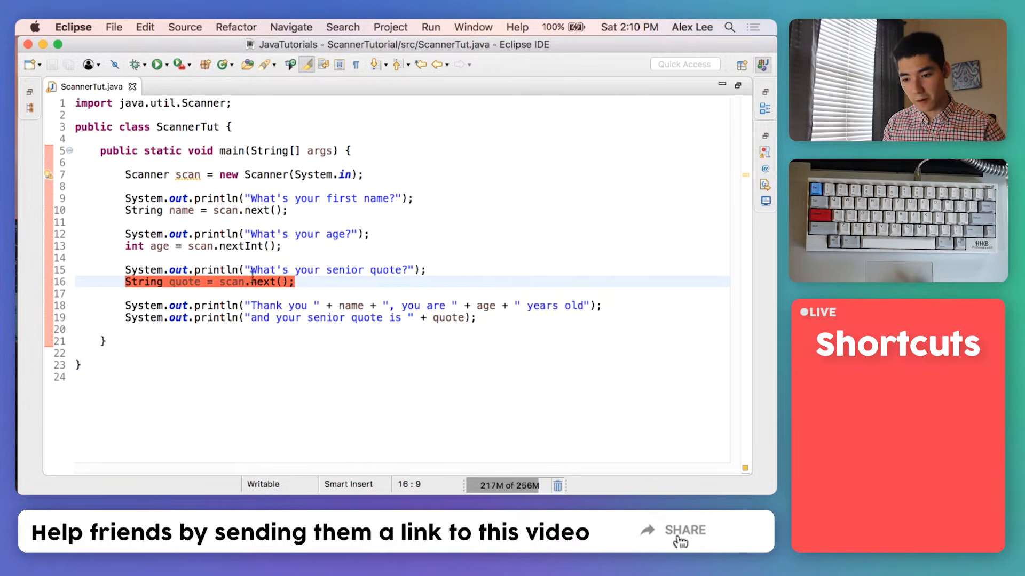
pyautogui.click(357, 282)
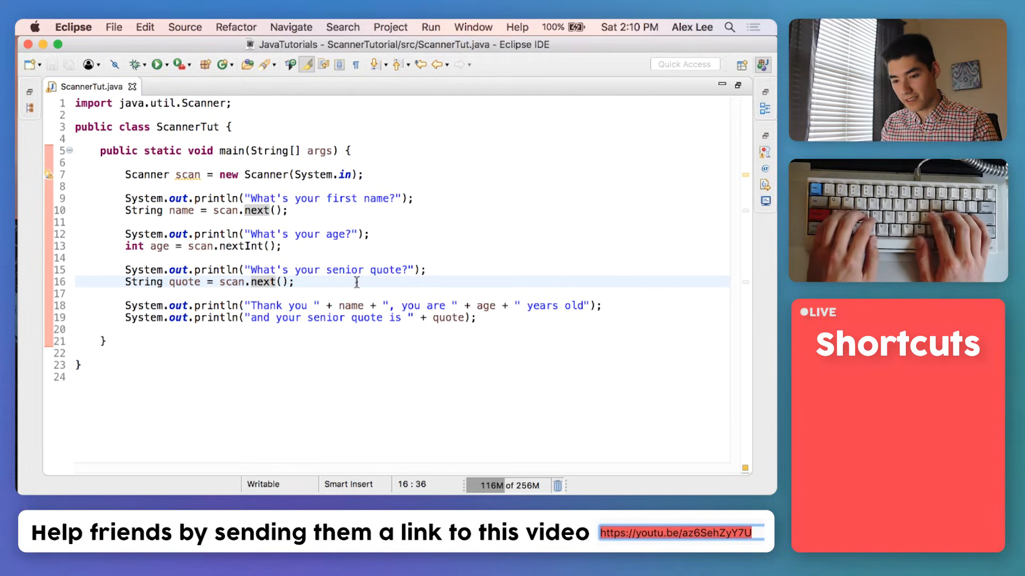
pyautogui.write('q')
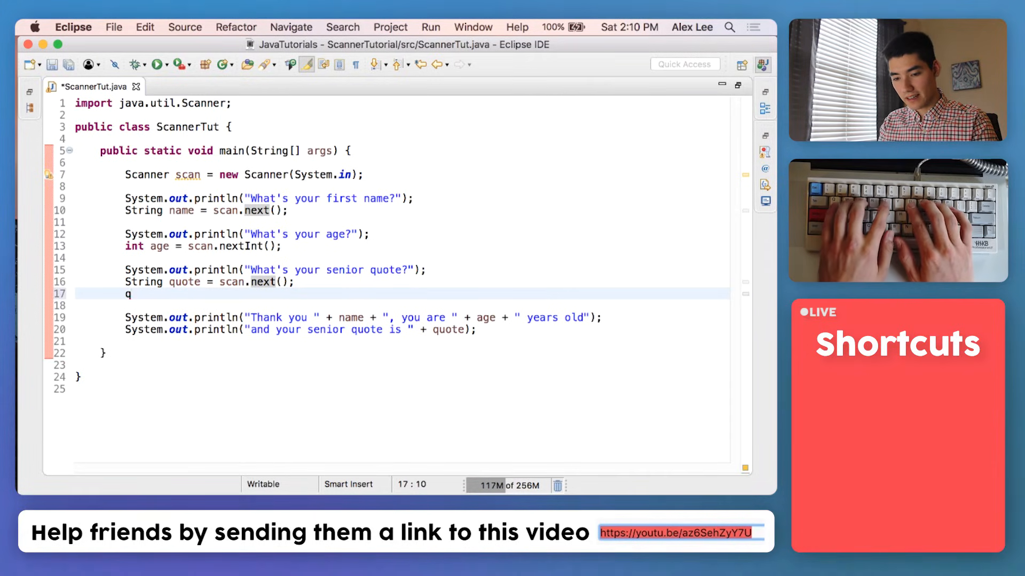
pyautogui.write('uote =')
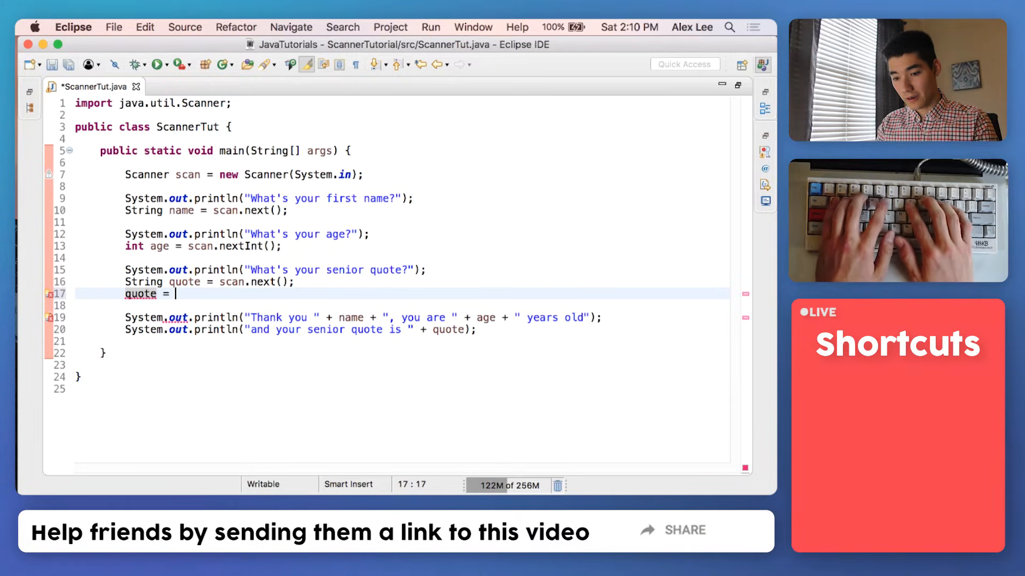
pyautogui.write('quote +')
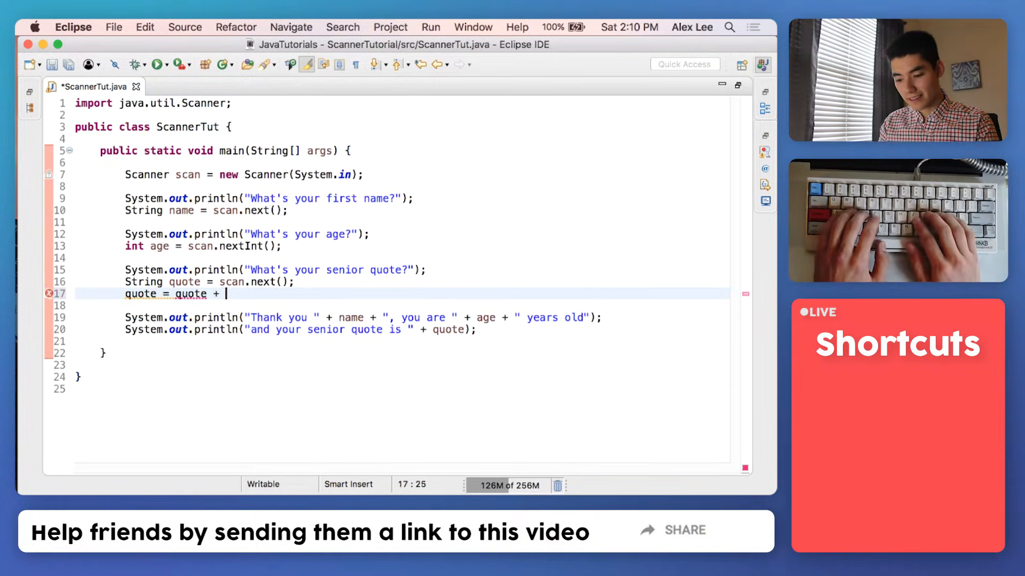
pyautogui.write('scan.nextLine();')
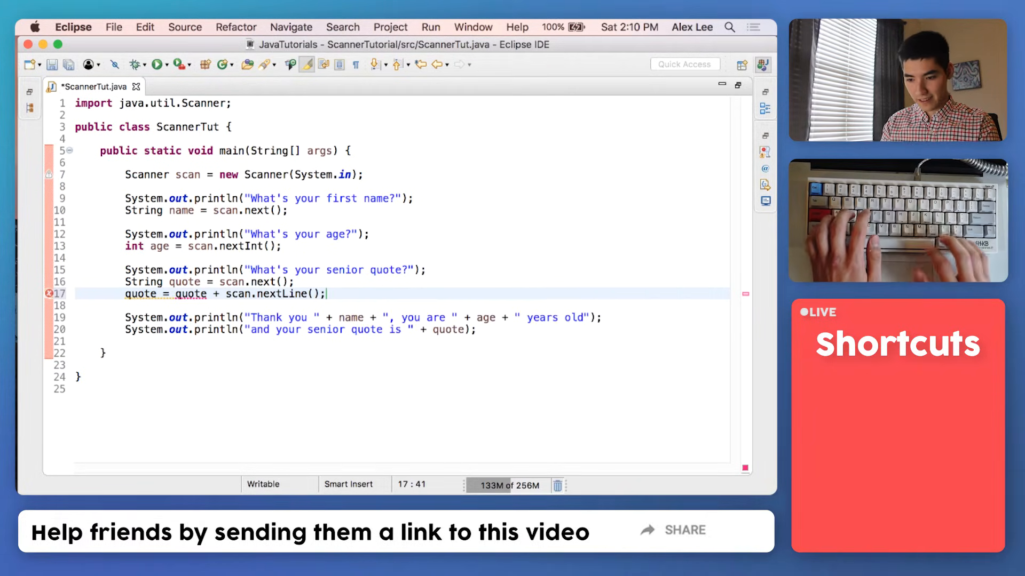
# Shorten the assignment to the quote += form and save the file
pyautogui.click(127, 257)
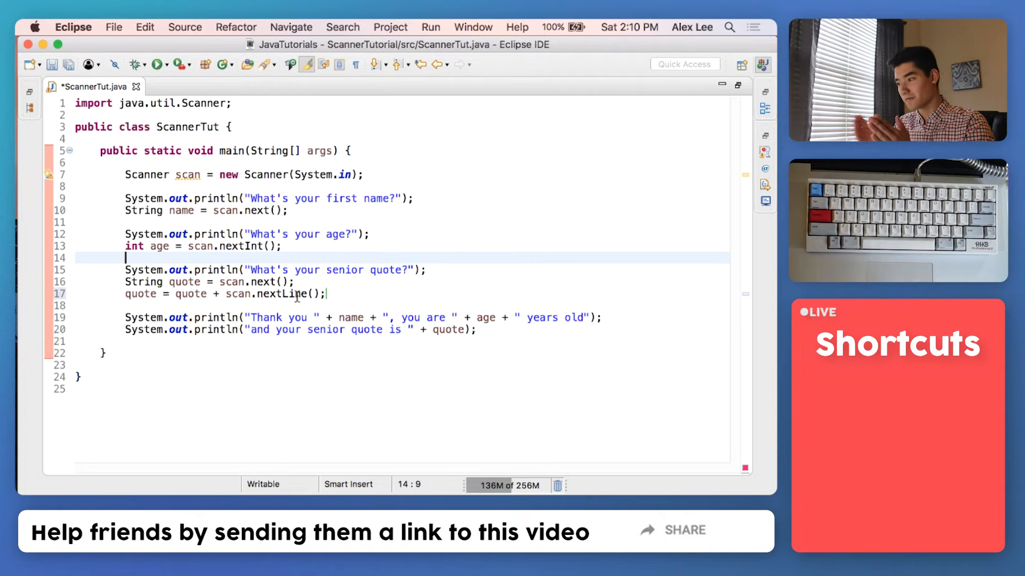
pyautogui.moveTo(290, 294)
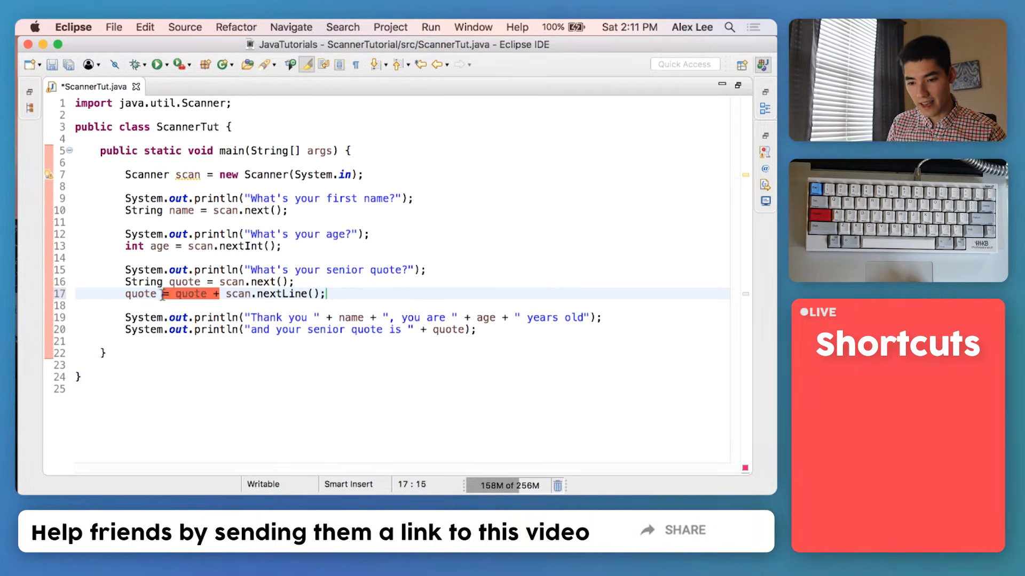
pyautogui.press('Backspace')
pyautogui.write('=')
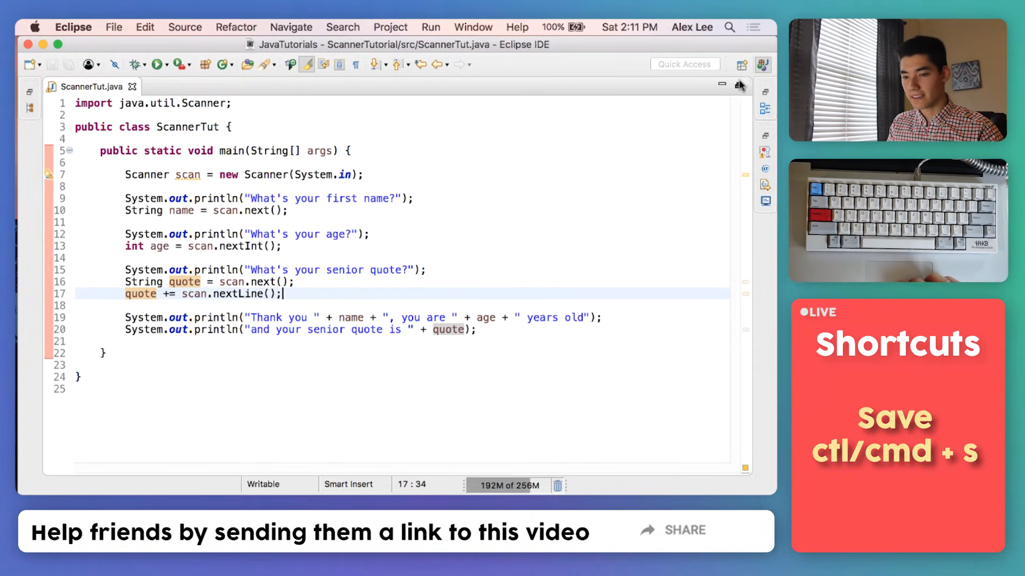
# Run ScannerTut with Ace, 3 and 'Gimme moar treat pls', confirming the full quote prints
pyautogui.click(156, 64)
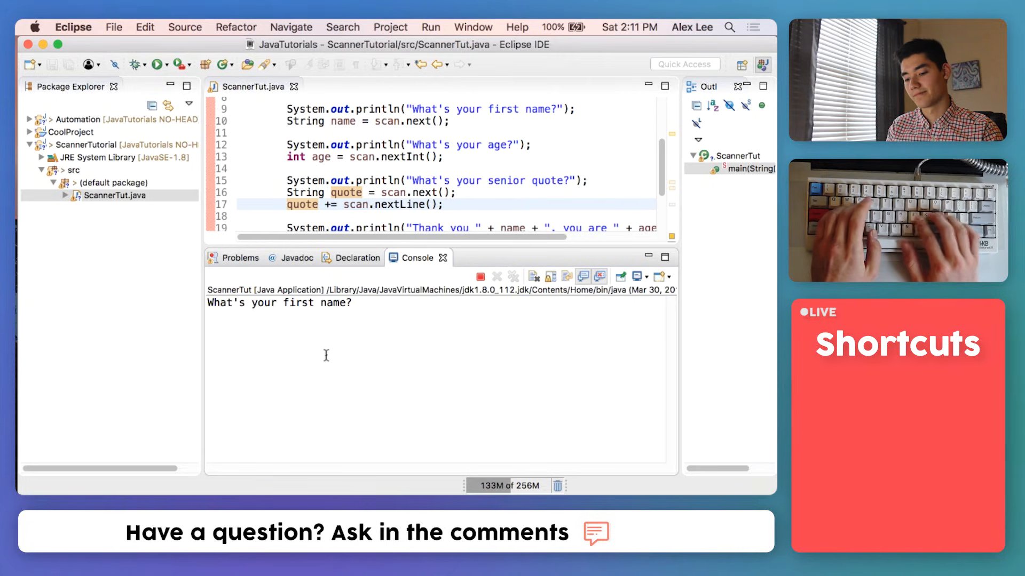
pyautogui.write('Ace')
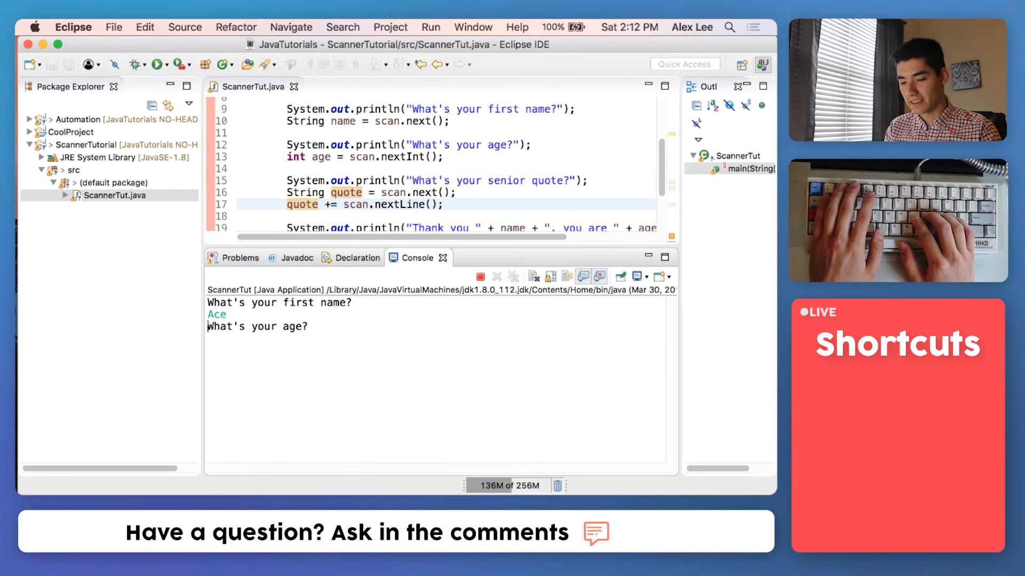
pyautogui.write('3')
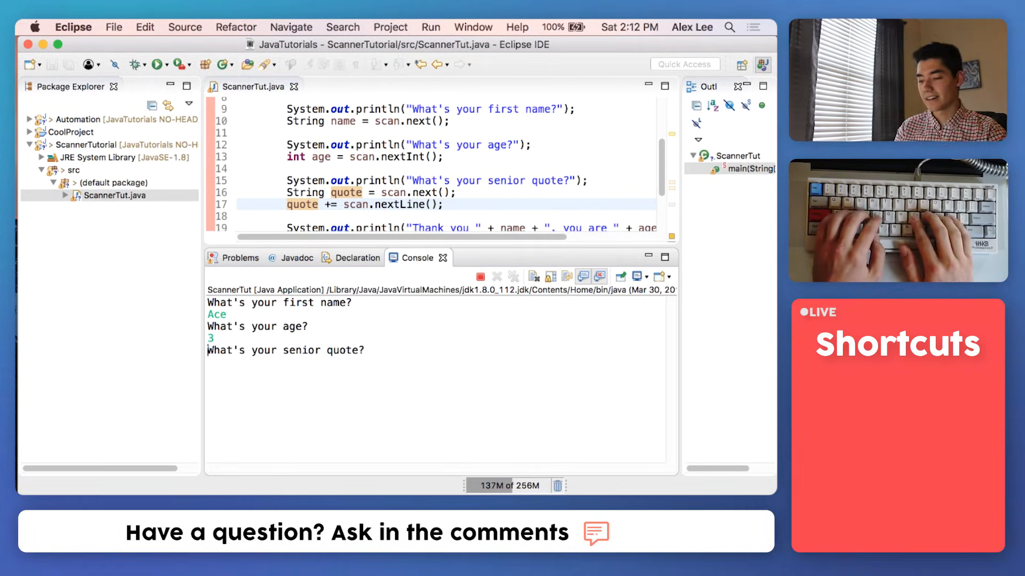
pyautogui.write('Gimme moar tre')
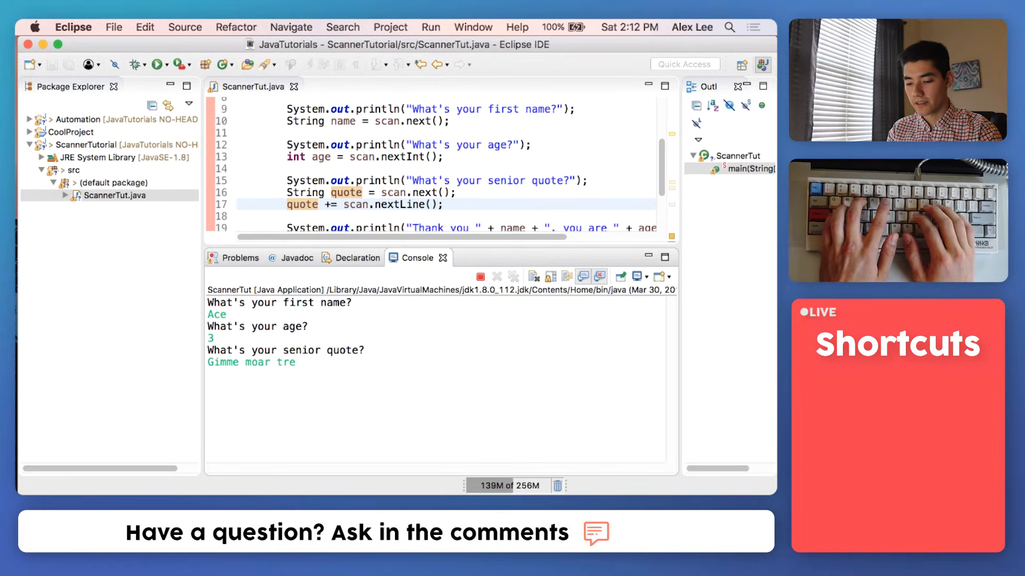
pyautogui.write('at pls')
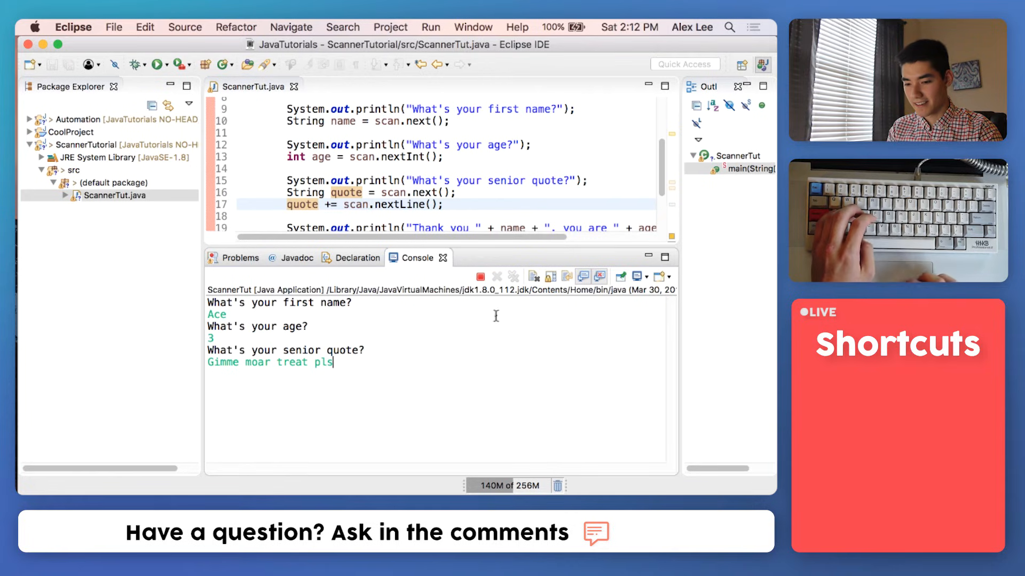
pyautogui.press('Return')
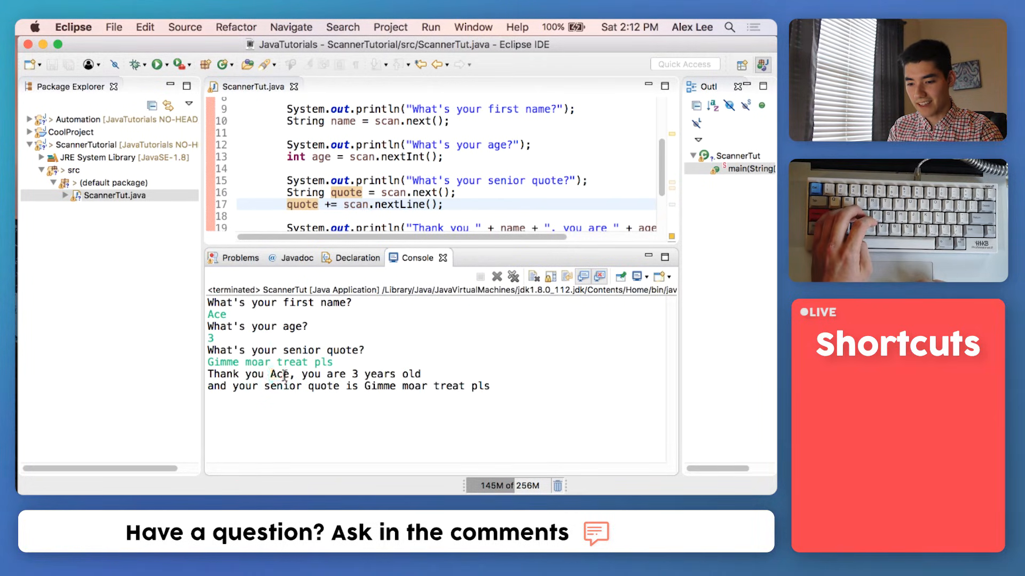
pyautogui.doubleClick(280, 374)
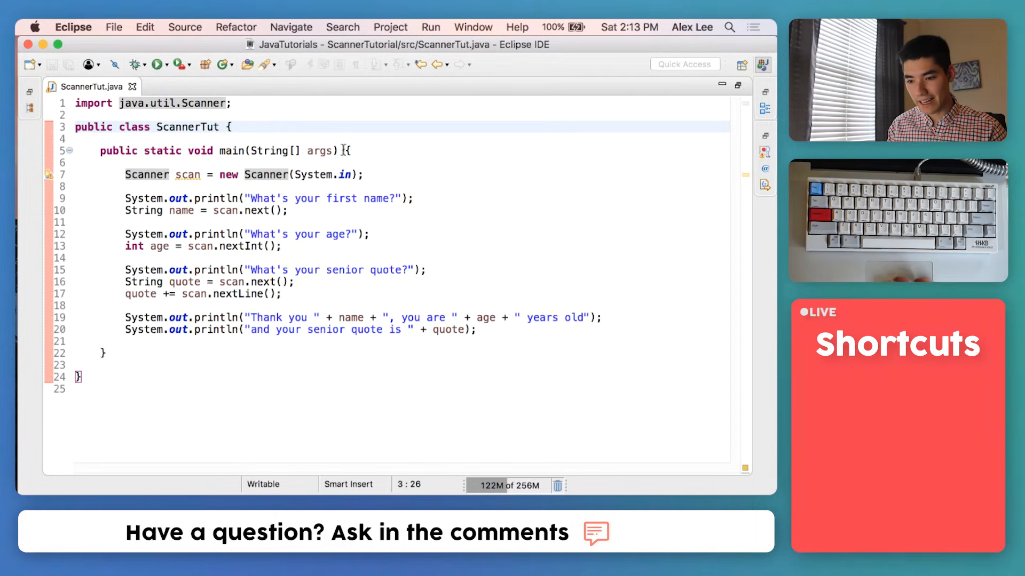
# Review the name variable and the scan reads in the maximized editor
pyautogui.click(215, 342)
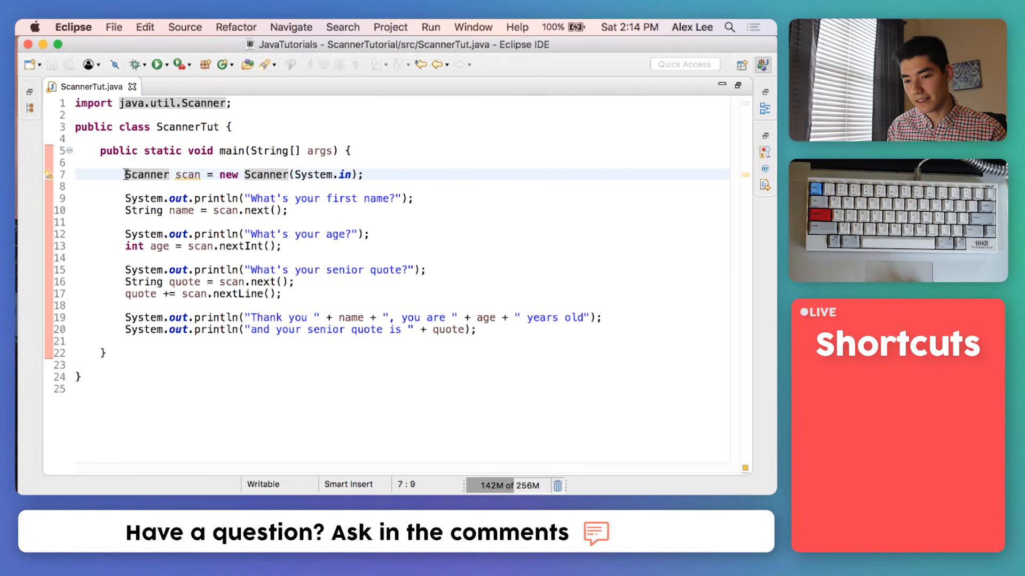
pyautogui.click(286, 174)
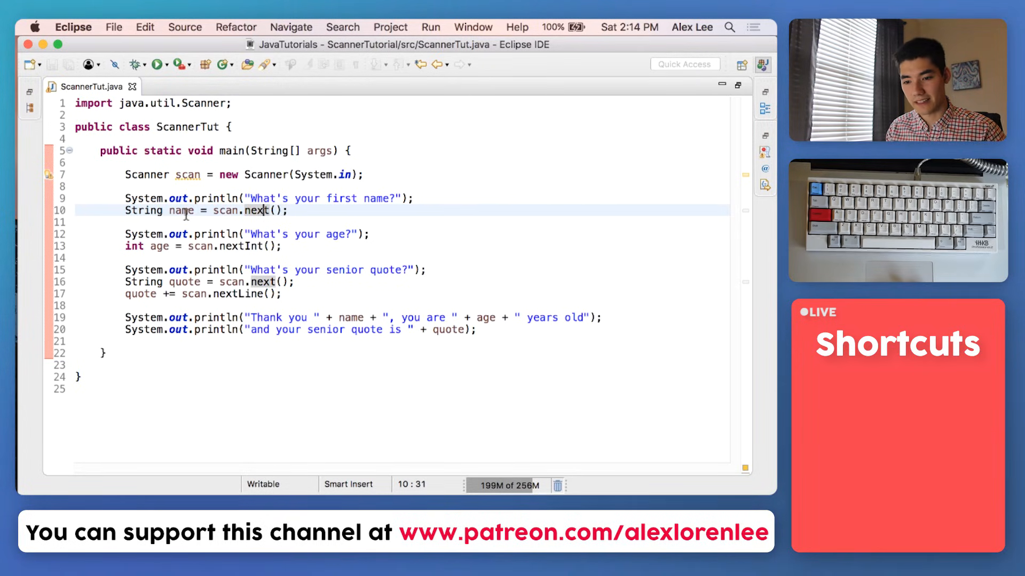
pyautogui.doubleClick(181, 211)
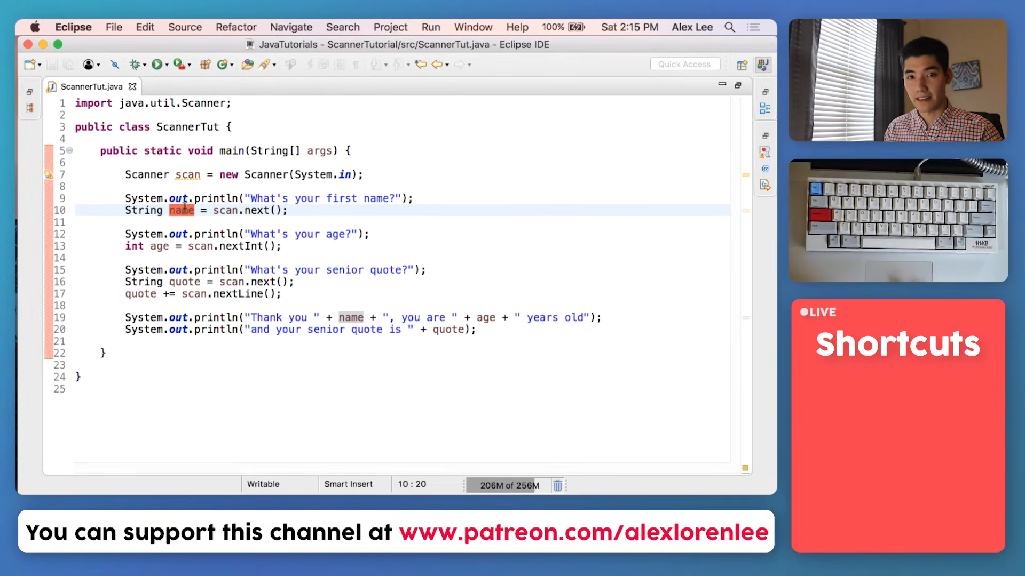
pyautogui.click(370, 234)
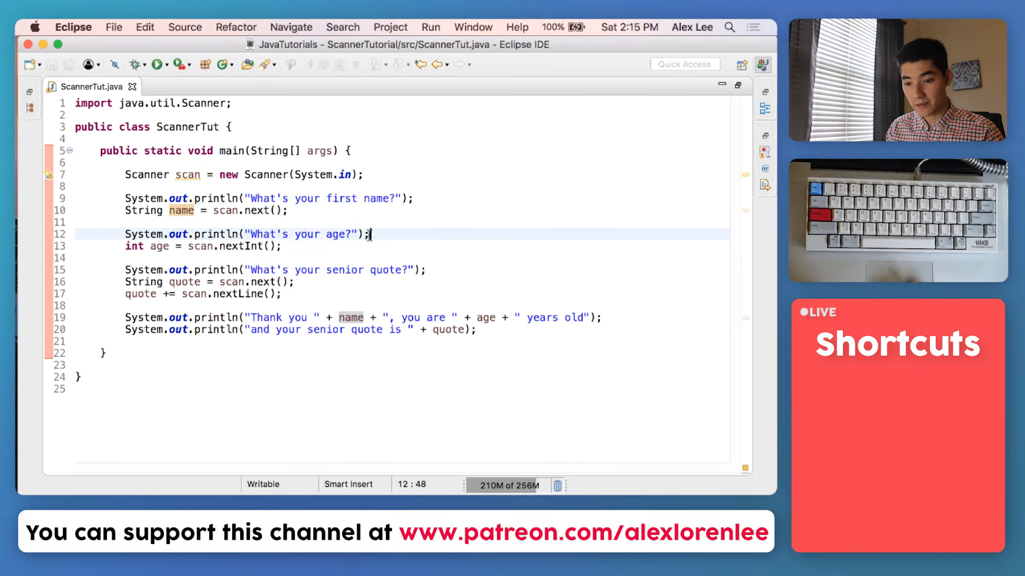
pyautogui.click(206, 245)
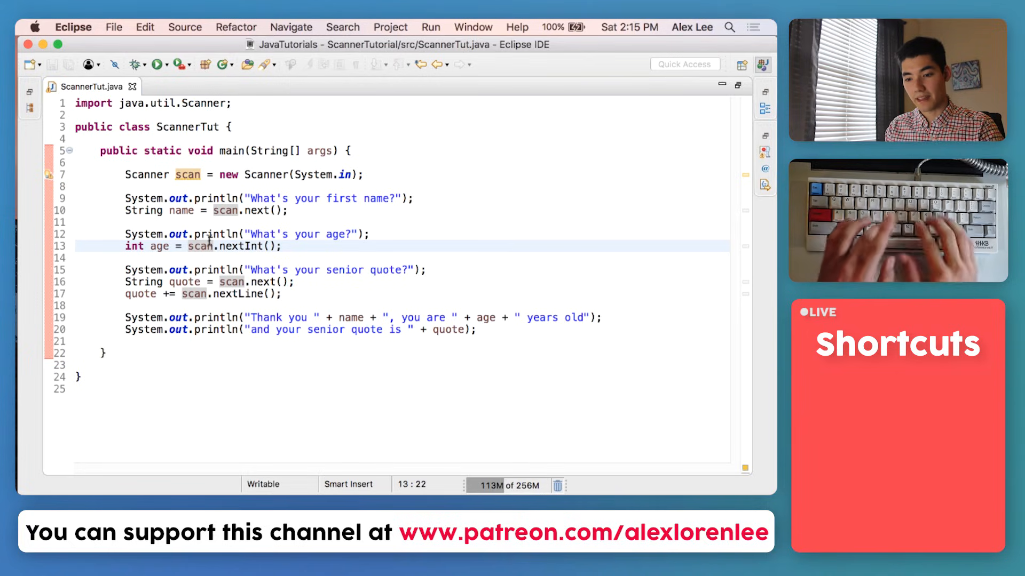
pyautogui.doubleClick(160, 246)
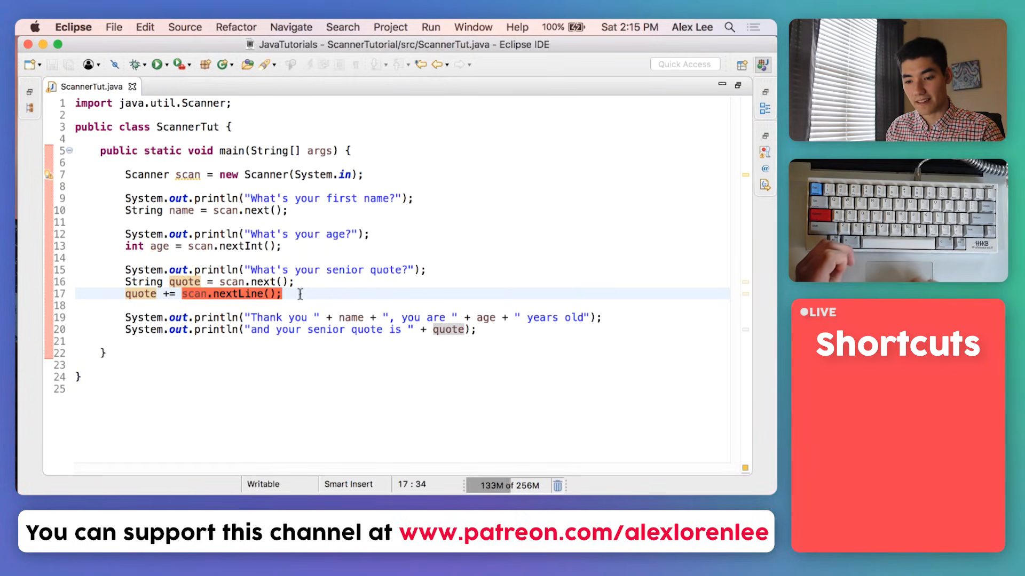
pyautogui.moveTo(139, 293)
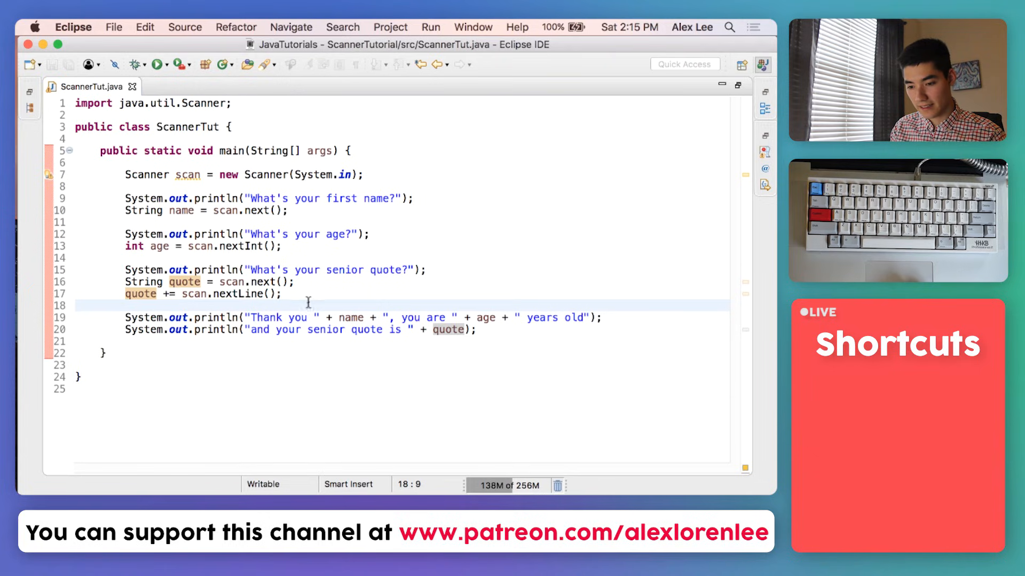
# Point out name inside the Thank you line and restore the normal workbench layout
pyautogui.doubleClick(267, 318)
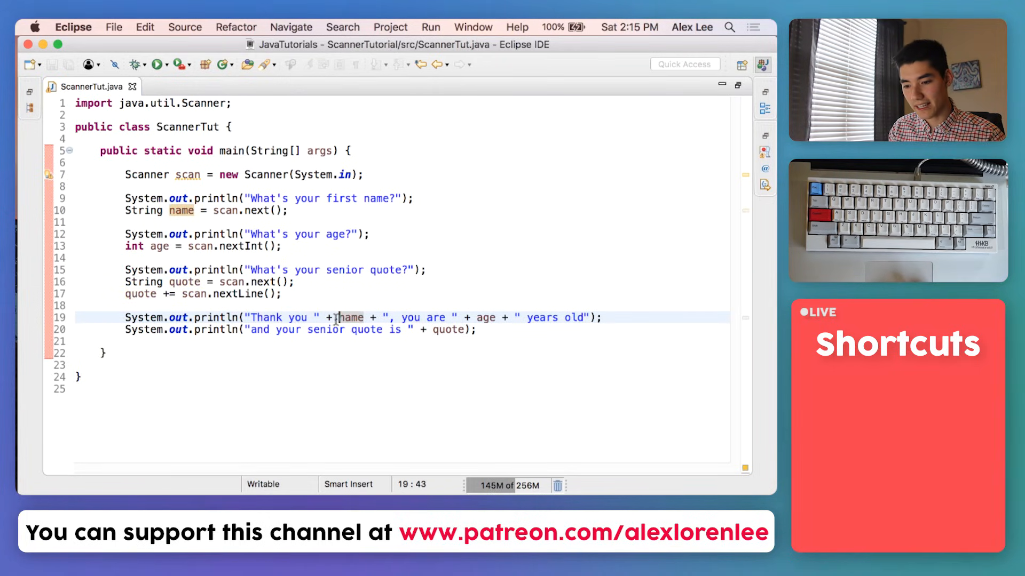
pyautogui.doubleClick(350, 318)
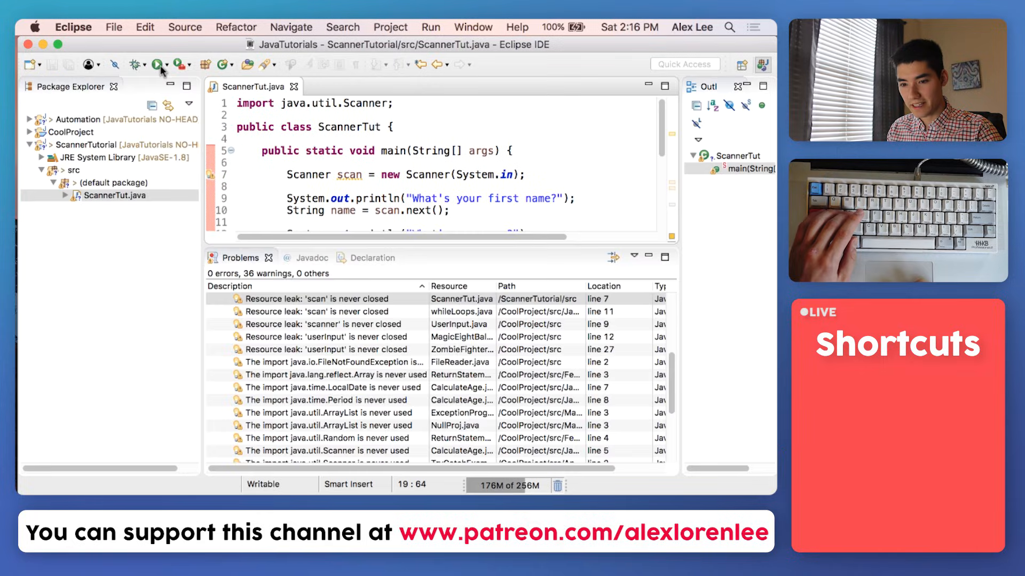
# Run ScannerTut with Freddy, 18 and 'Is this the real life or is this just fantasy'
pyautogui.click(154, 64)
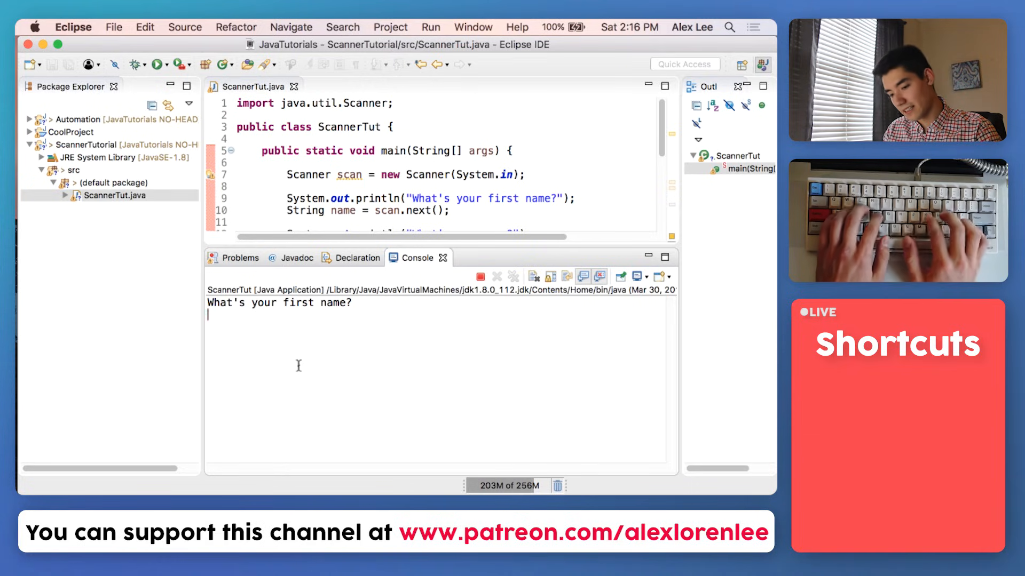
pyautogui.write('Freddy')
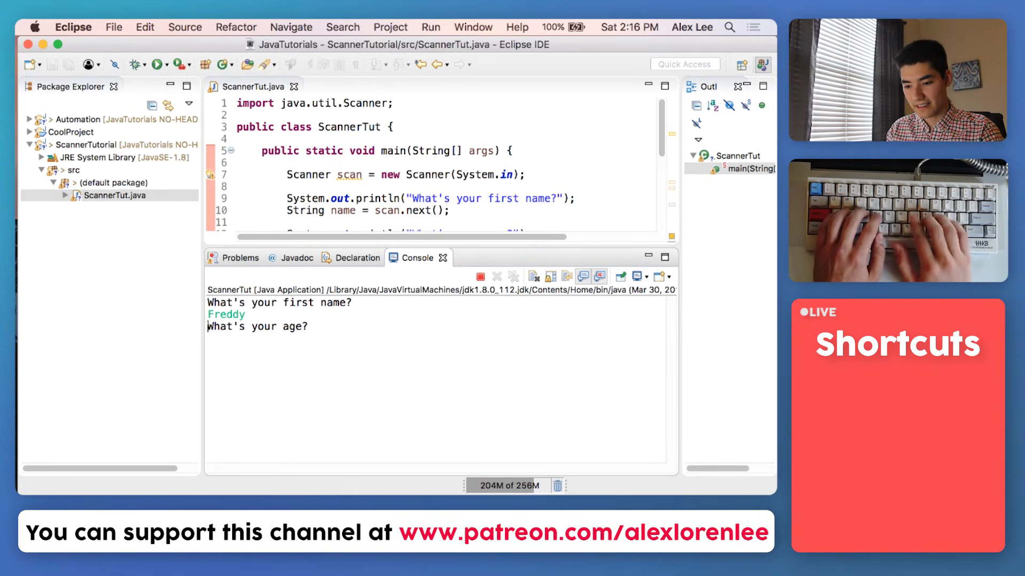
pyautogui.write('18')
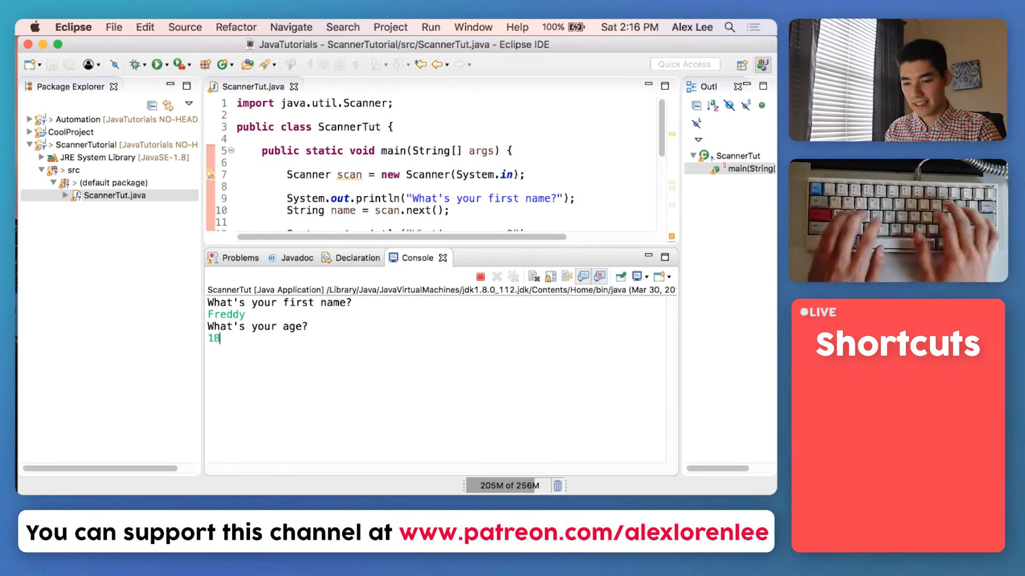
pyautogui.press('Return')
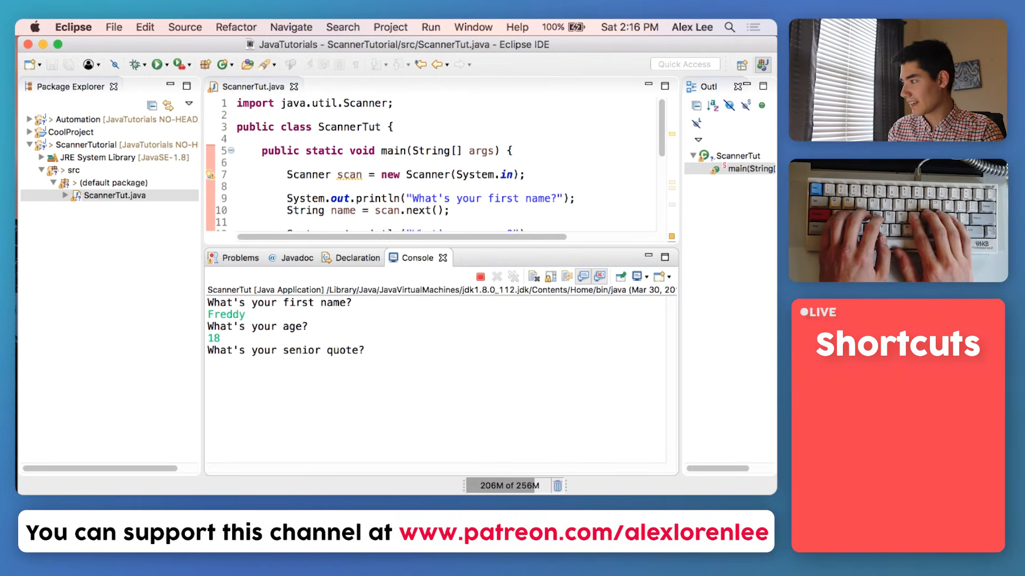
pyautogui.write('Is t')
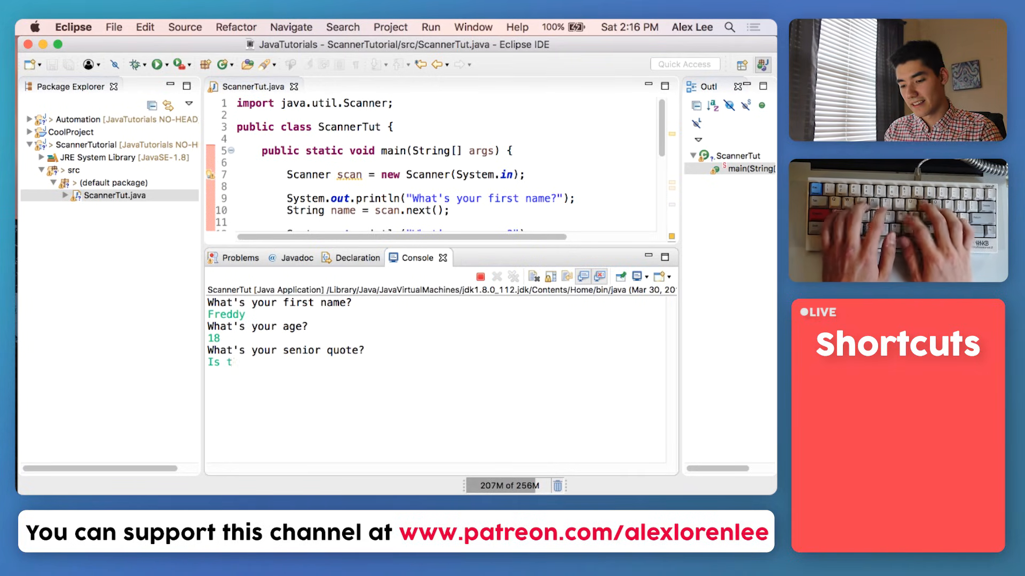
pyautogui.write('his the real l')
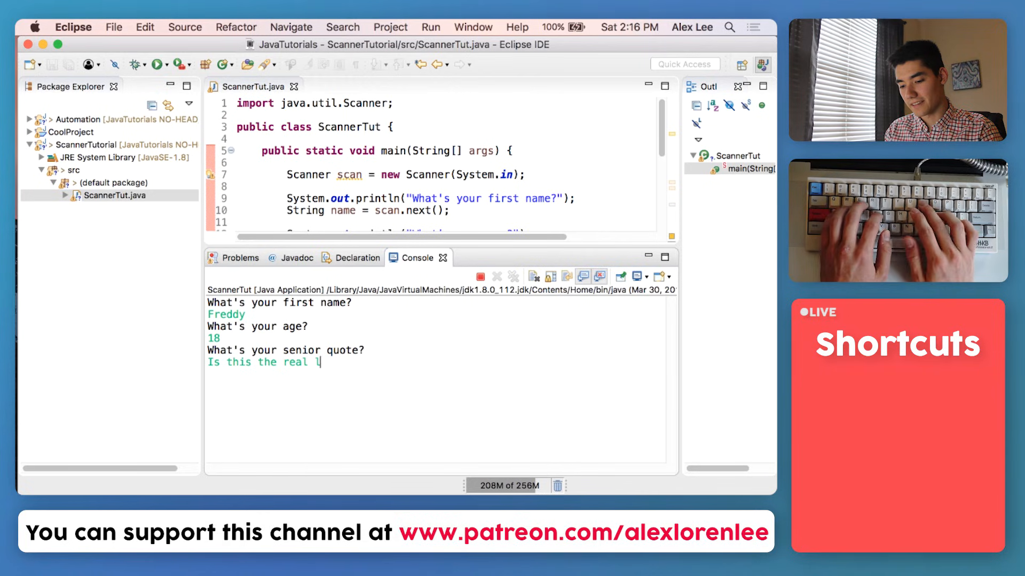
pyautogui.write('ife or is this jus')
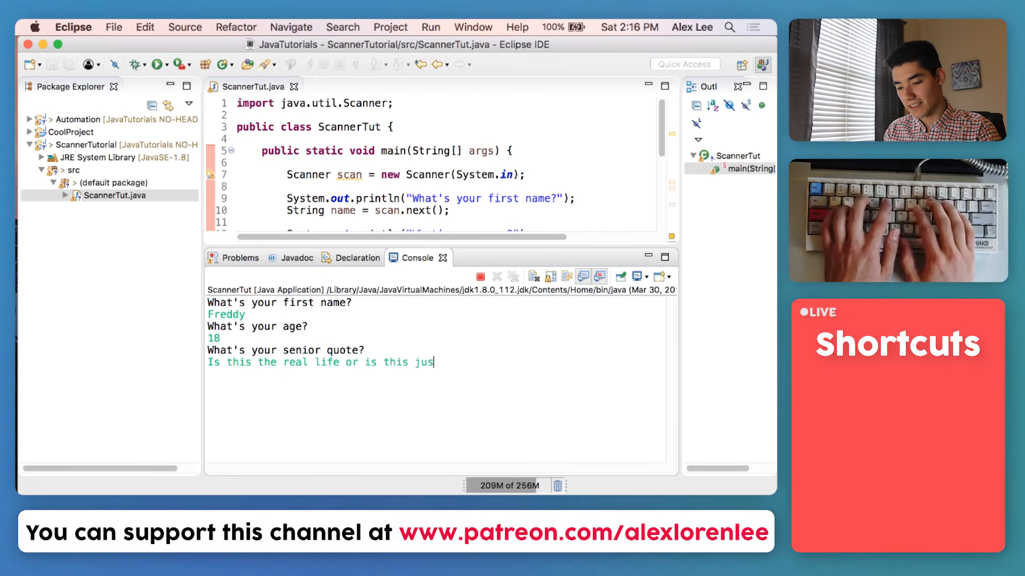
pyautogui.press('Return')
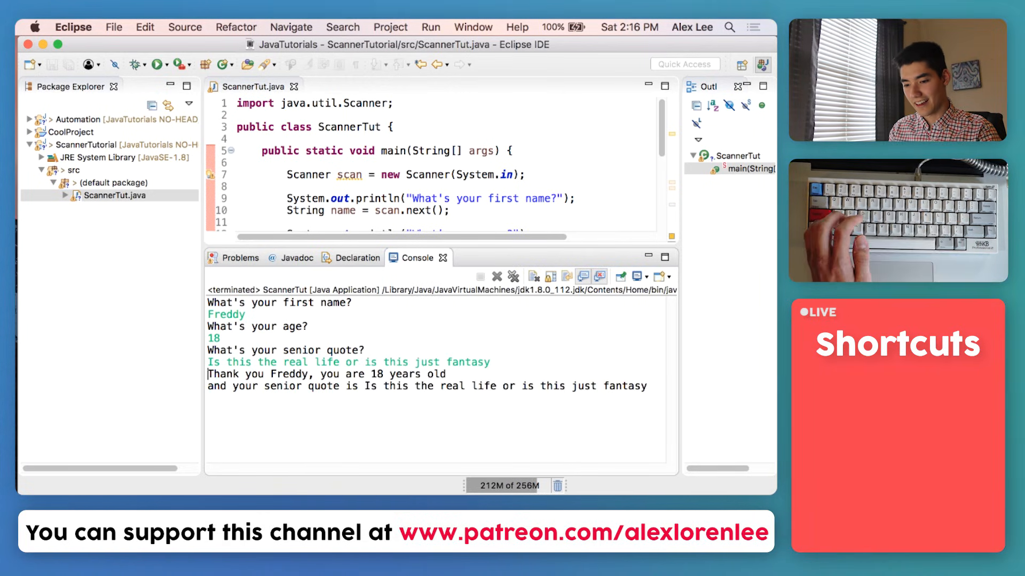